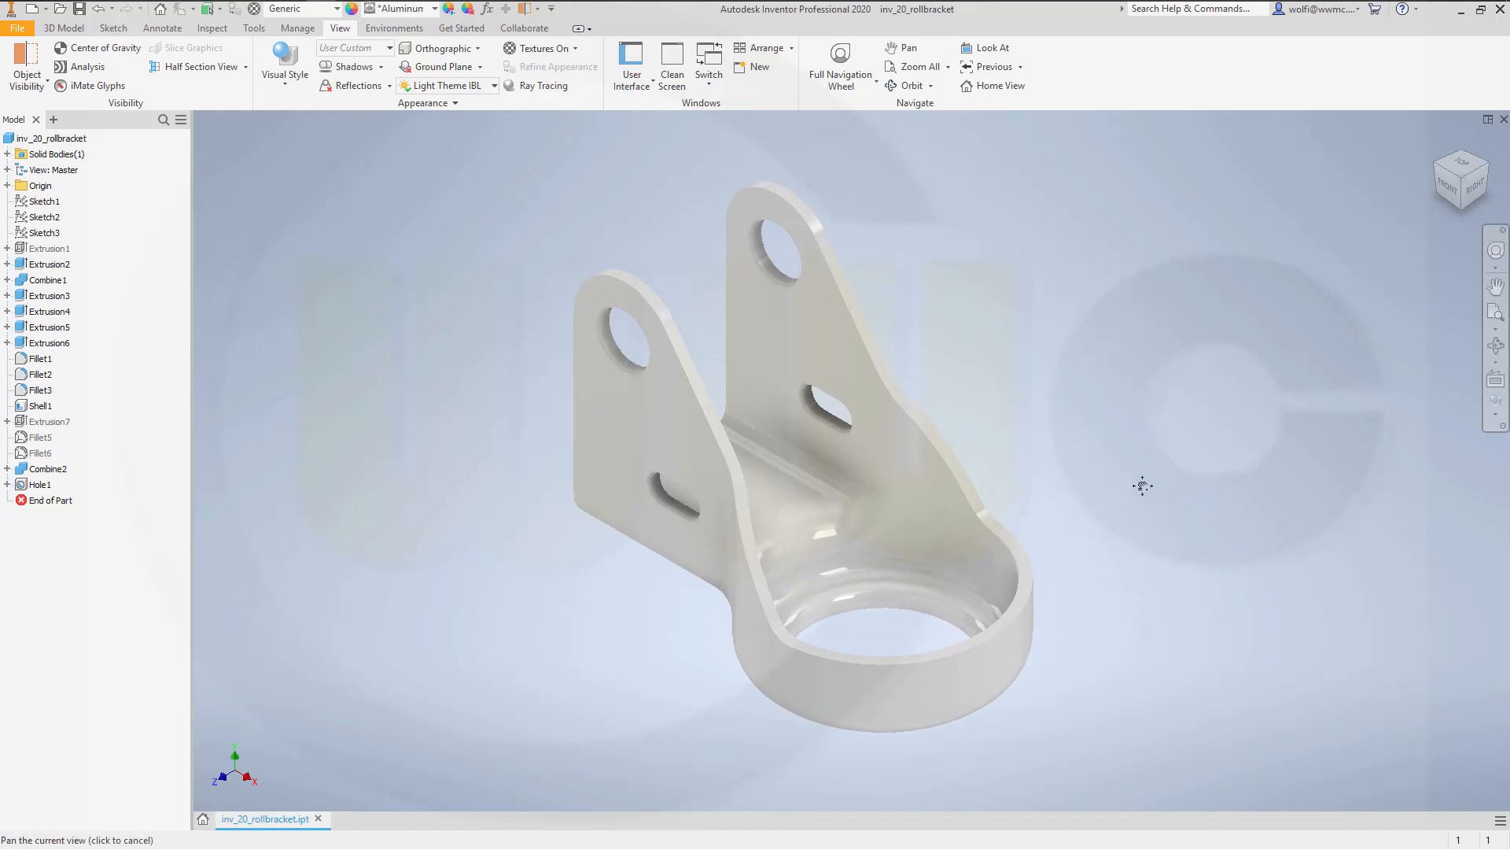
Step: Orbit the bracket around to inspect it from several sides and edge-on
{"action": "left_click_drag", "start_coordinate": [1142, 486], "coordinate": [1116, 472]}
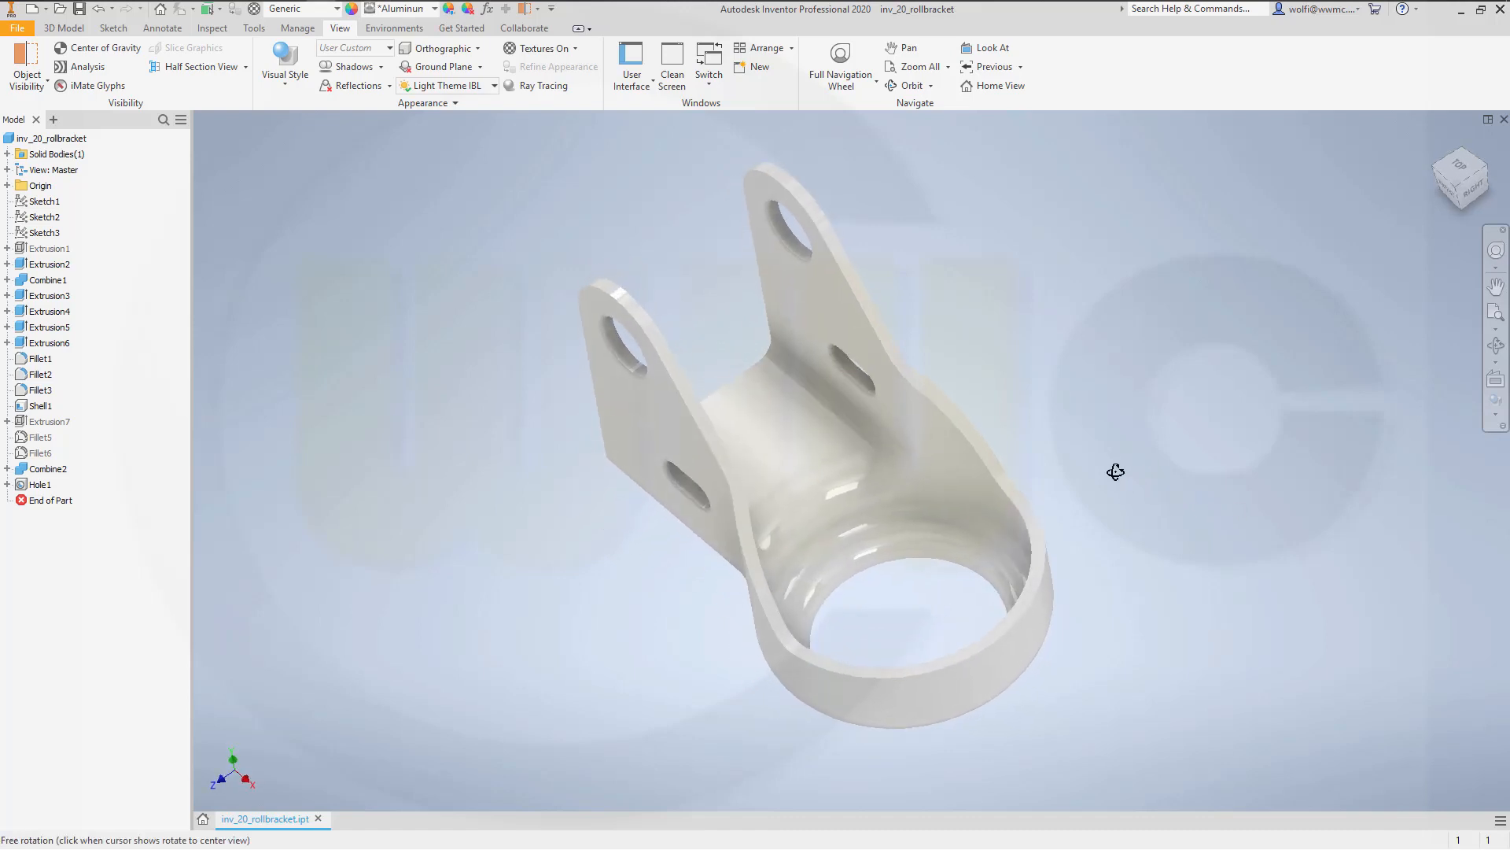
{"action": "left_click_drag", "start_coordinate": [1115, 472], "coordinate": [929, 491]}
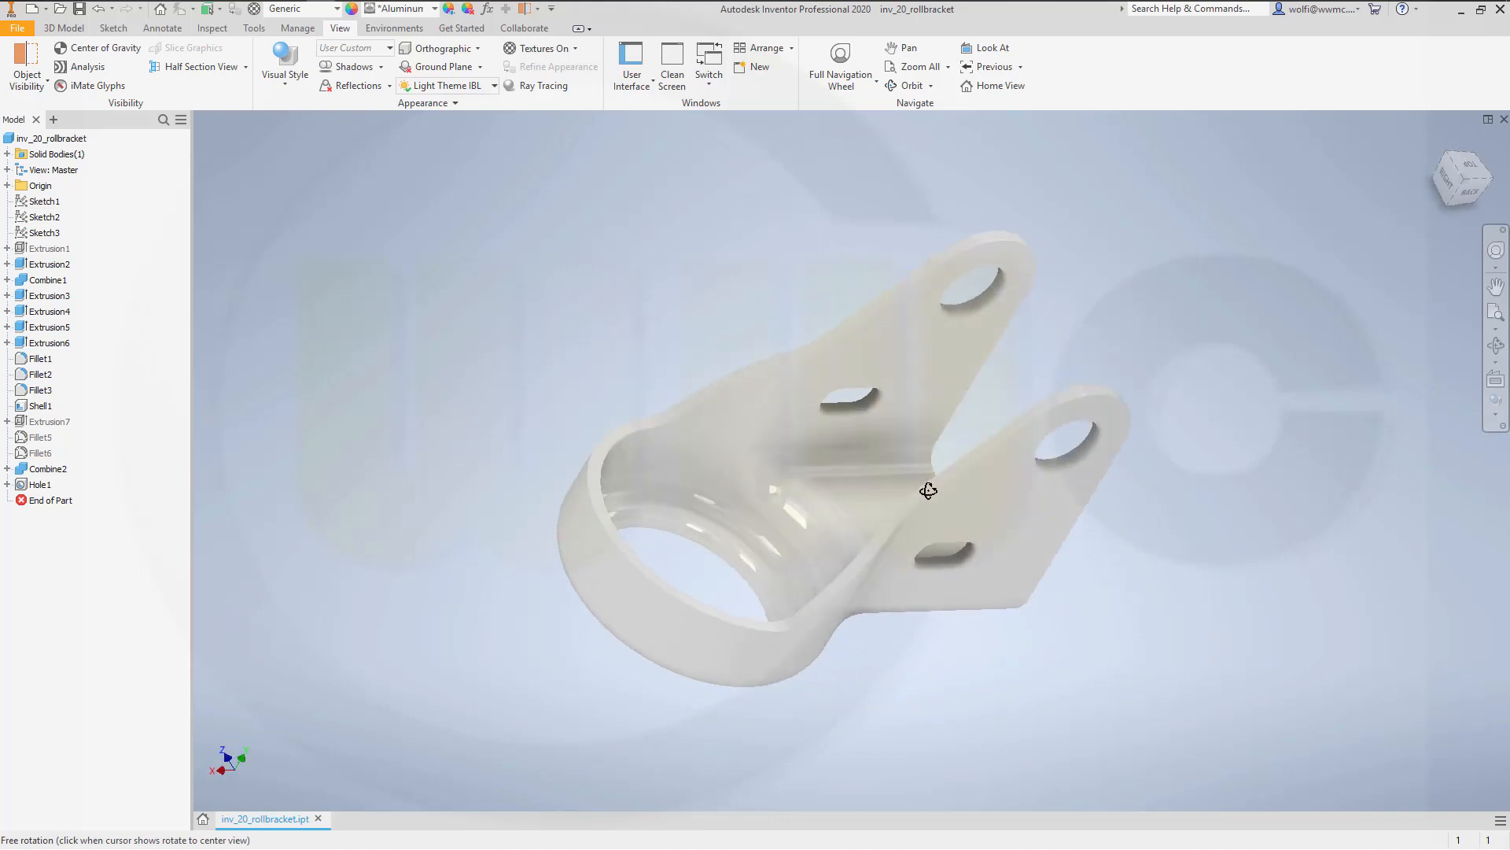
{"action": "left_click_drag", "start_coordinate": [929, 490], "coordinate": [1183, 562]}
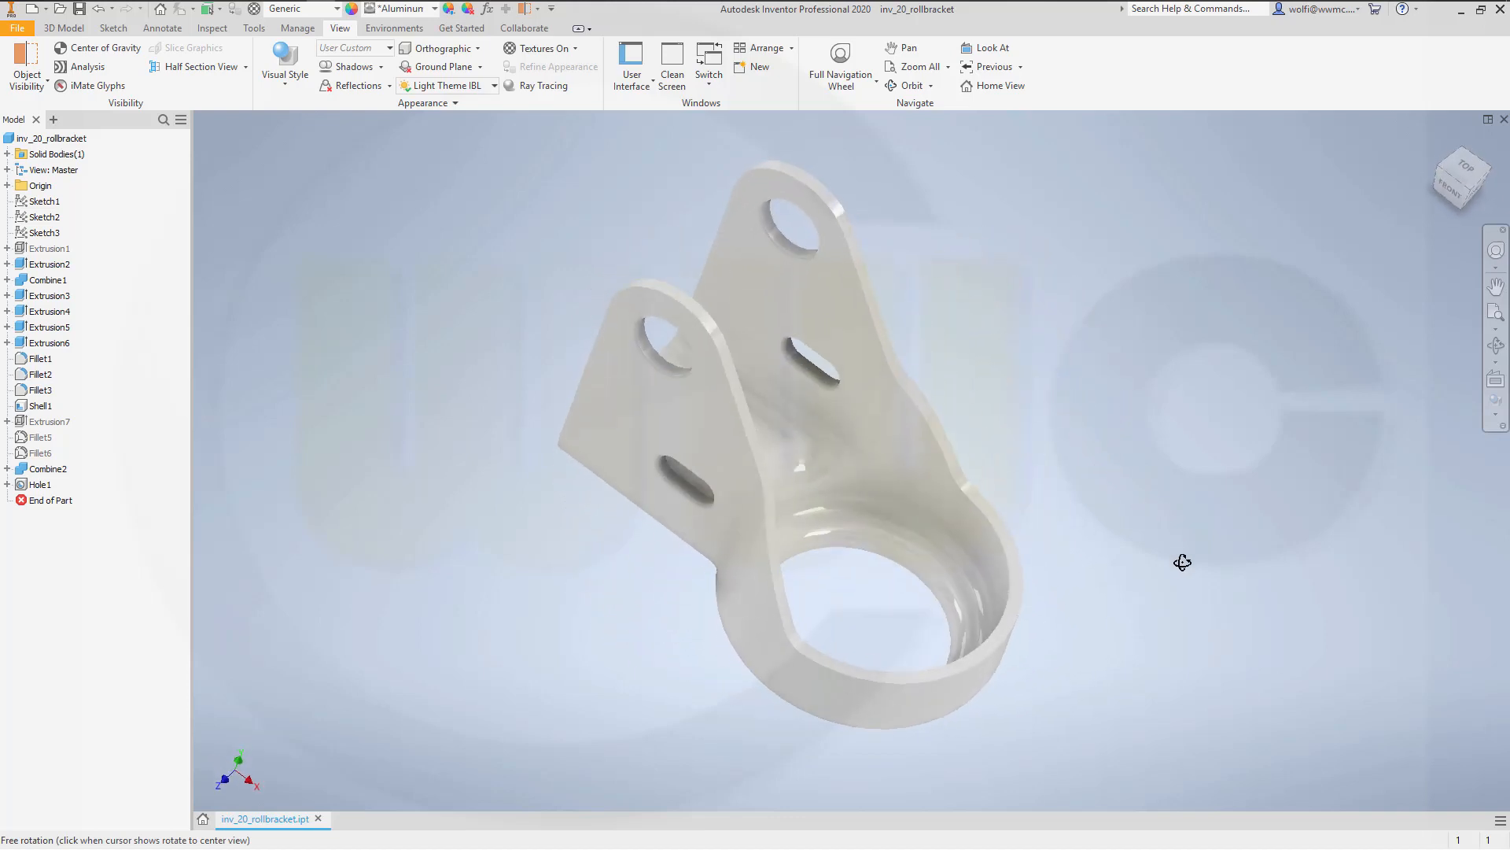
{"action": "left_click_drag", "start_coordinate": [1181, 561], "coordinate": [1010, 511]}
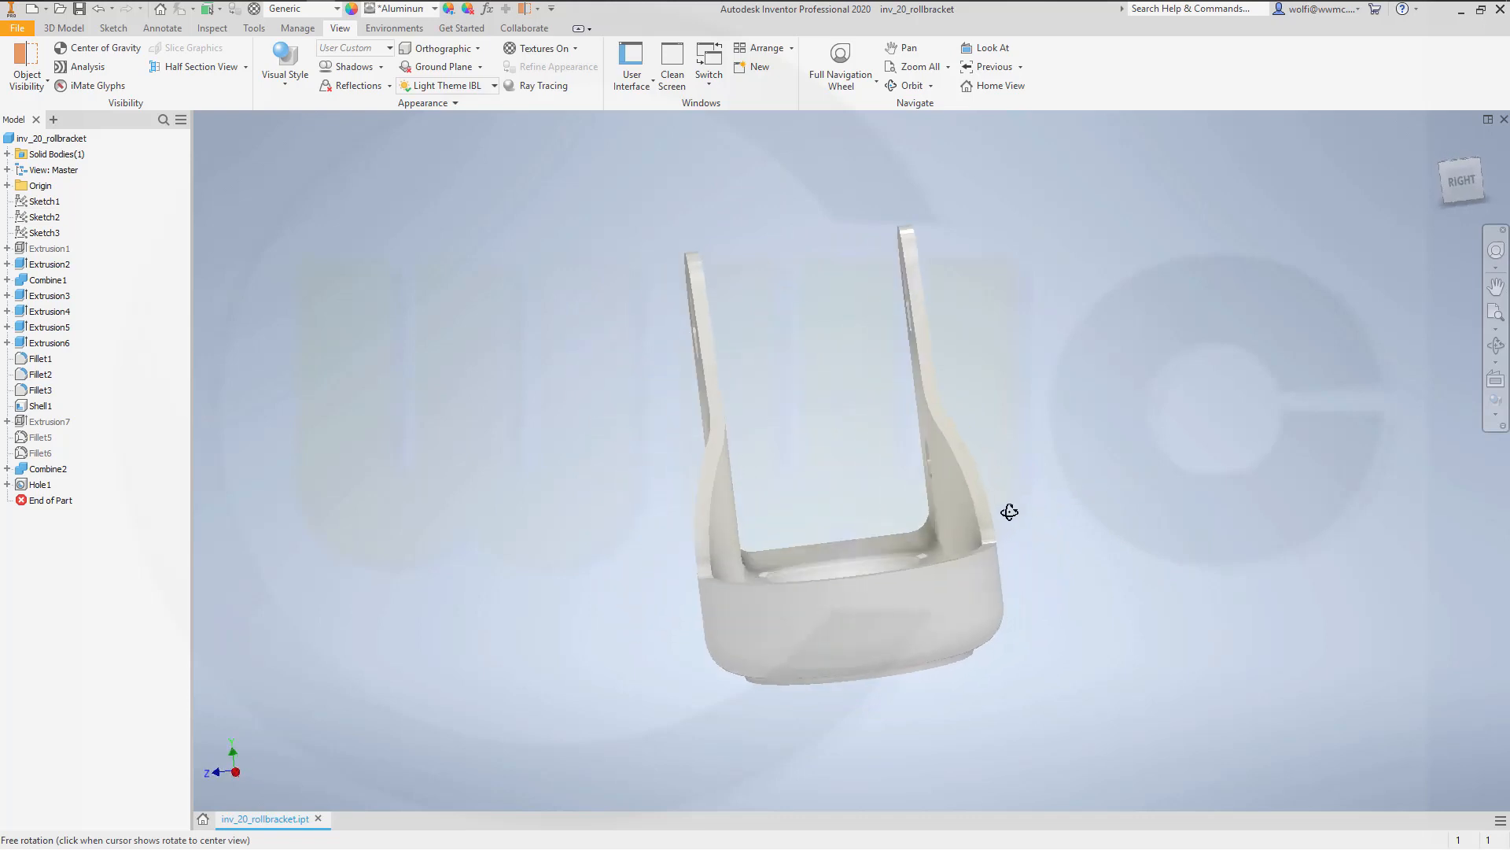
{"action": "left_click_drag", "start_coordinate": [1010, 511], "coordinate": [1114, 497]}
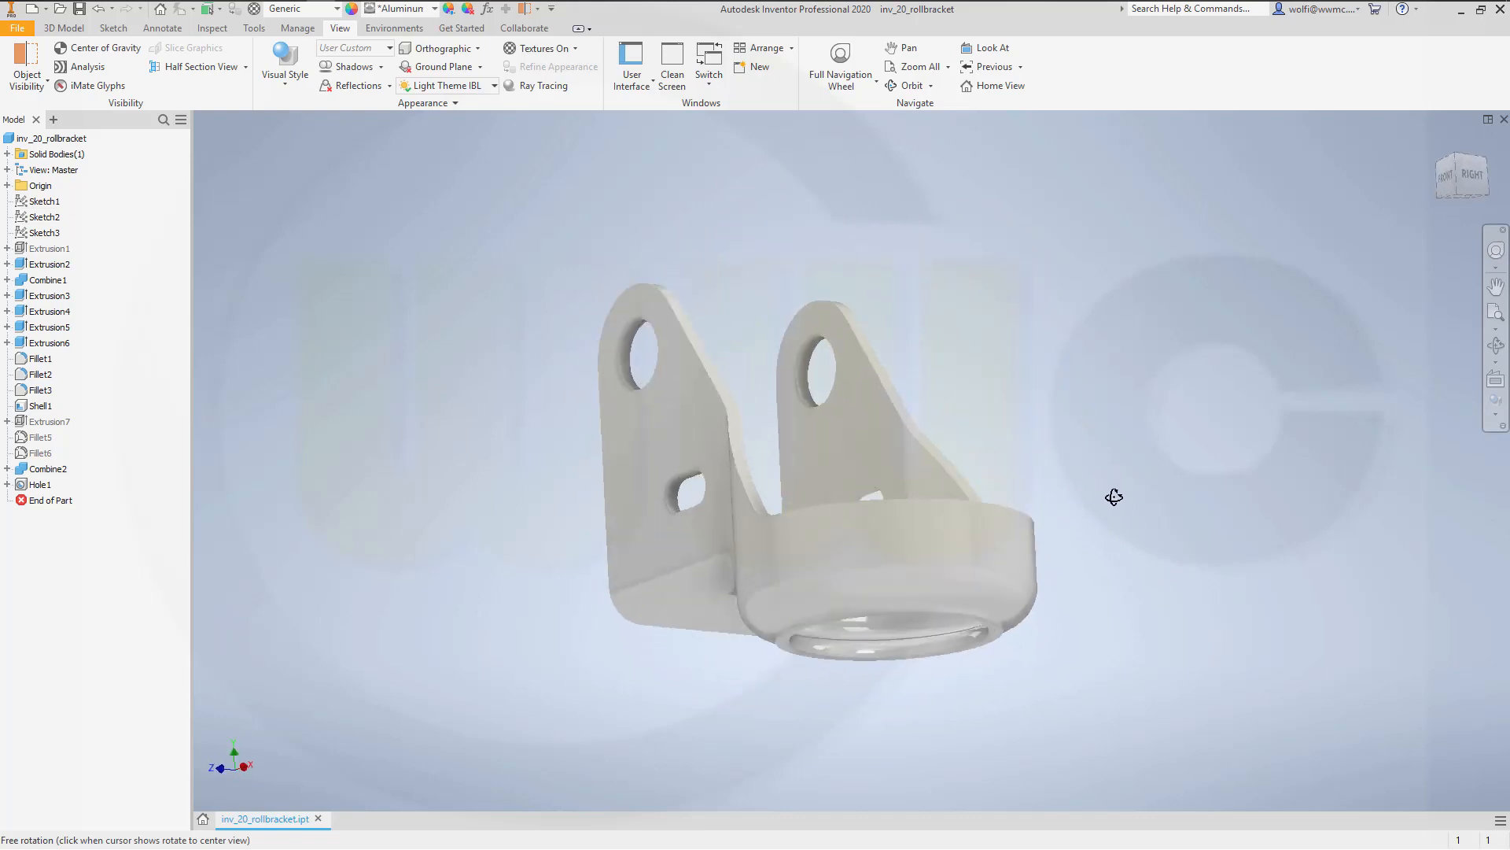
{"action": "left_click_drag", "start_coordinate": [1114, 497], "coordinate": [1117, 554]}
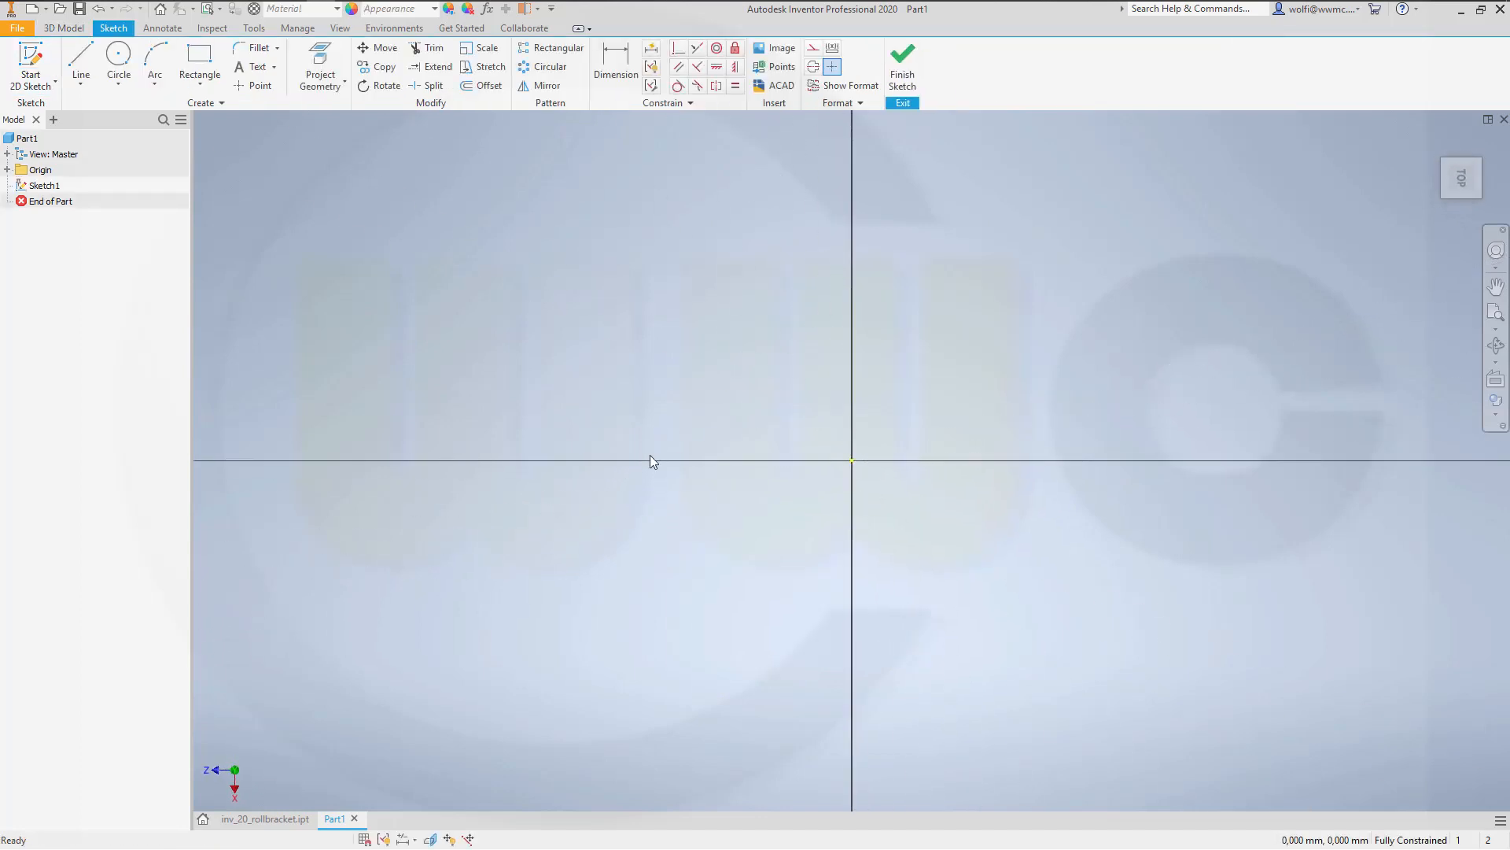
{"action": "mouse_move", "coordinate": [958, 406]}
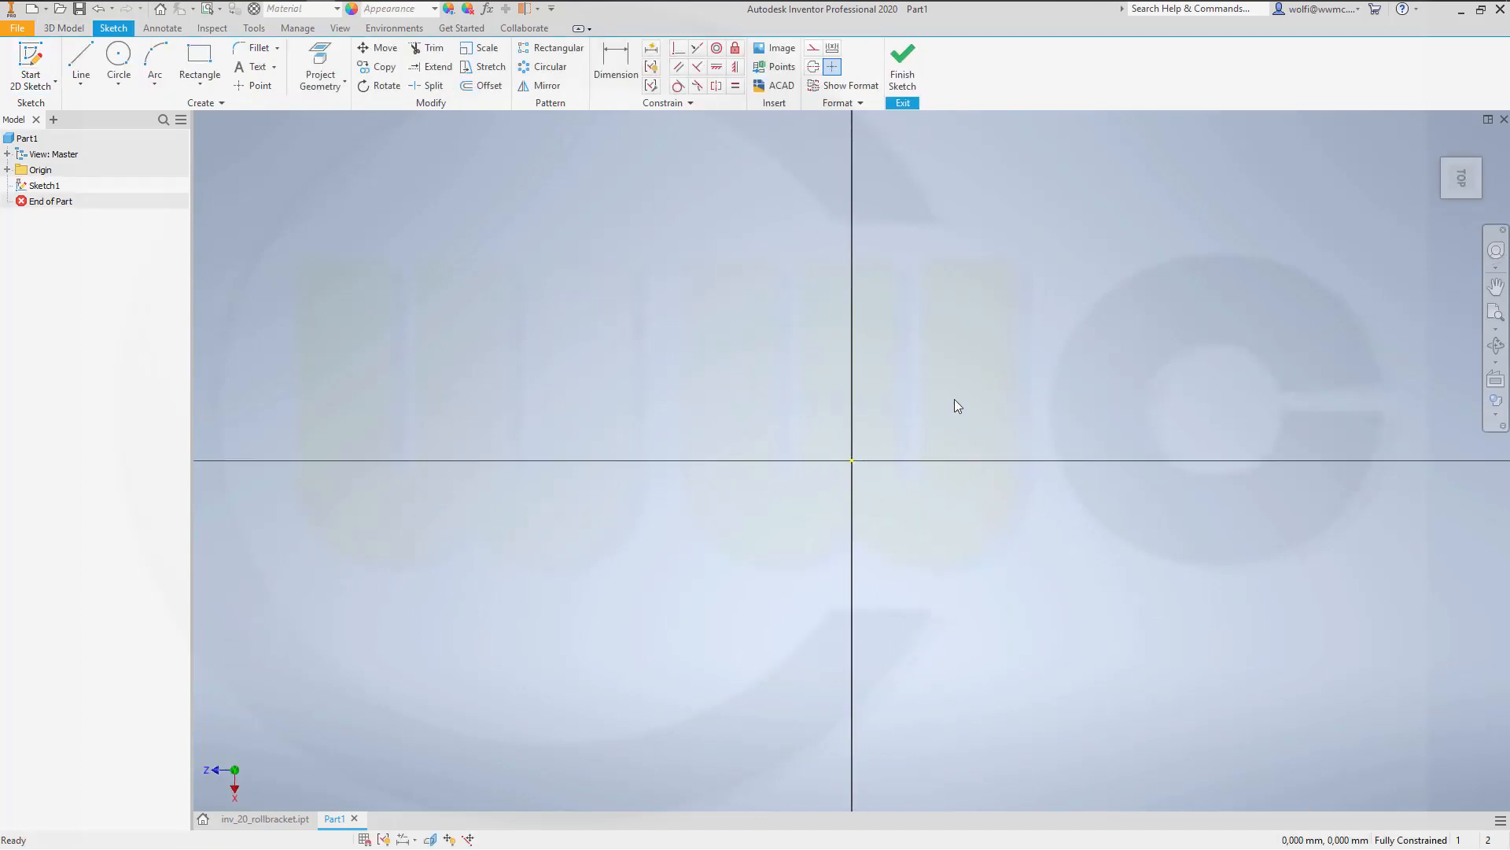
{"action": "mouse_move", "coordinate": [944, 226]}
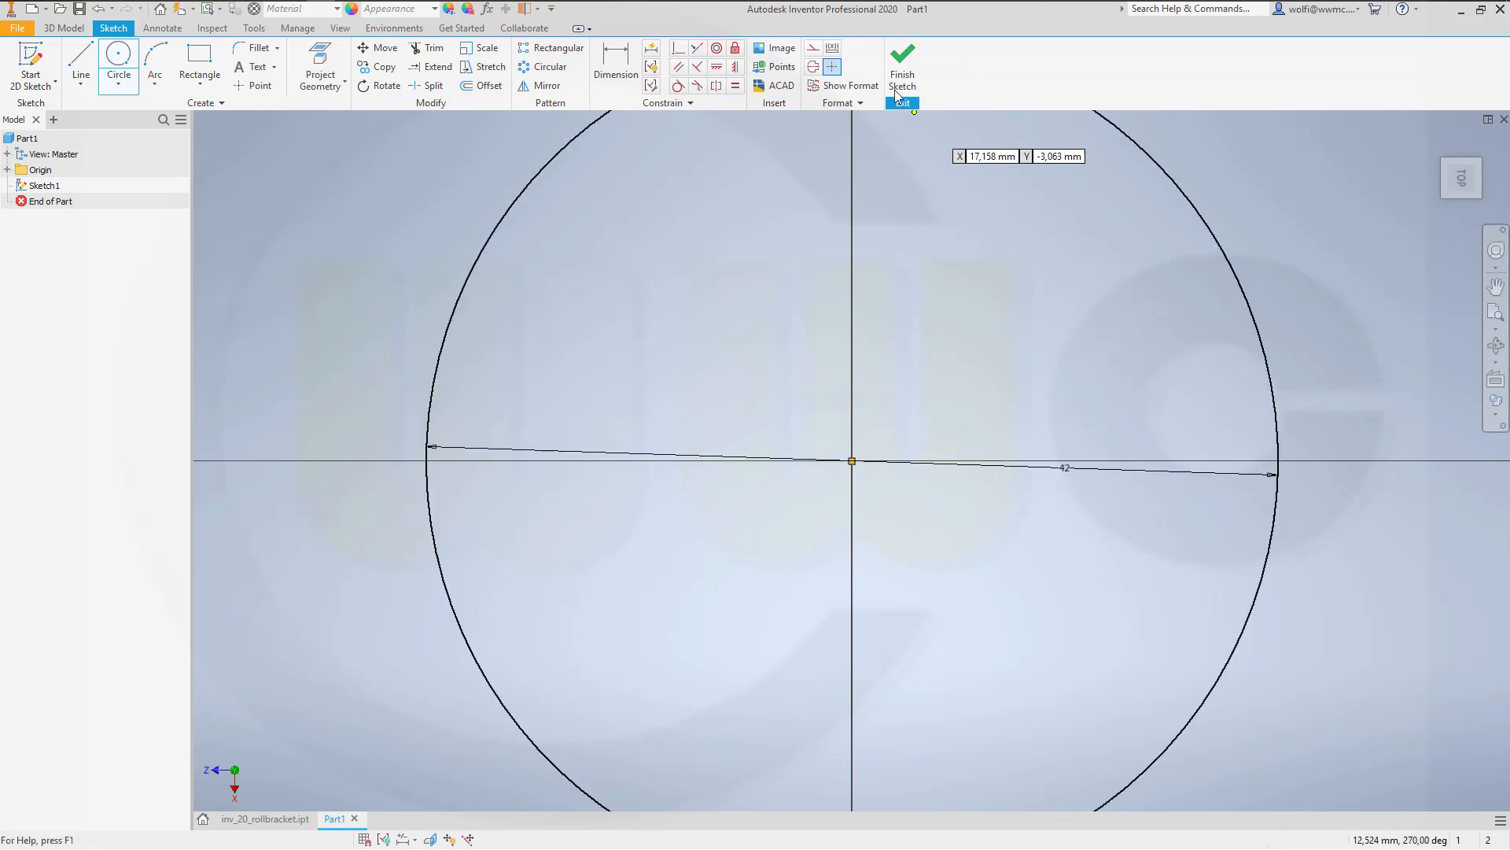
Step: Finish the 42 mm circle sketch, then the concentric 42 and 32 mm circles sketch
{"action": "left_click", "coordinate": [900, 68]}
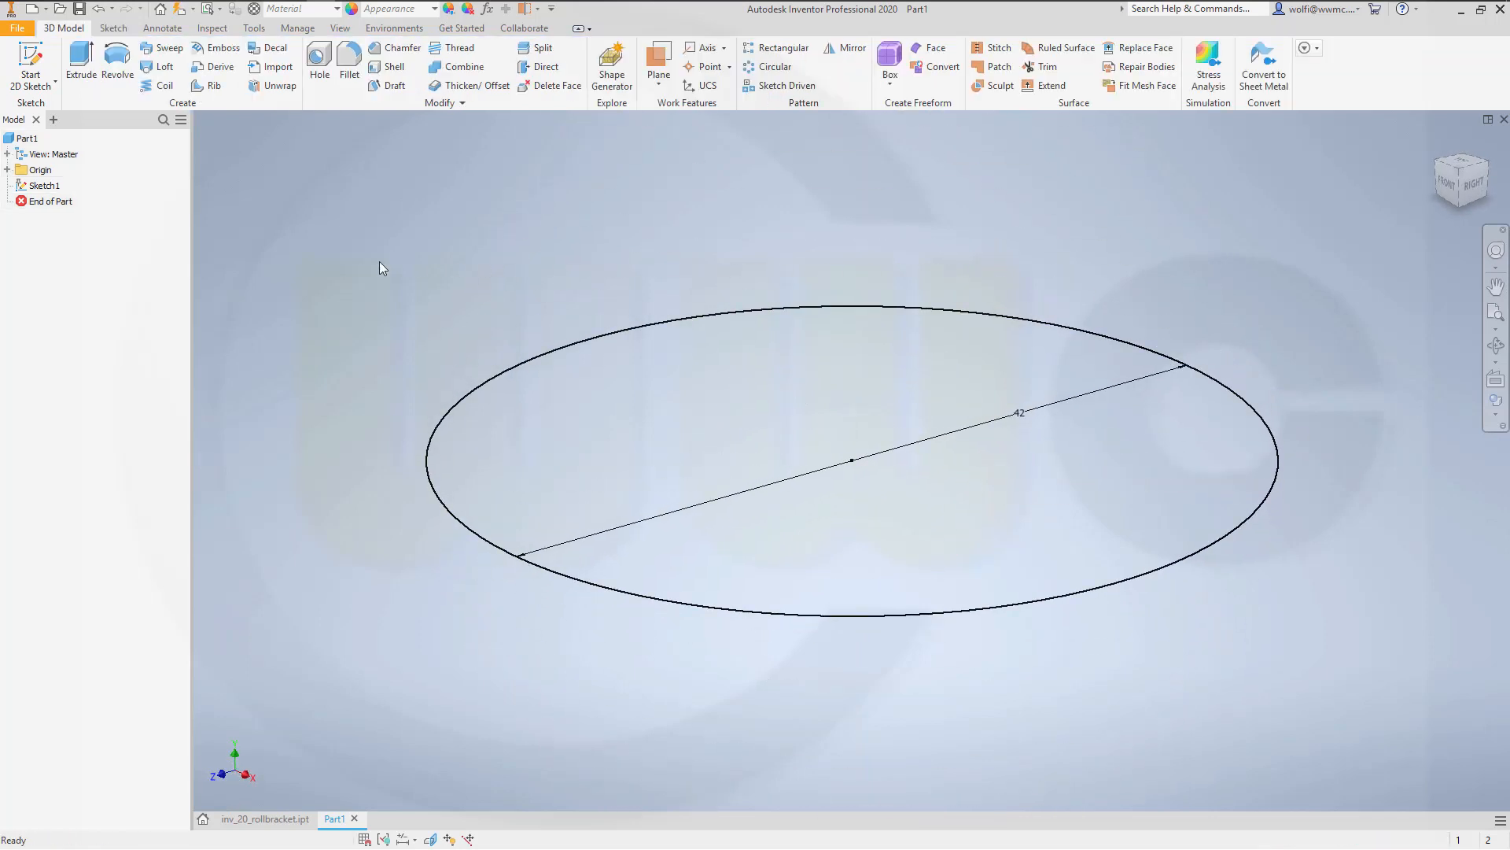
{"action": "left_click", "coordinate": [7, 170]}
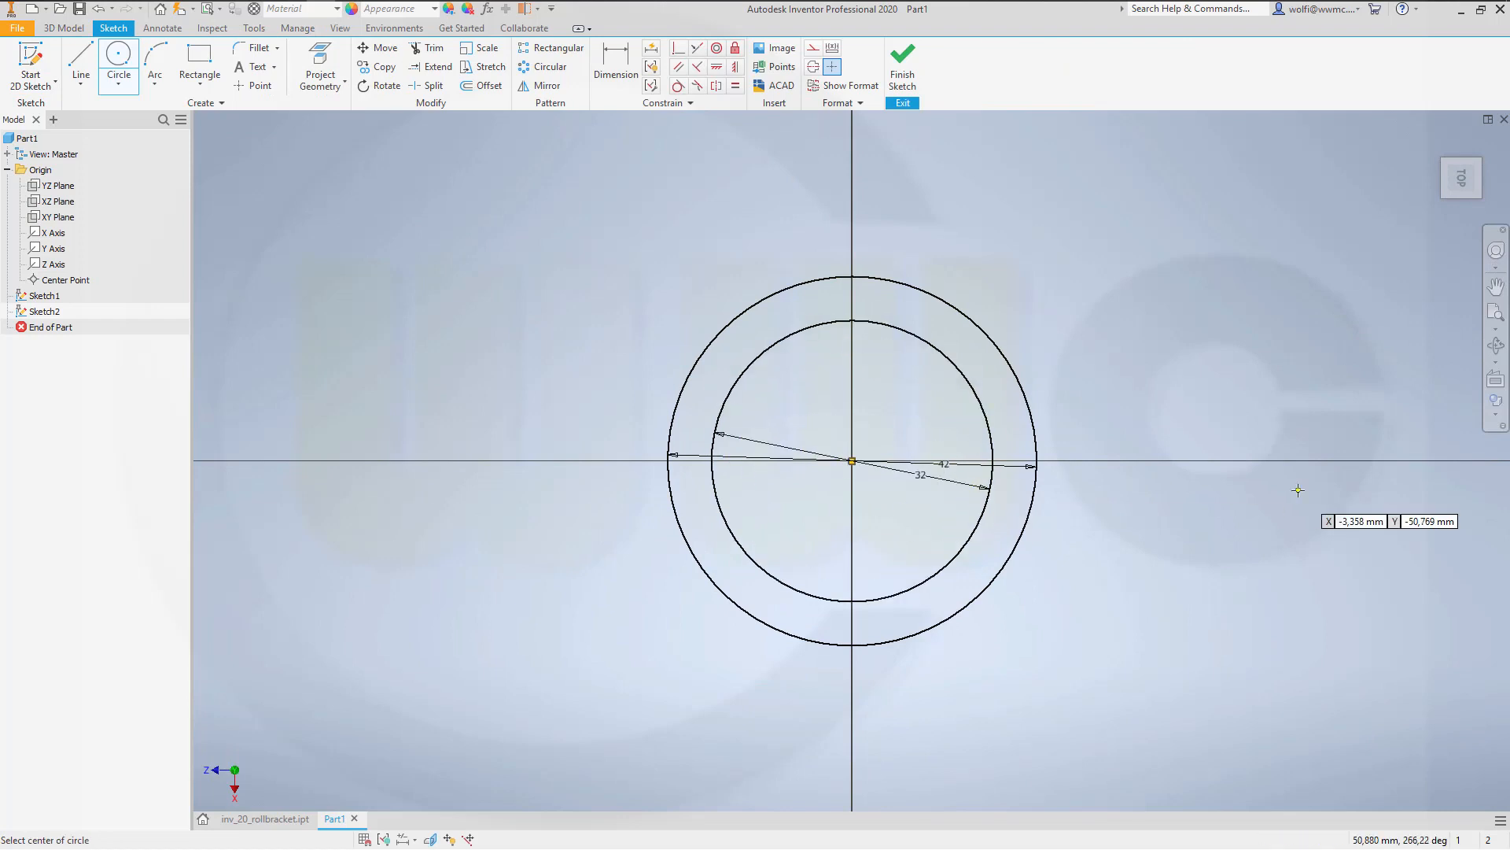
{"action": "left_click", "coordinate": [900, 56]}
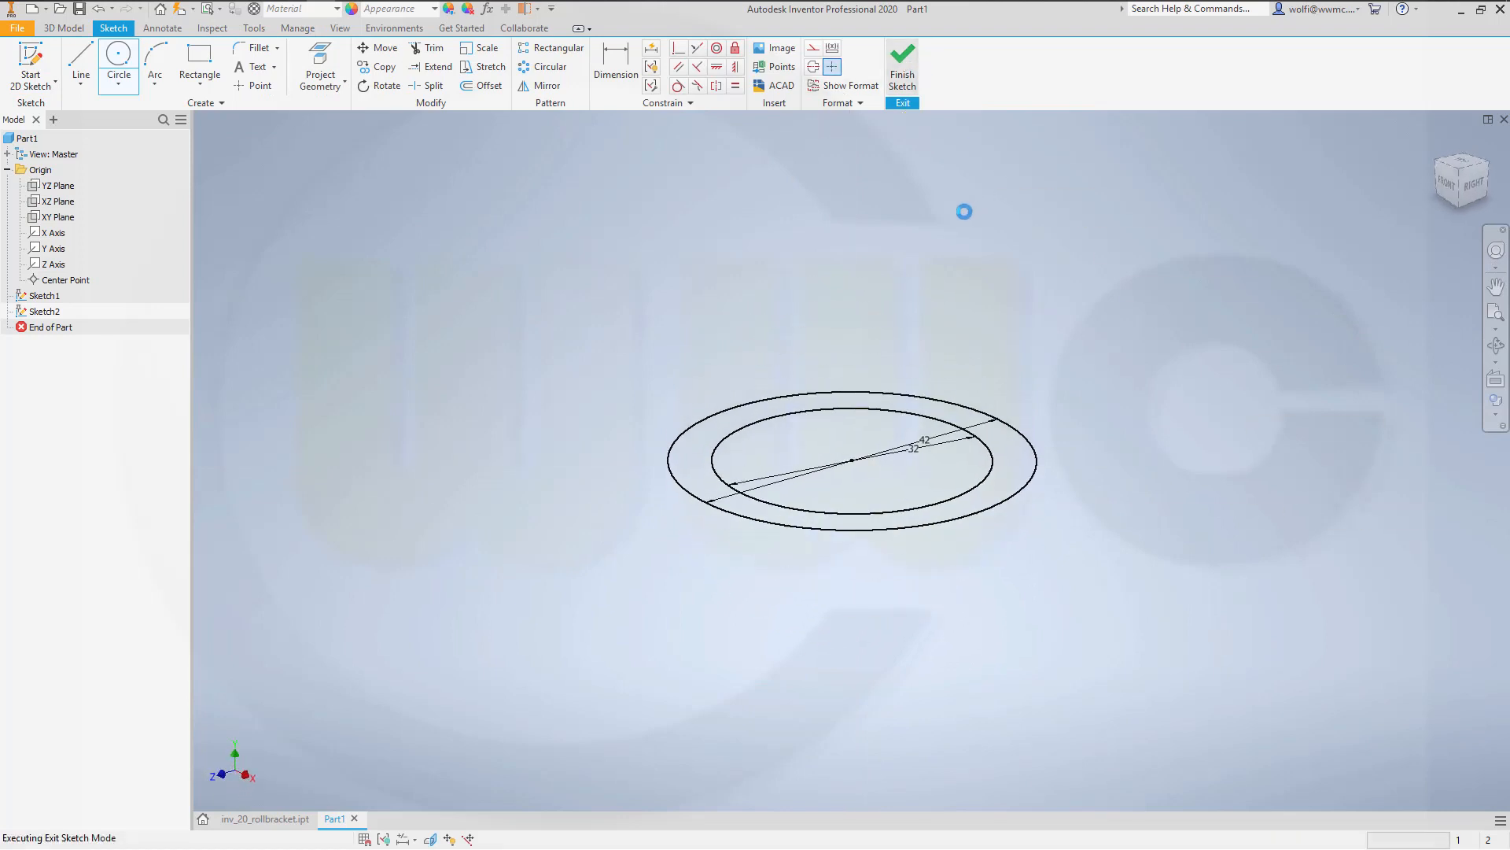
{"action": "left_click", "coordinate": [900, 66]}
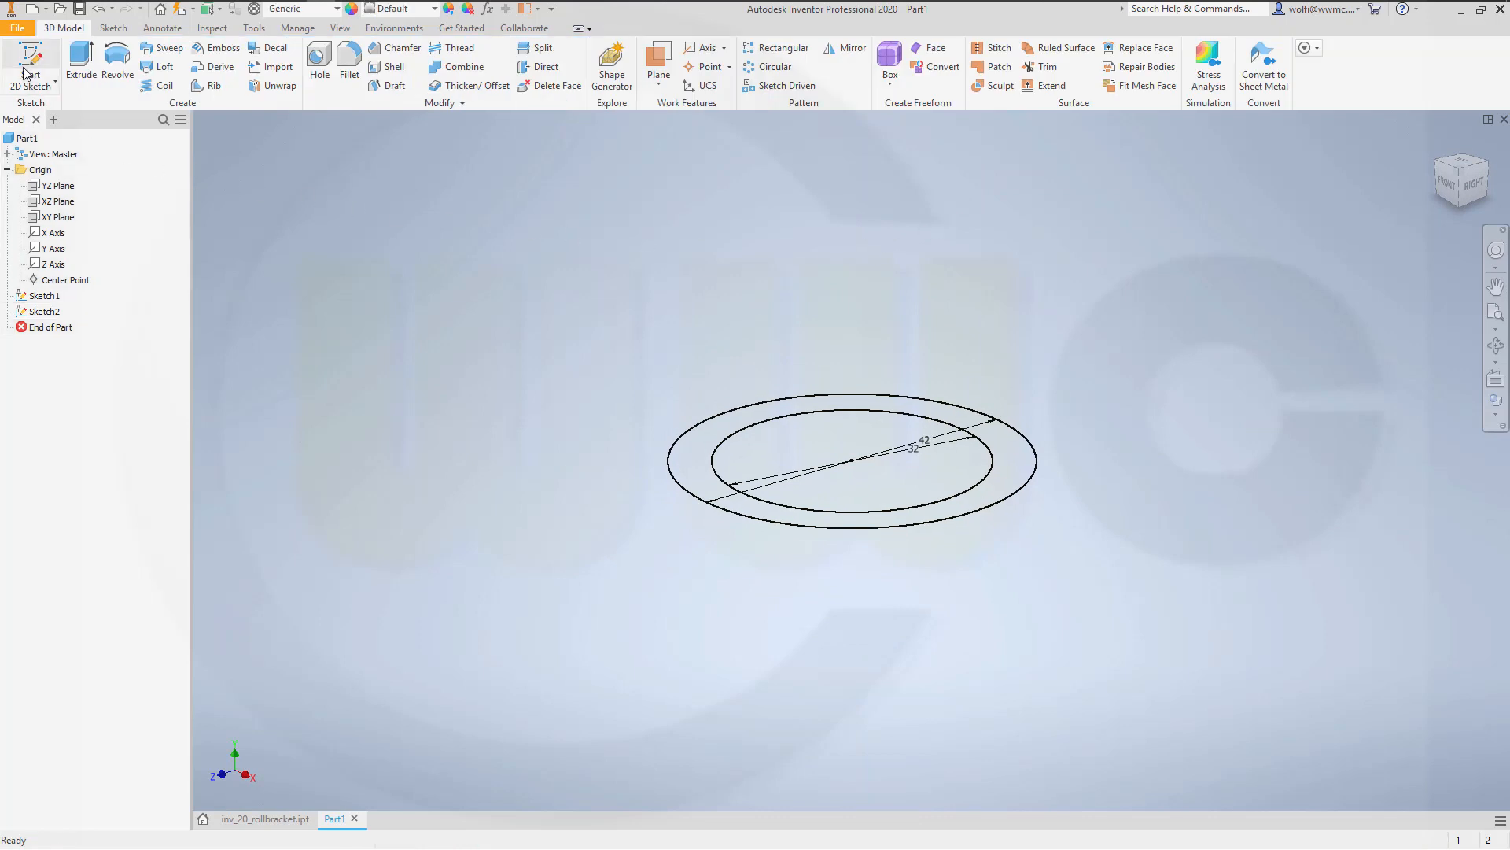
Step: Sketch the closed side plate outline with lines on the XY plane
{"action": "left_click", "coordinate": [58, 200]}
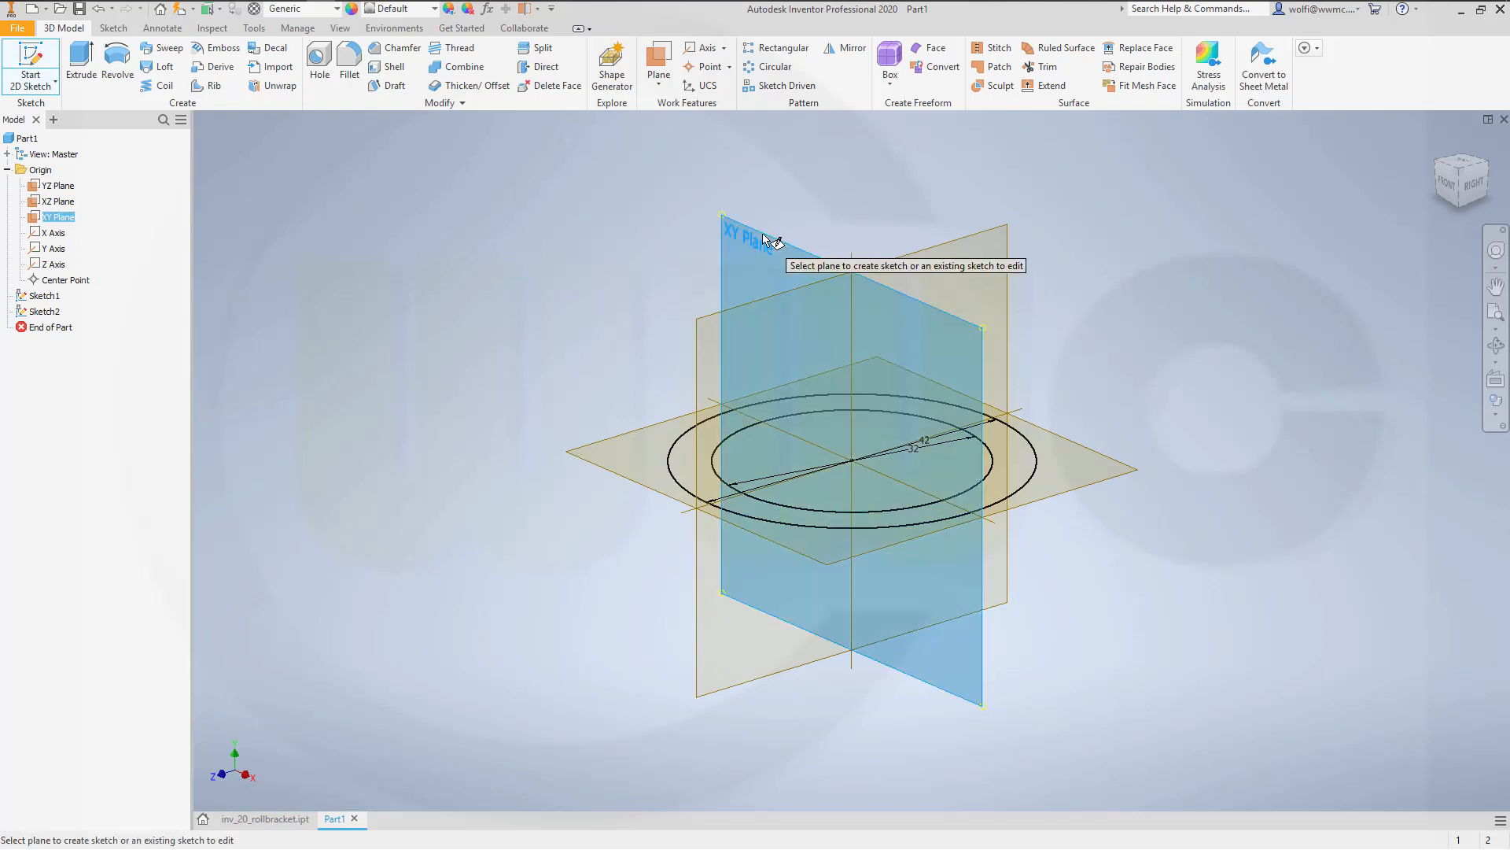
{"action": "left_click", "coordinate": [739, 234]}
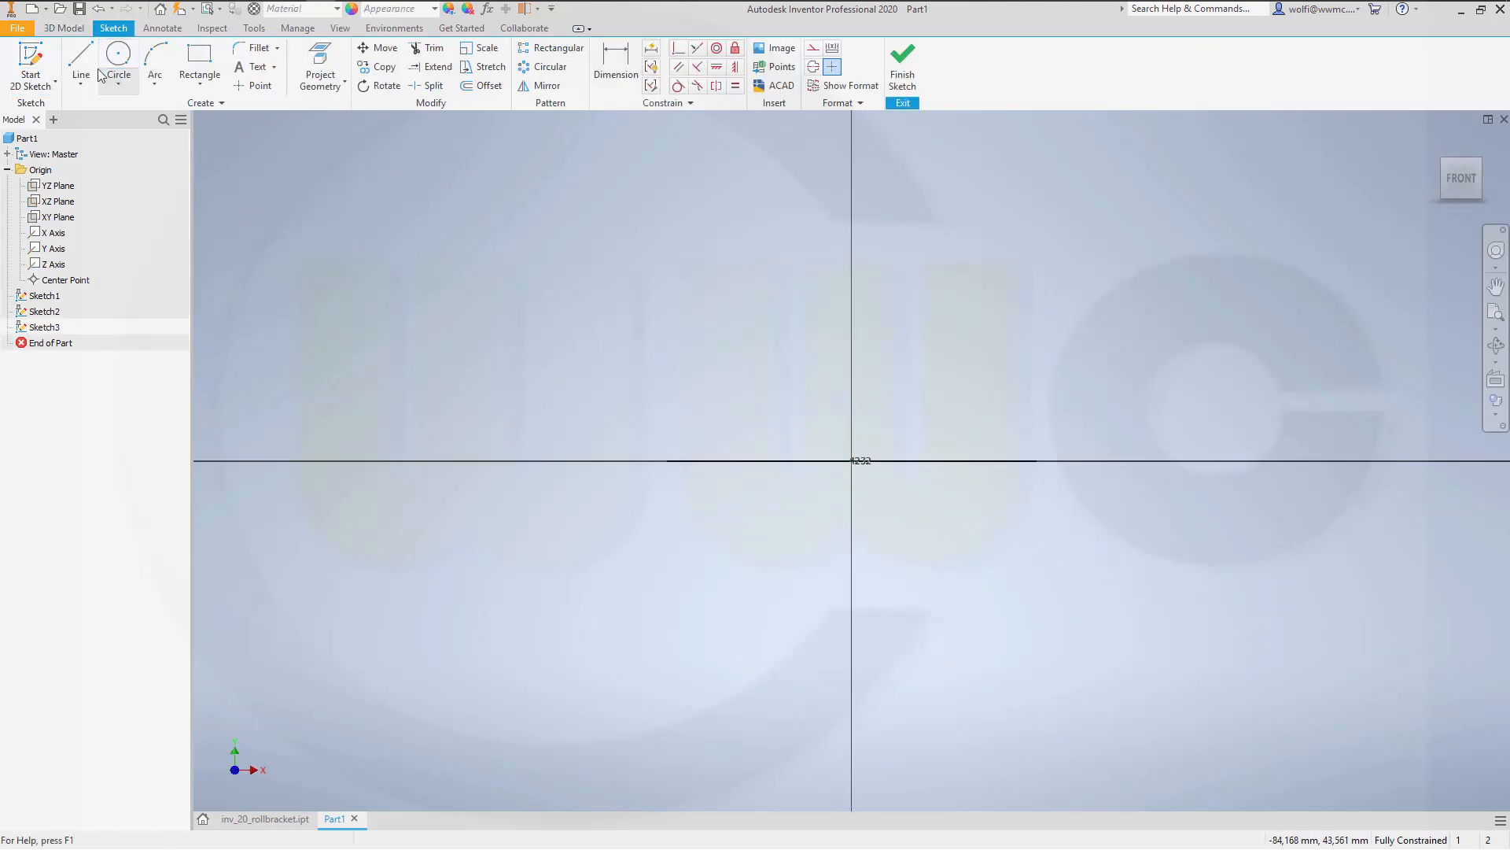
{"action": "left_click", "coordinate": [80, 63]}
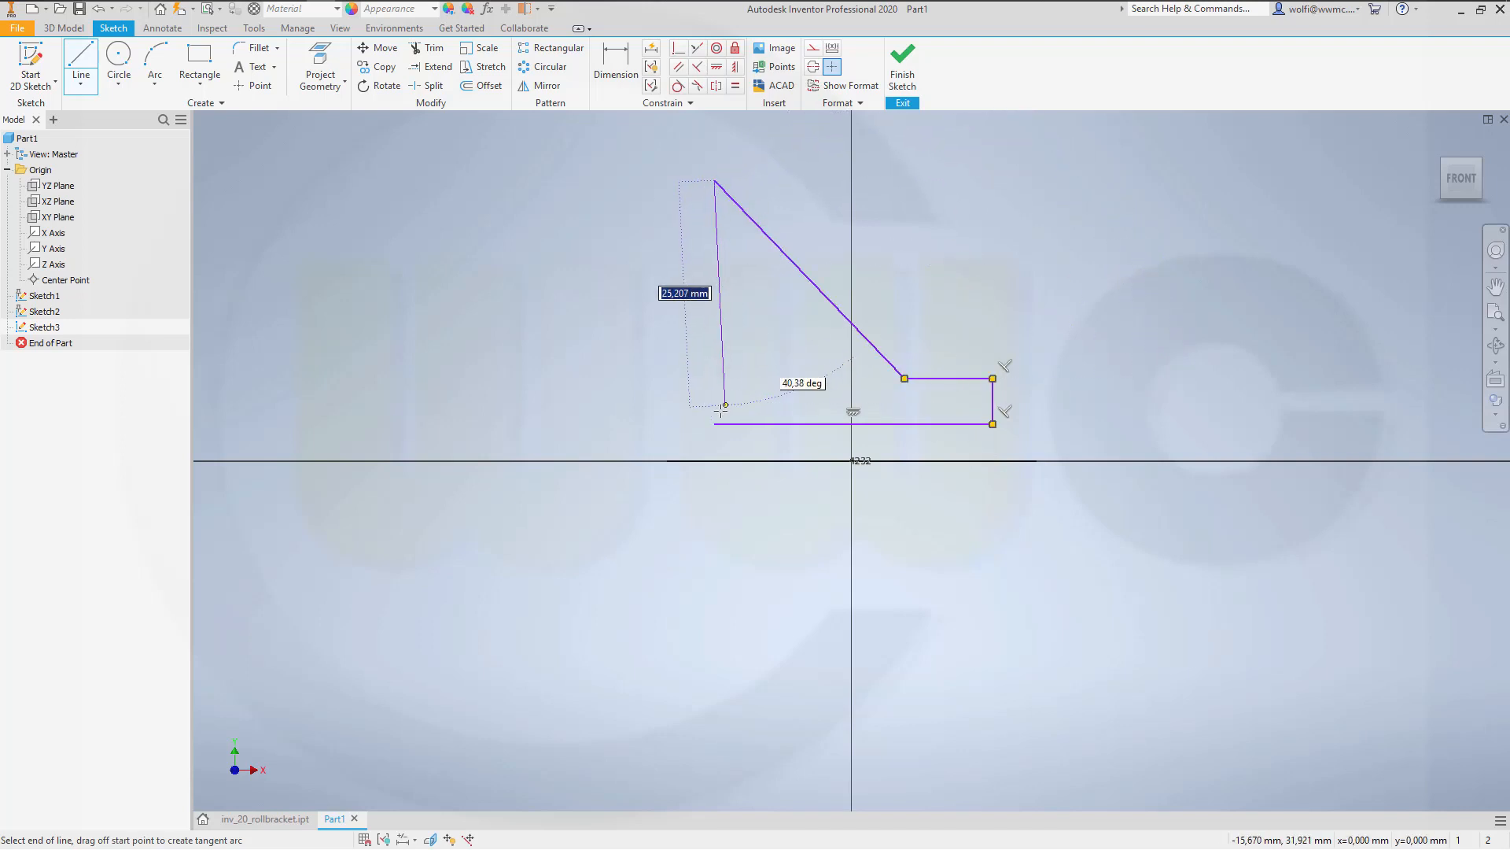
{"action": "right_click", "coordinate": [720, 409]}
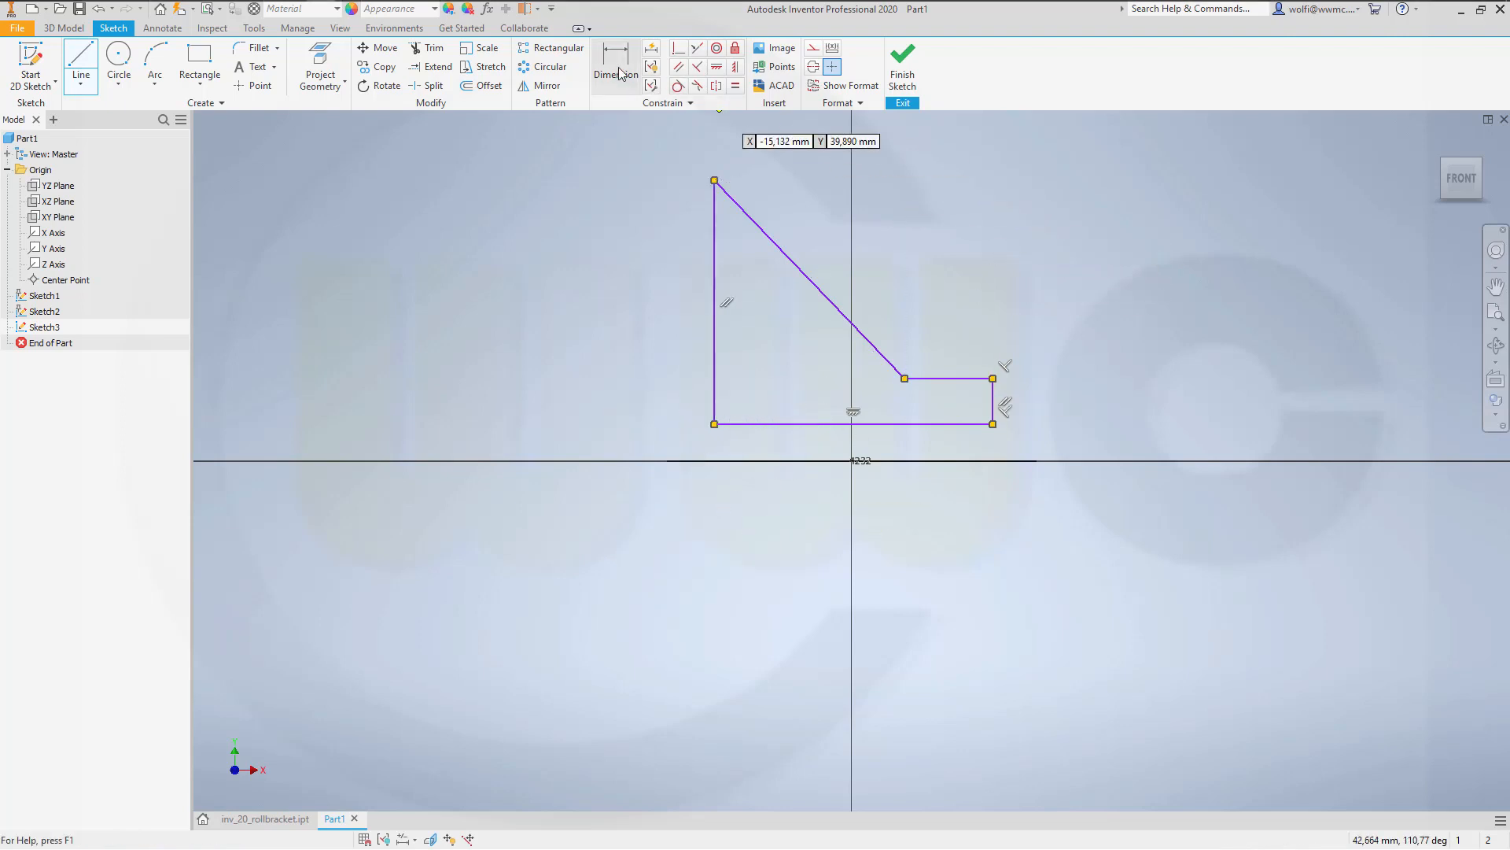
Step: Dimension the profile: 55 bottom edge, ledge height, 126° slope and 9 mm offset
{"action": "left_click", "coordinate": [615, 66]}
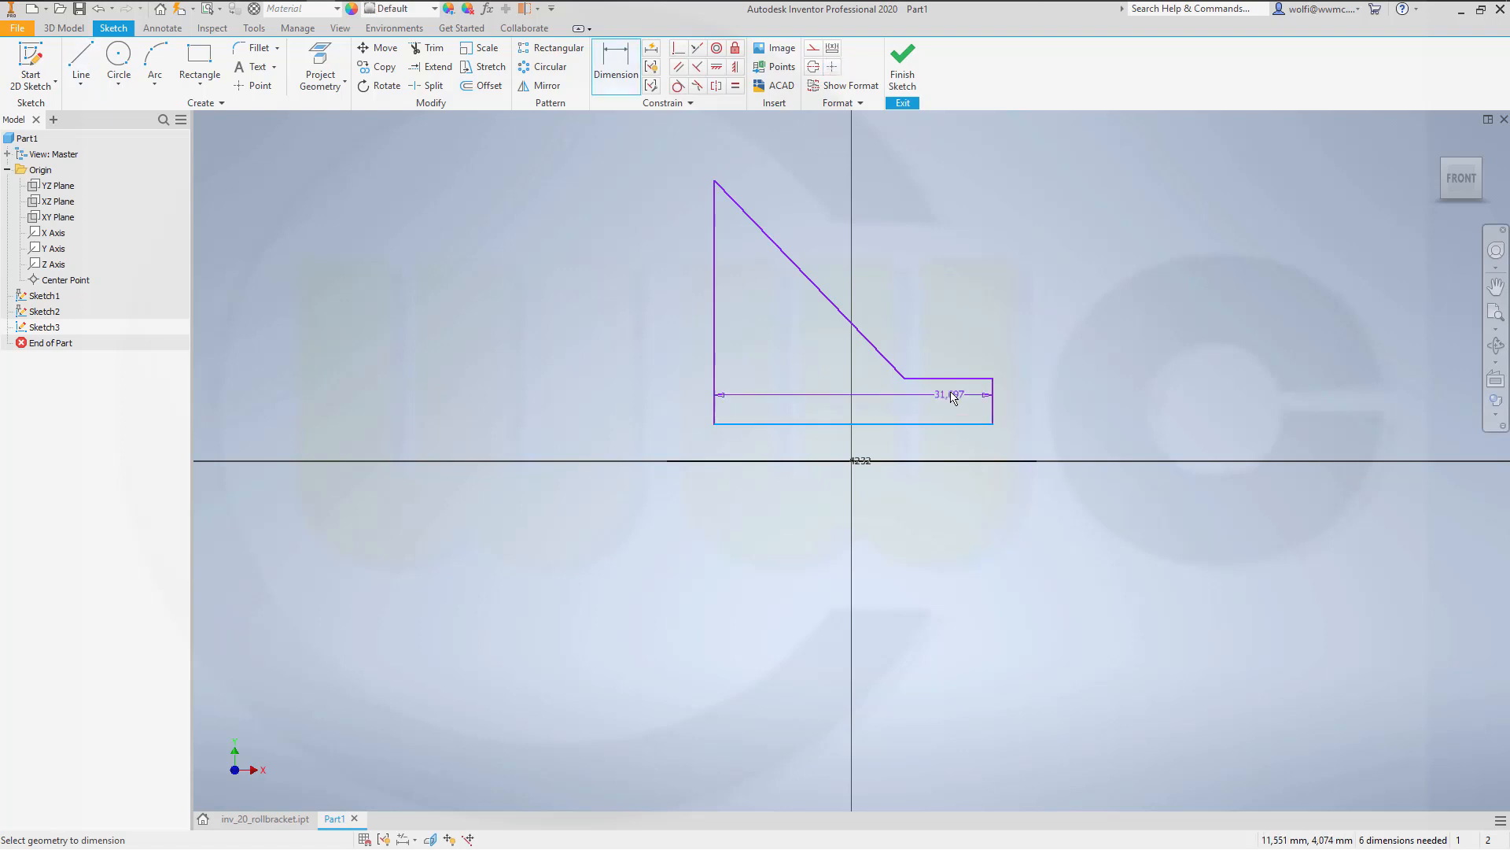
{"action": "left_click", "coordinate": [1052, 402]}
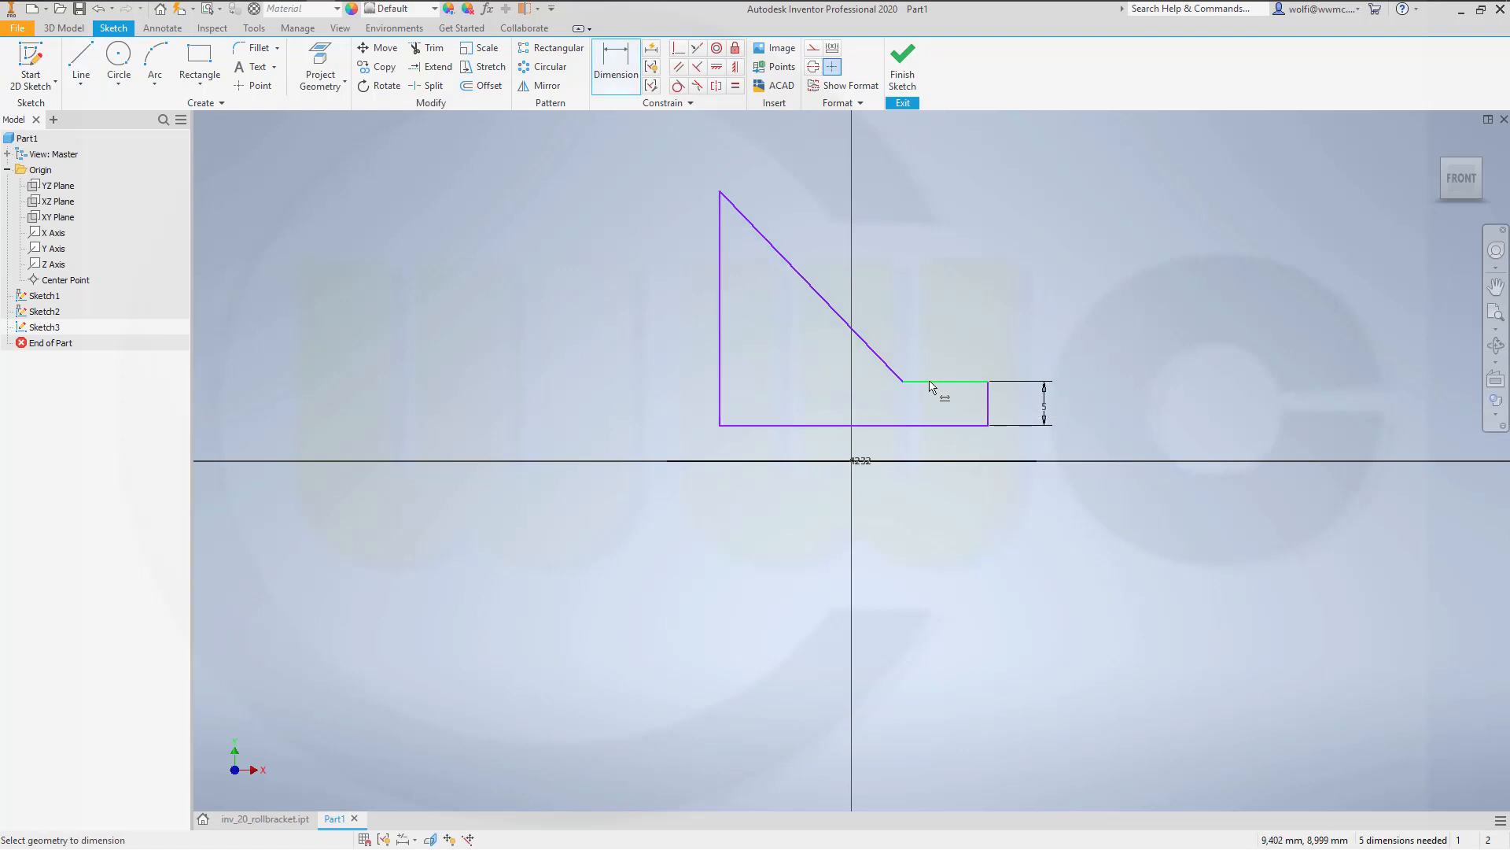
{"action": "left_click", "coordinate": [928, 384]}
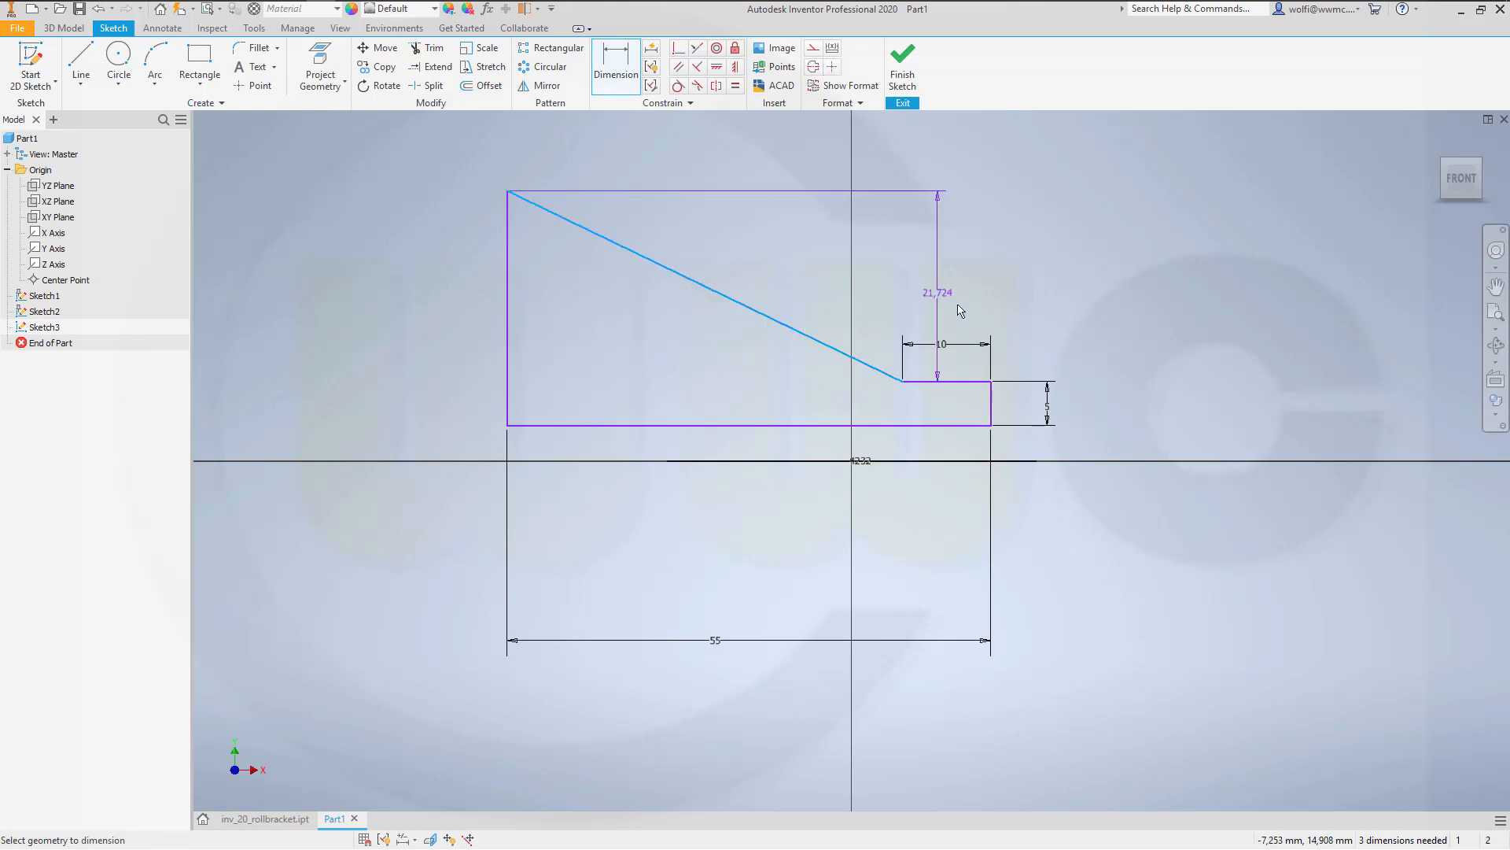
{"action": "left_click", "coordinate": [930, 290]}
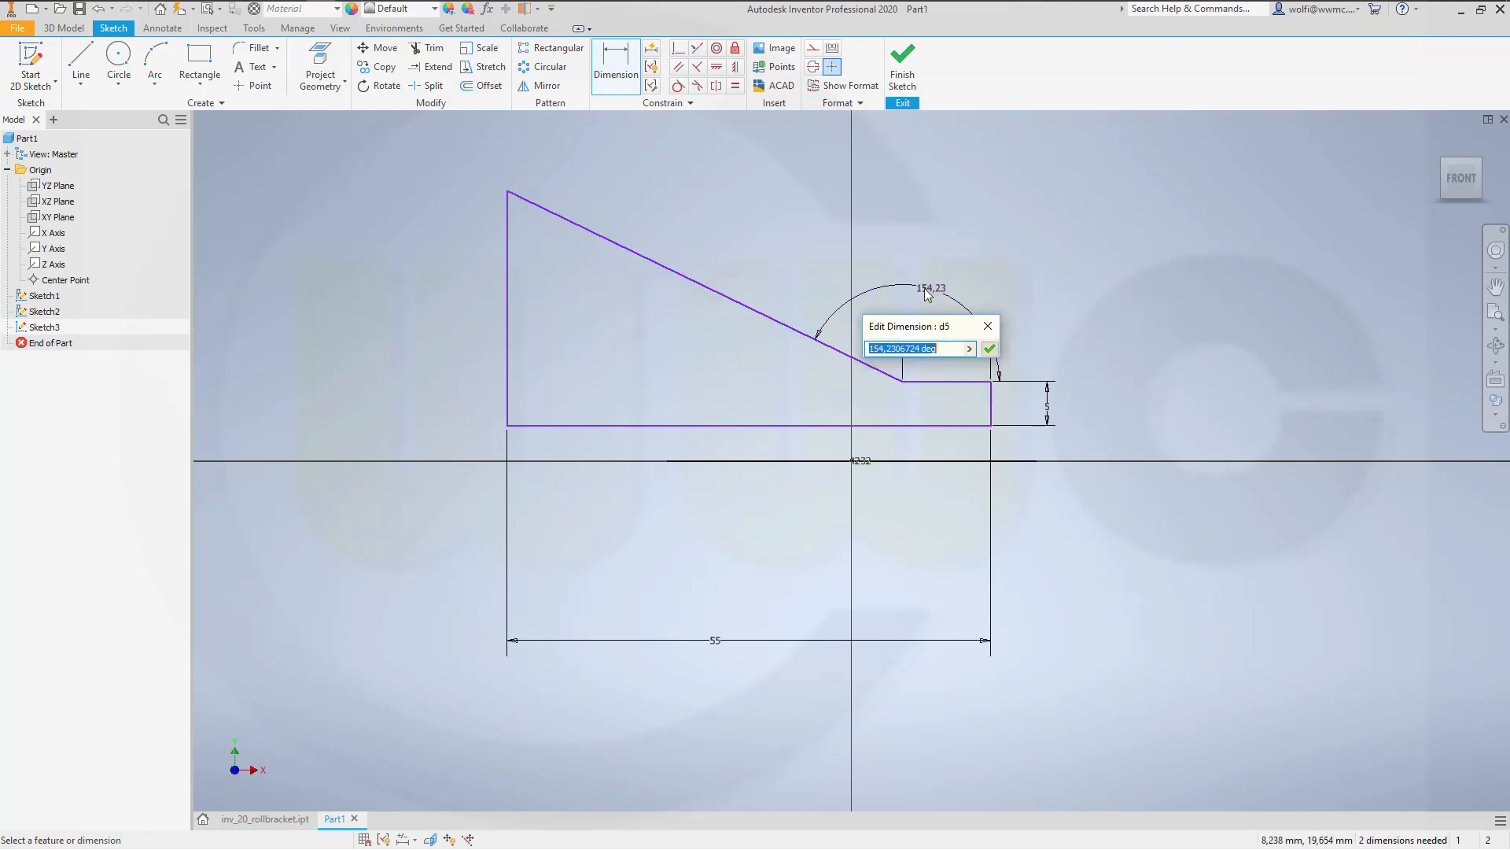
{"action": "left_click", "coordinate": [989, 348]}
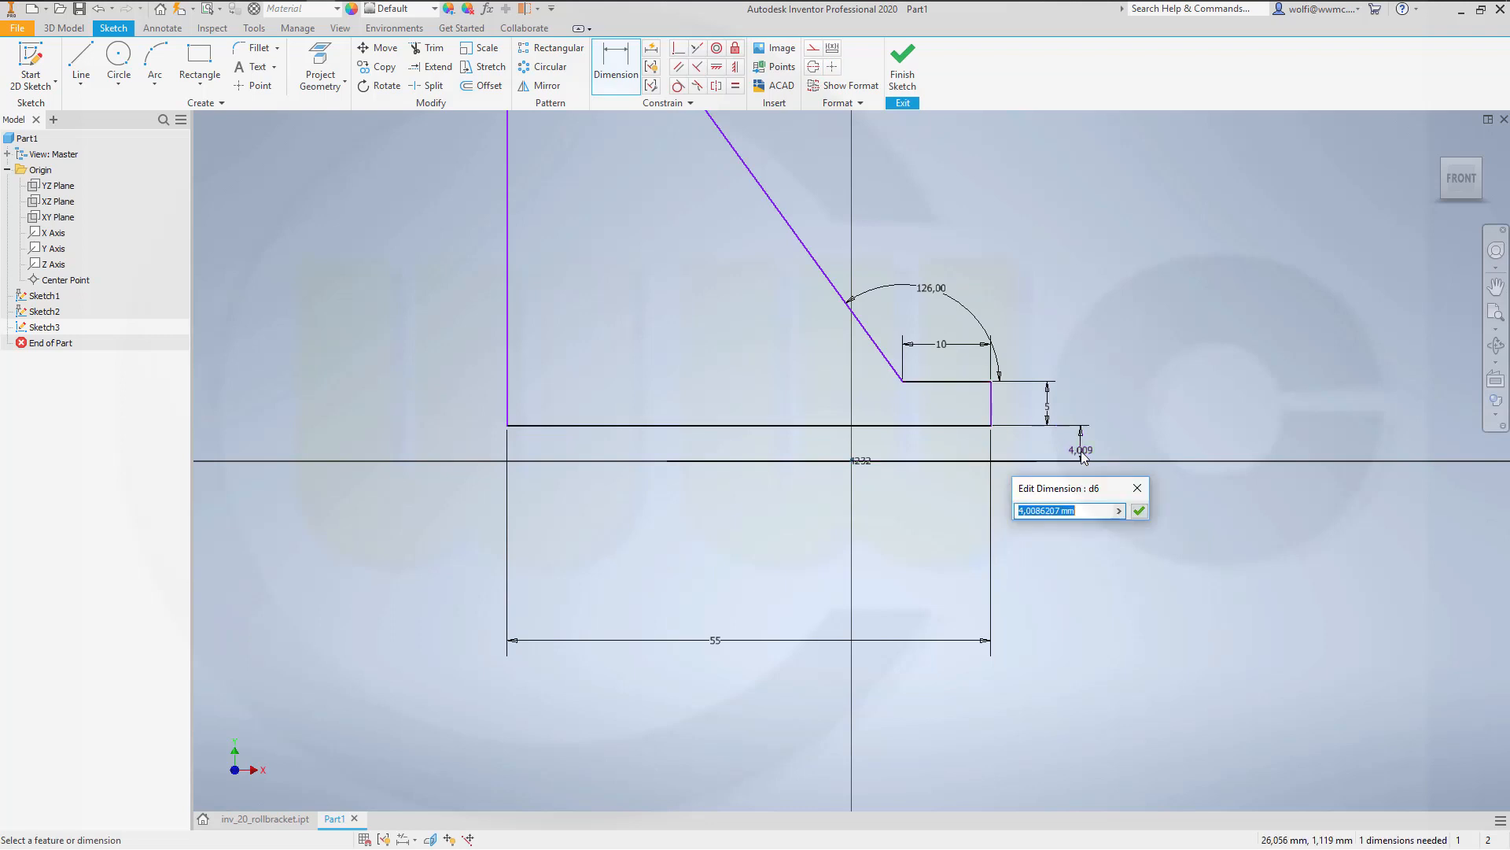
{"action": "type", "text": "9"}
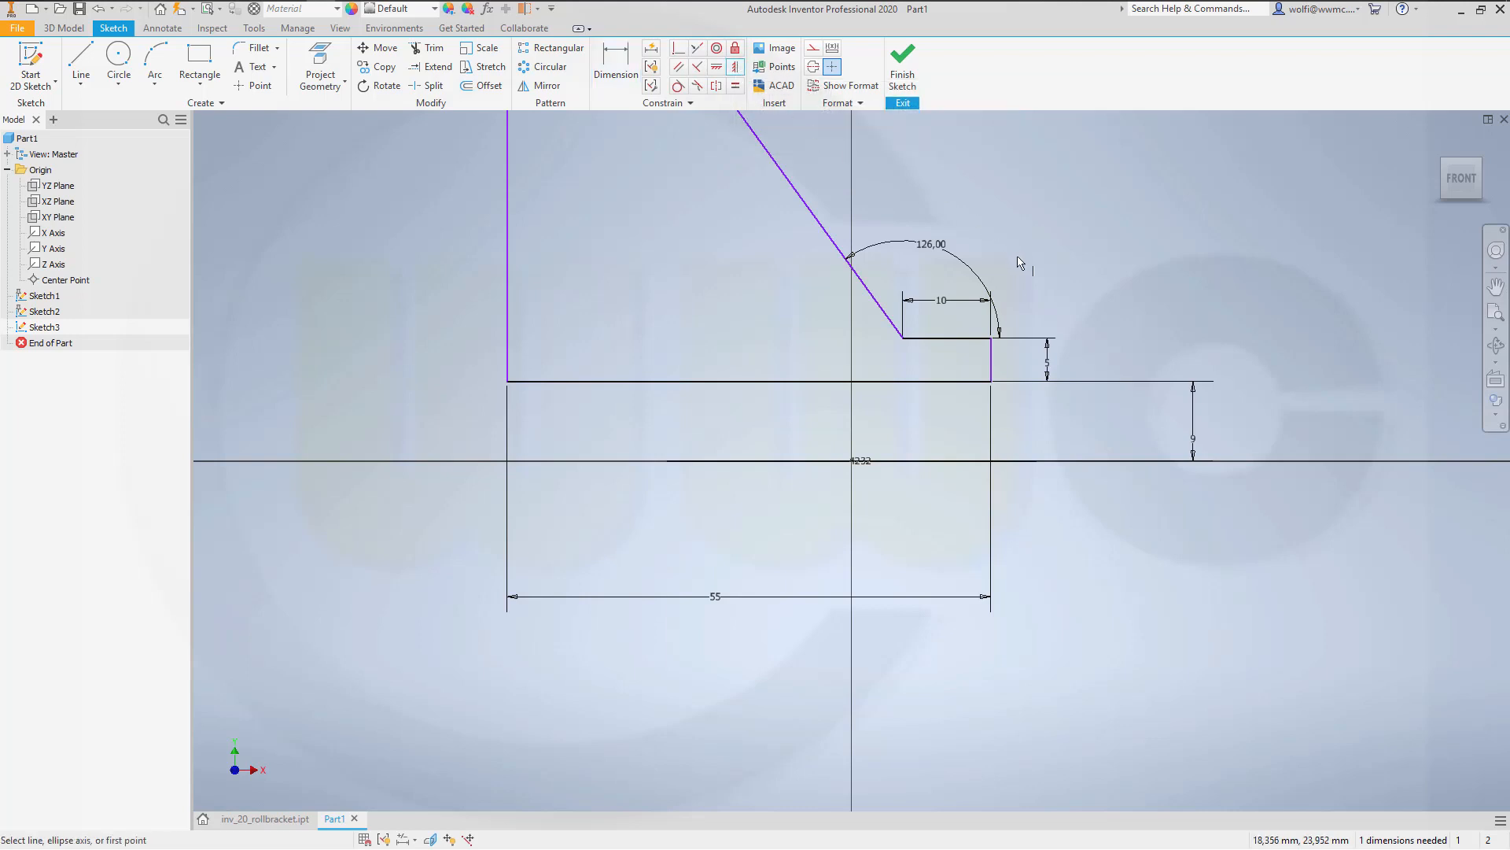
{"action": "mouse_move", "coordinate": [906, 358]}
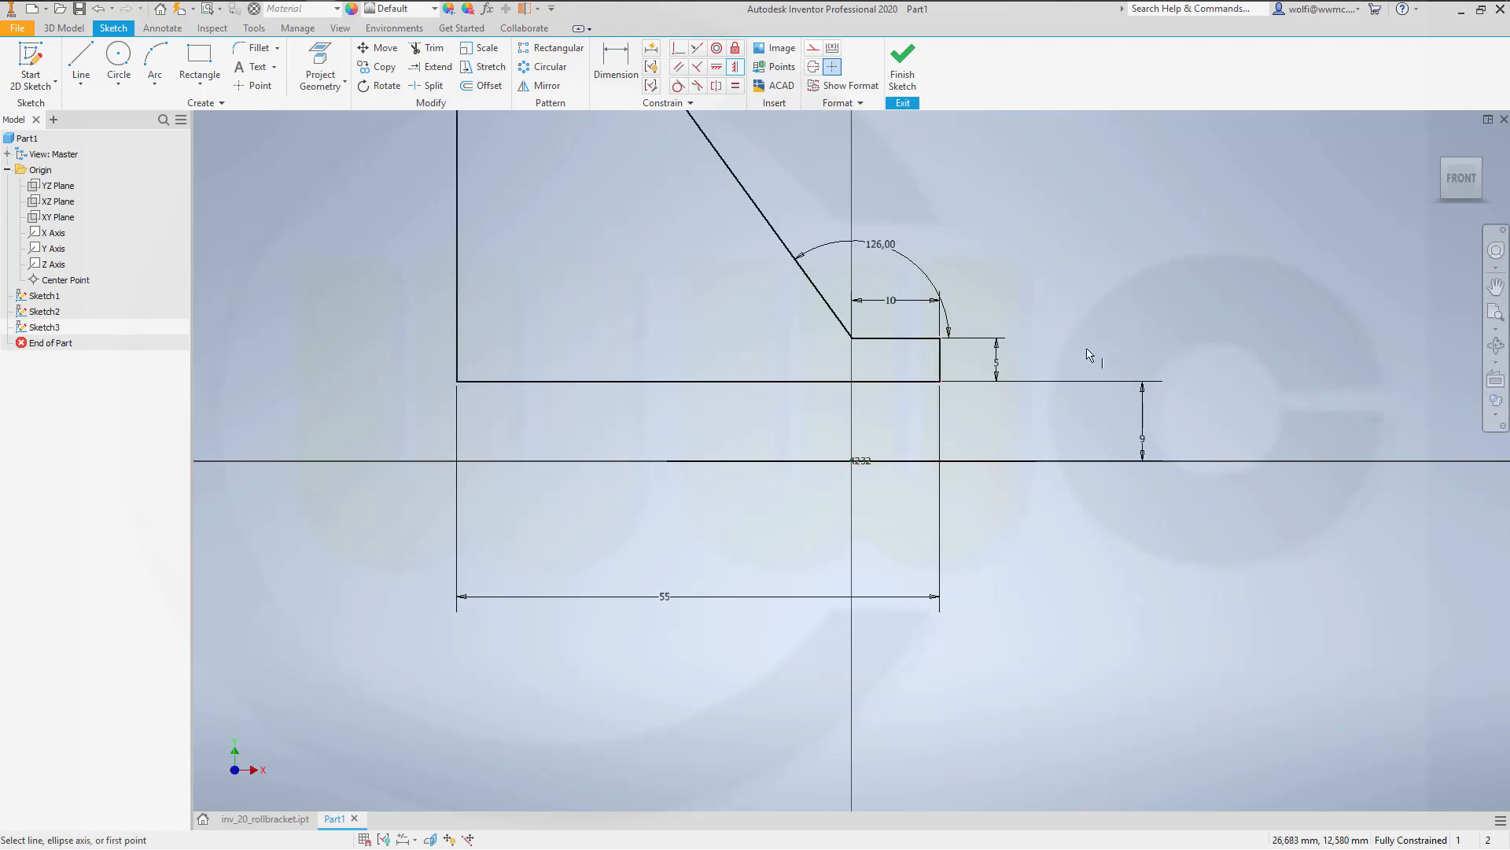
{"action": "mouse_move", "coordinate": [680, 276]}
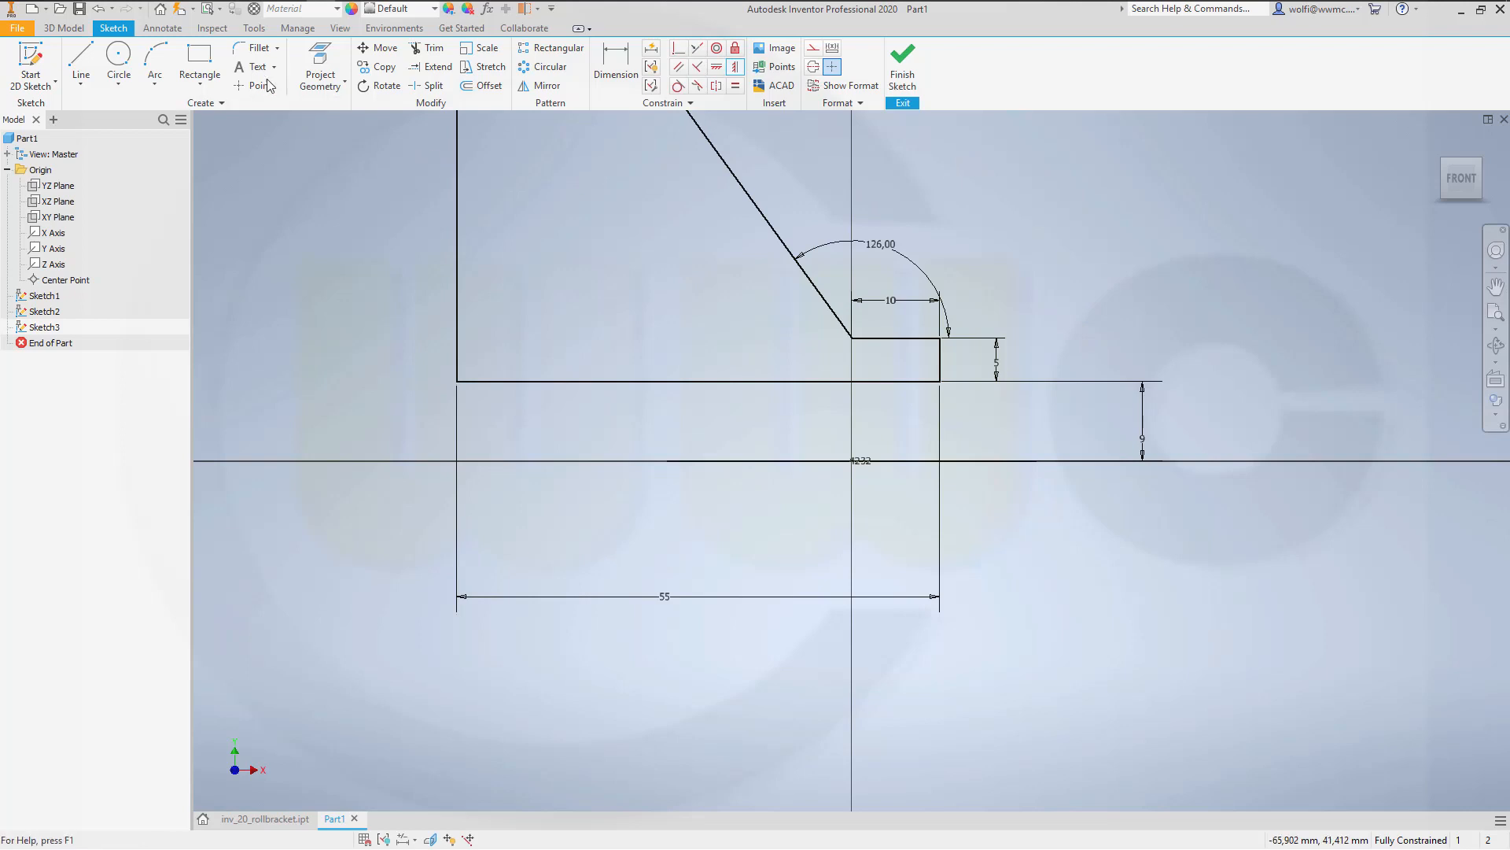
Step: Finish the constrained profile sketch and return to the 3D model
{"action": "left_click", "coordinate": [253, 49]}
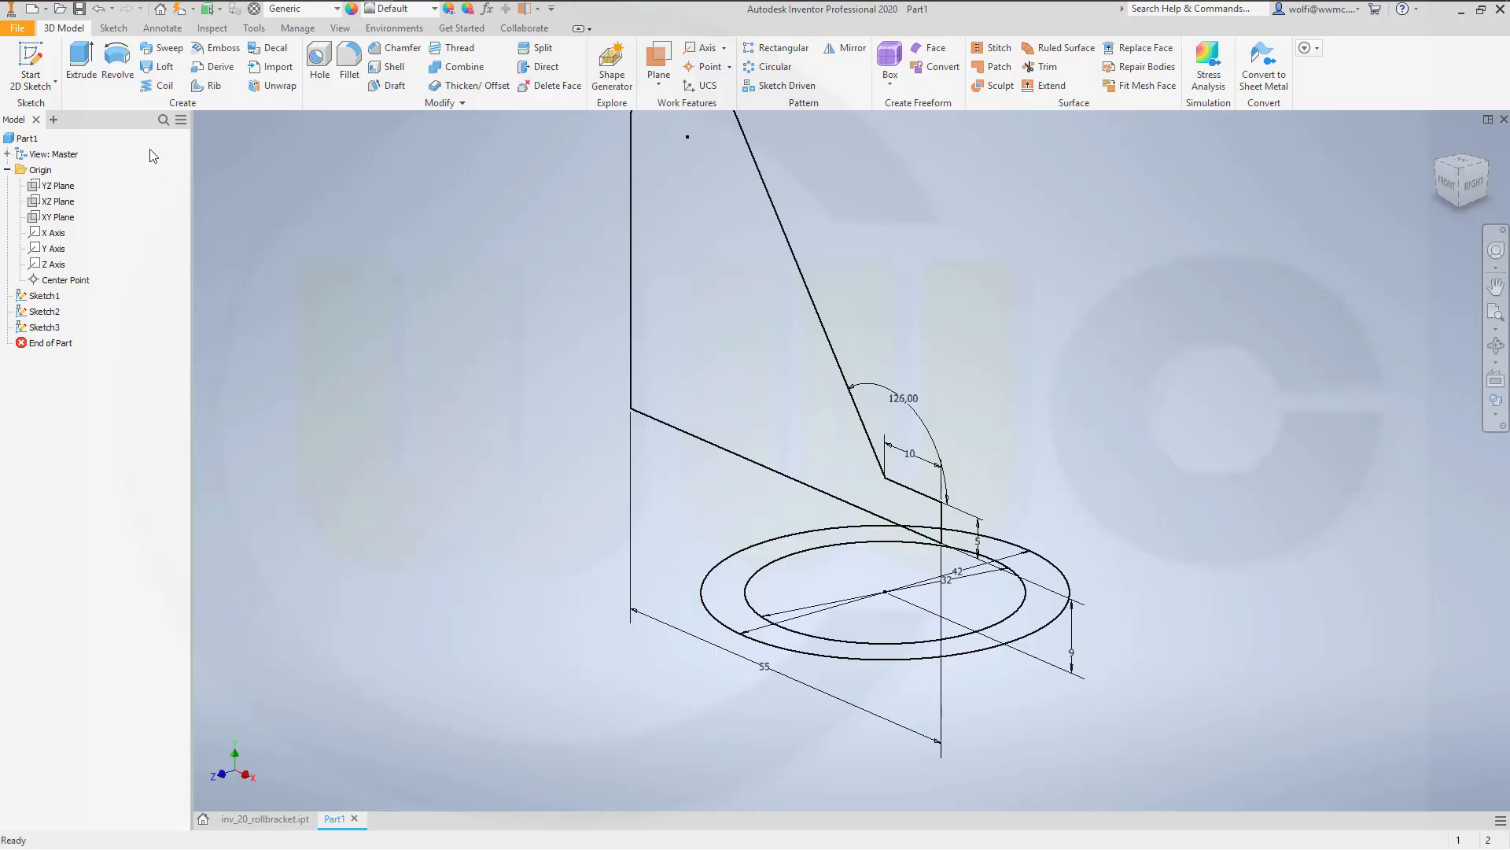
Step: Extrude the base circle 100 mm into a solid cylinder
{"action": "left_click", "coordinate": [81, 63]}
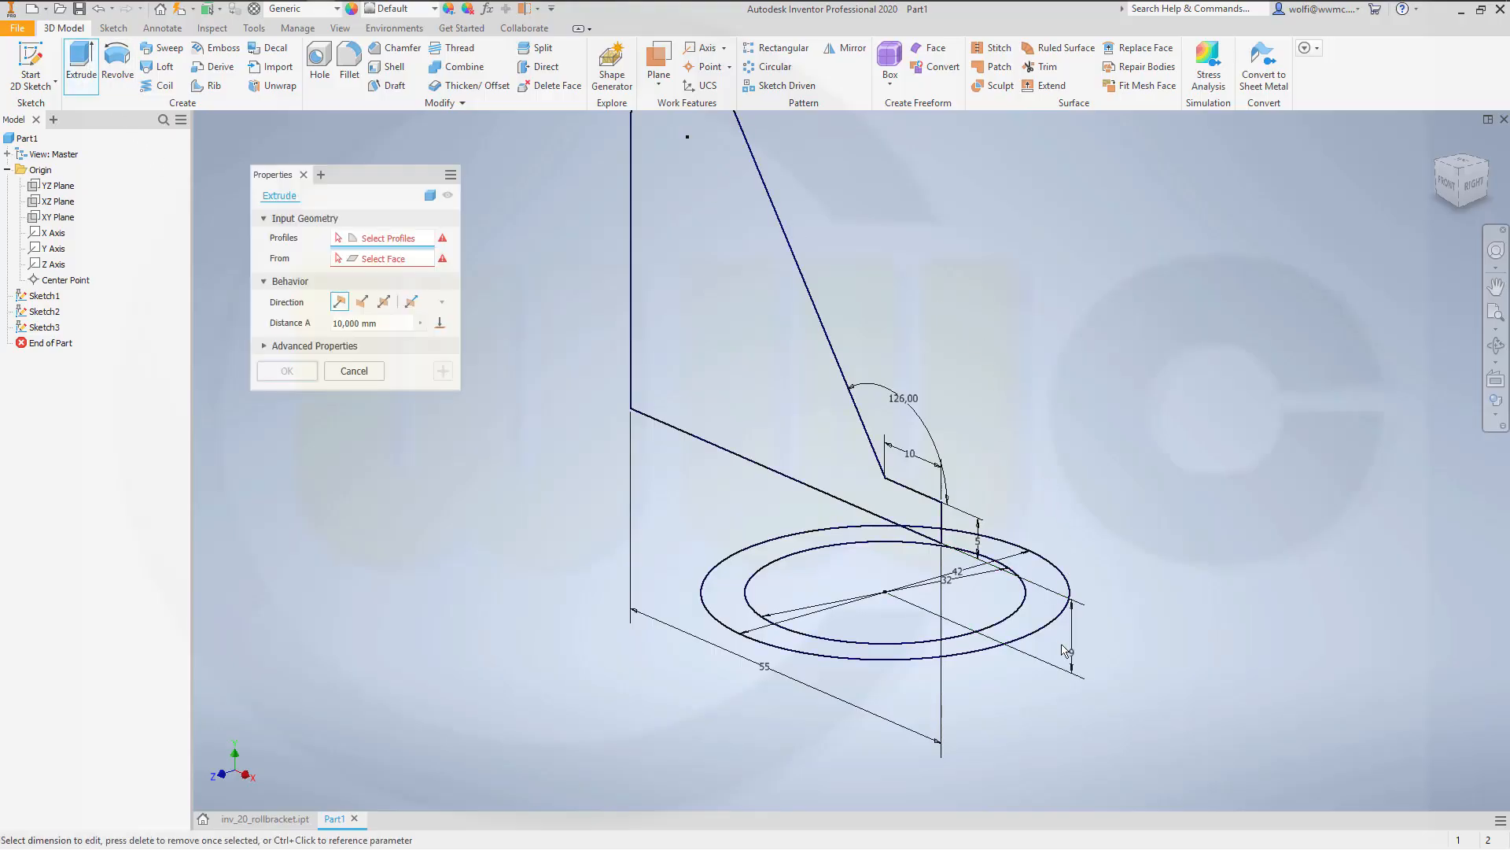
{"action": "left_click", "coordinate": [867, 598]}
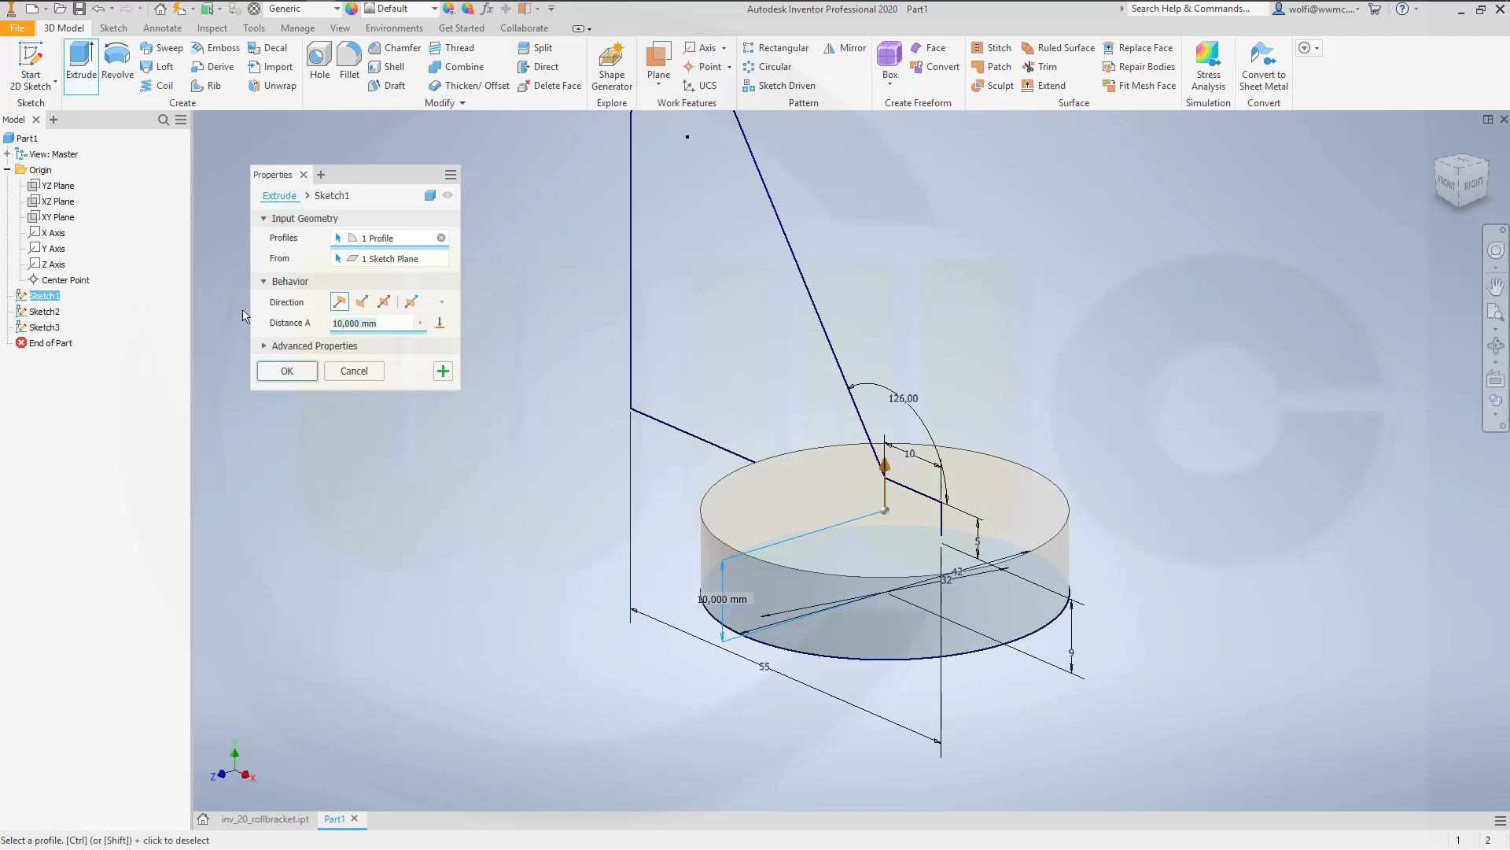
{"action": "type", "text": "100"}
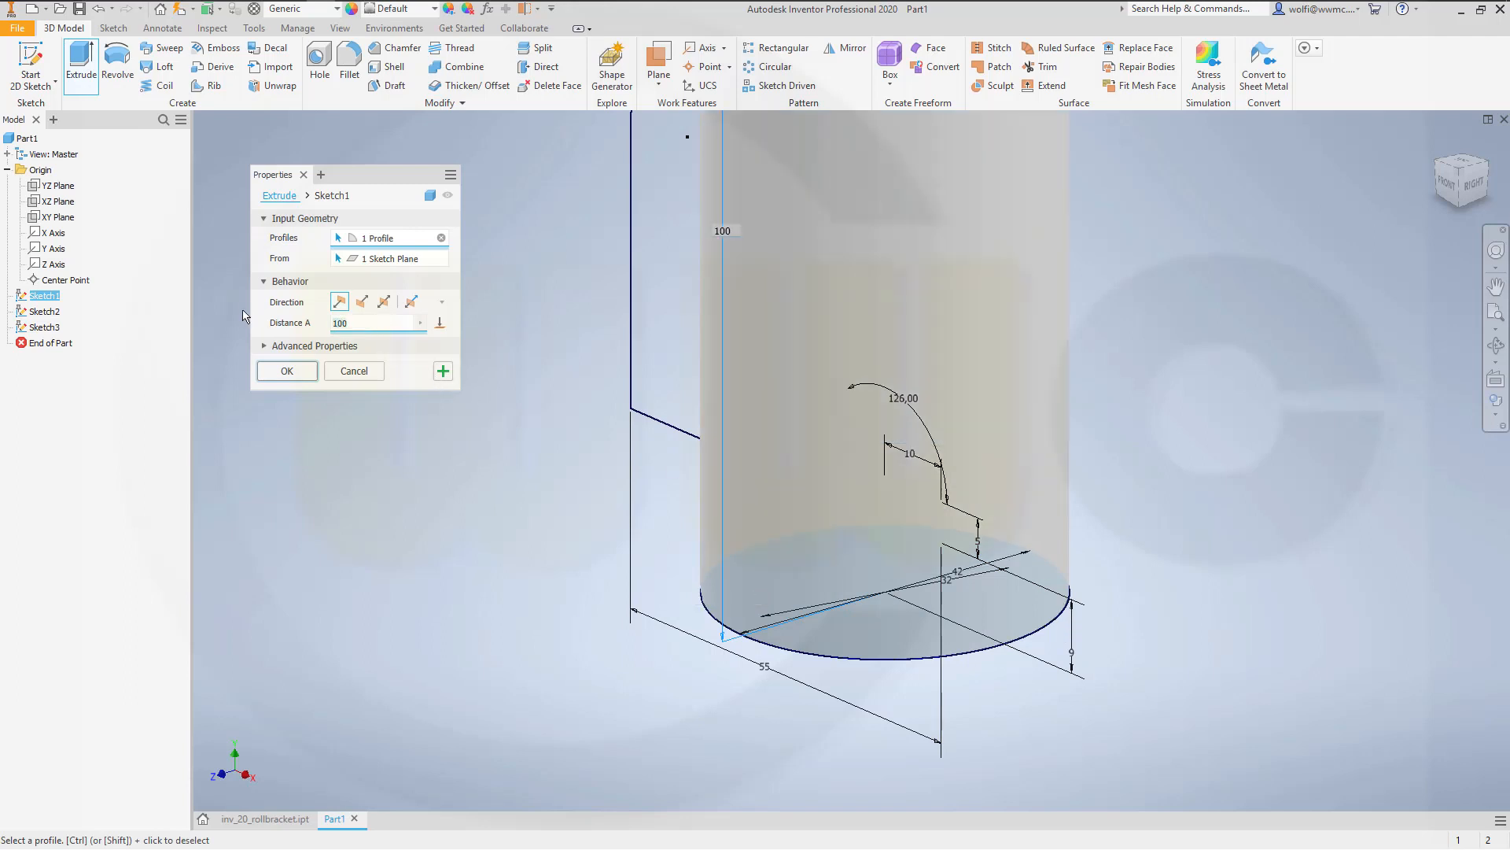
{"action": "left_click", "coordinate": [287, 370]}
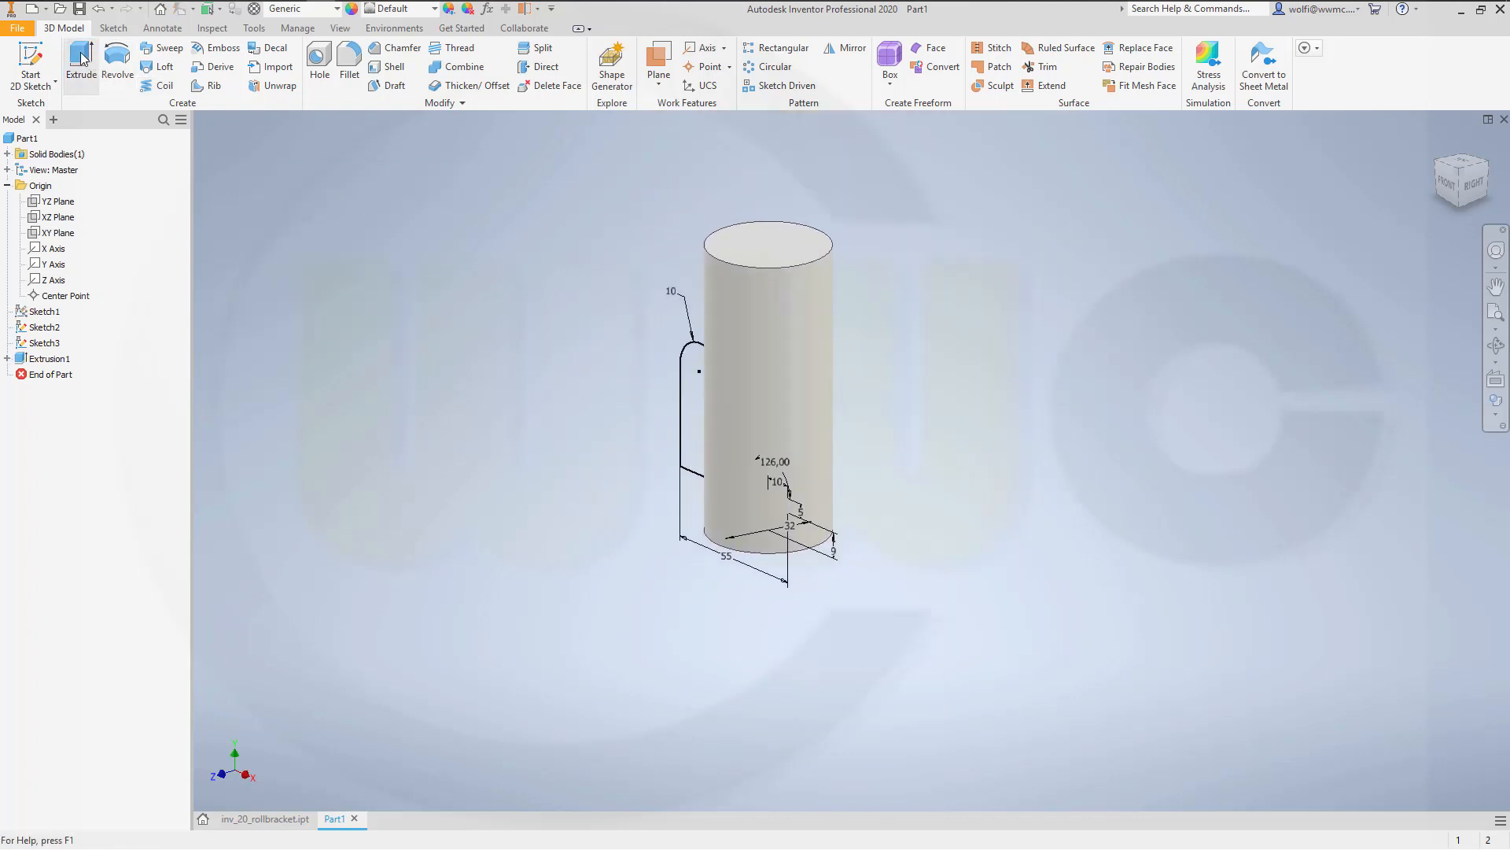
Step: Extrude the side plate profile 50 mm symmetrically as a new solid body
{"action": "left_click", "coordinate": [80, 60]}
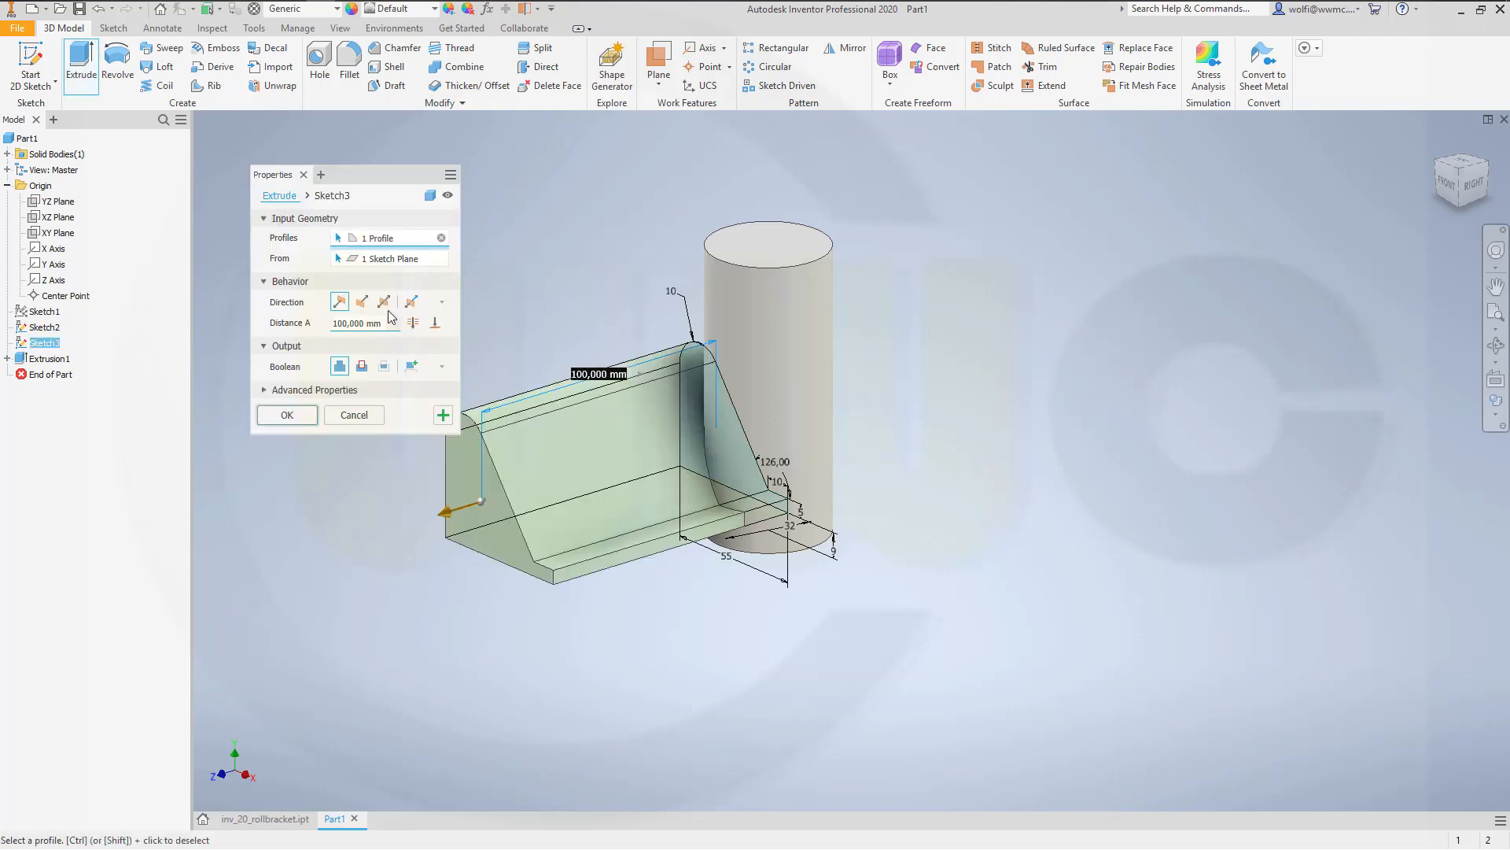
{"action": "left_click", "coordinate": [383, 303]}
{"action": "type", "text": "50"}
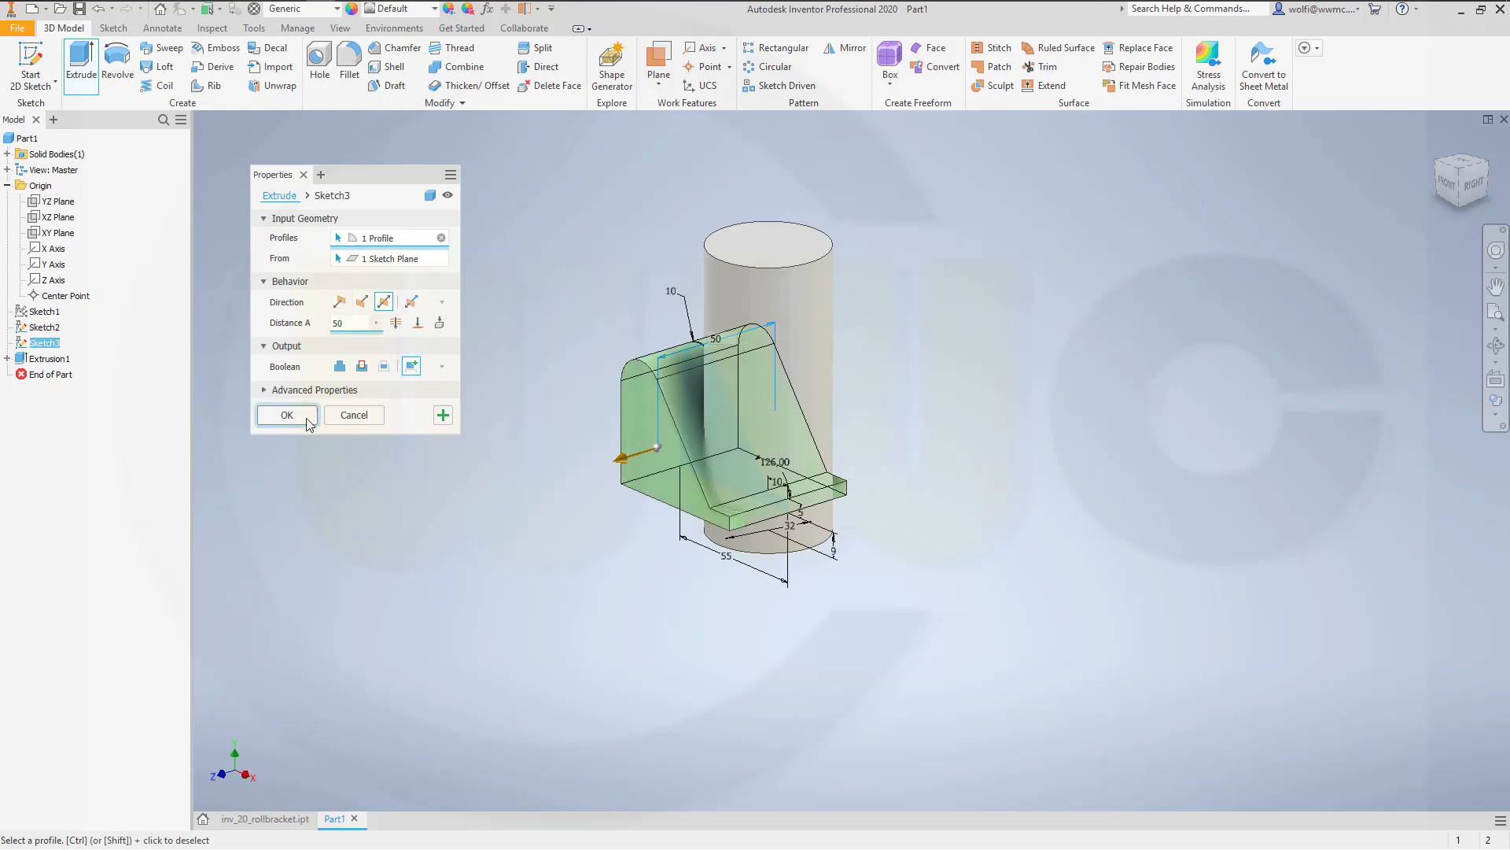
{"action": "left_click", "coordinate": [287, 414]}
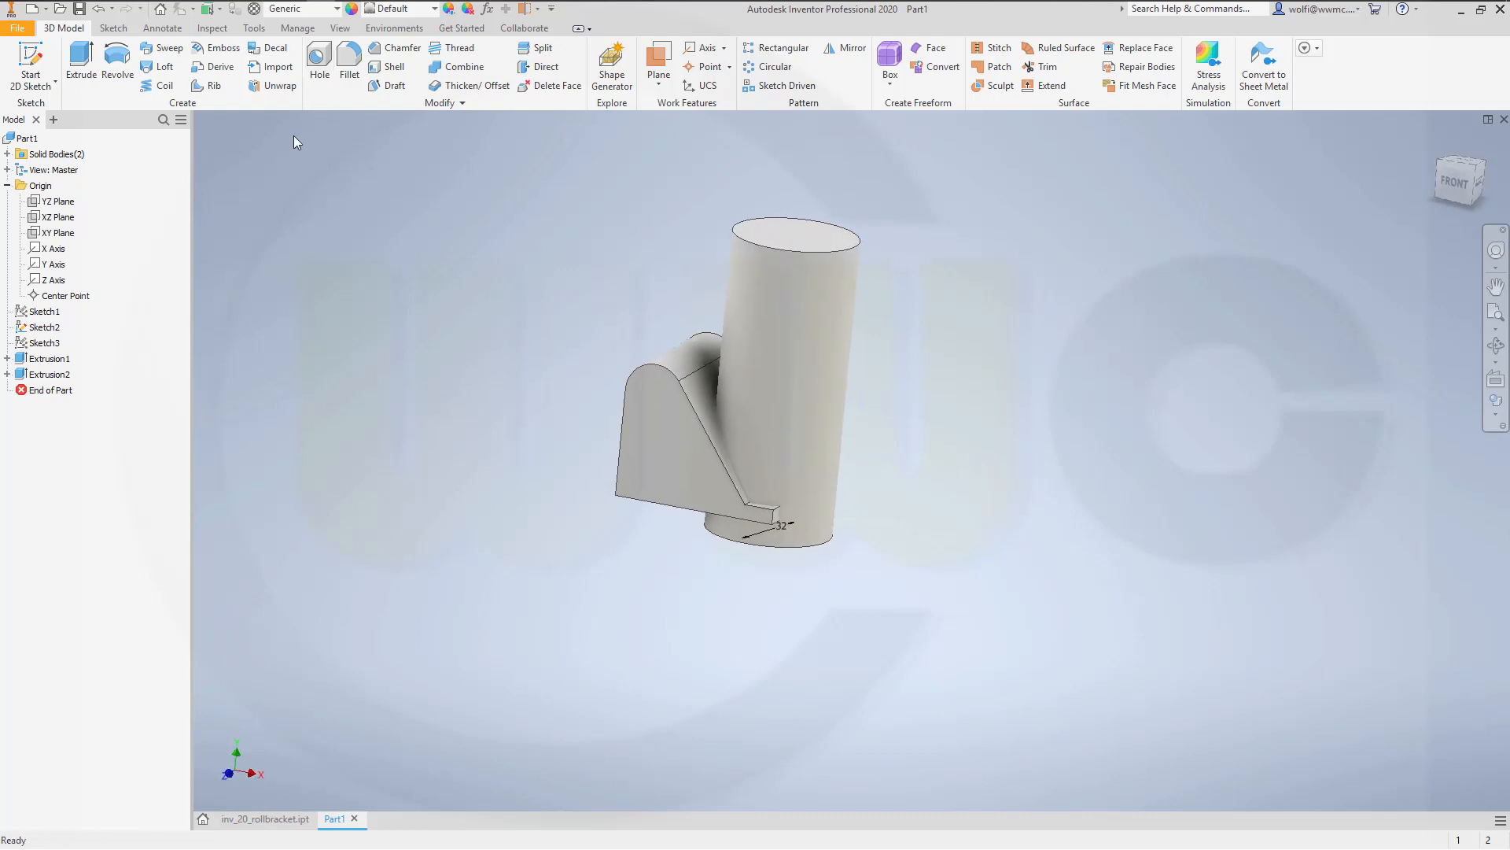
Step: Combine the cylinder and plate with Intersect, keeping only their shared volume
{"action": "left_click", "coordinate": [462, 66]}
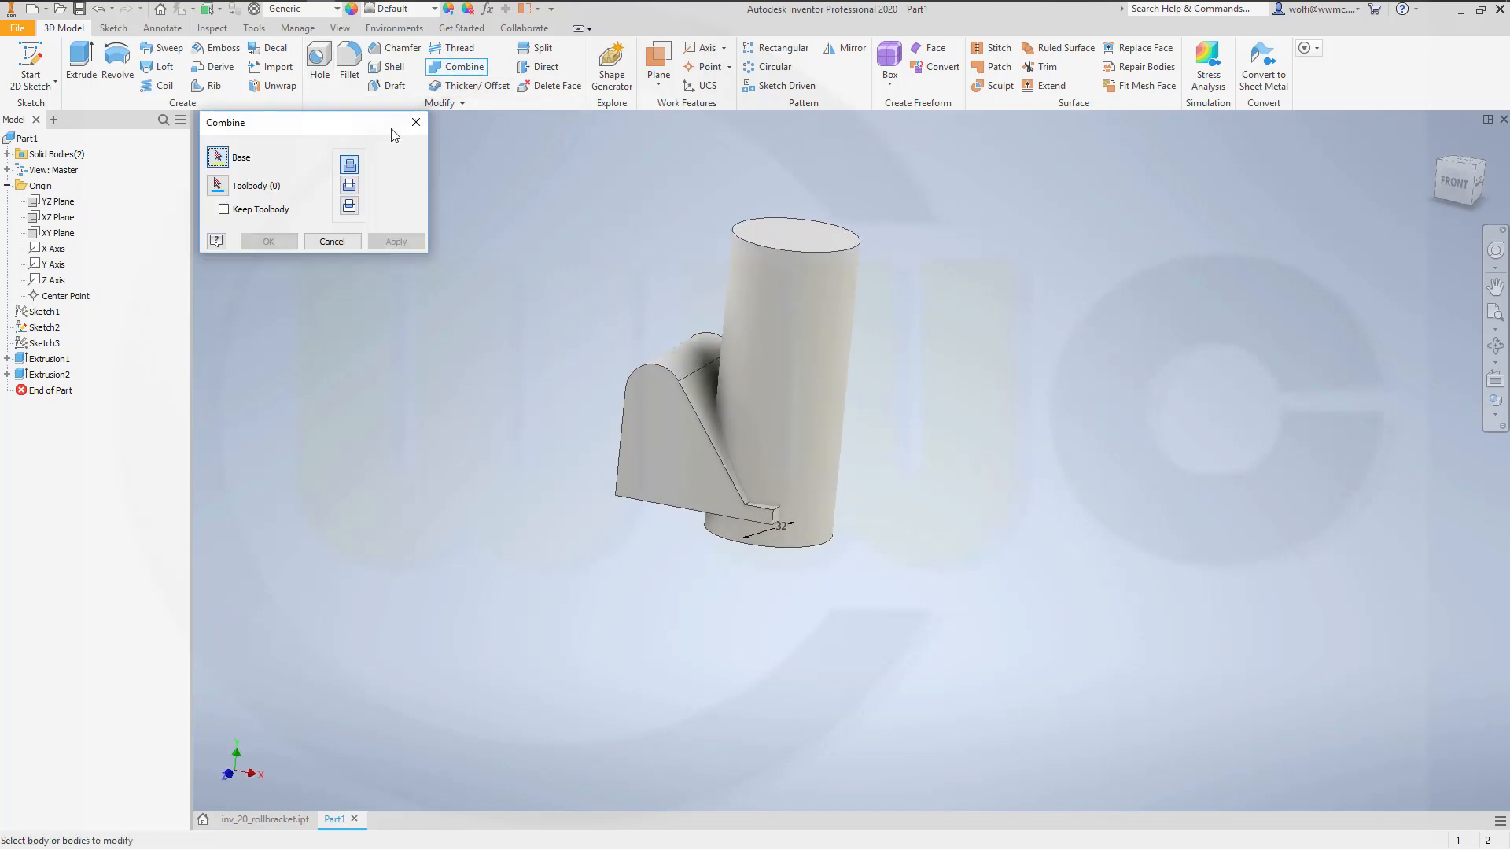
{"action": "left_click", "coordinate": [675, 395]}
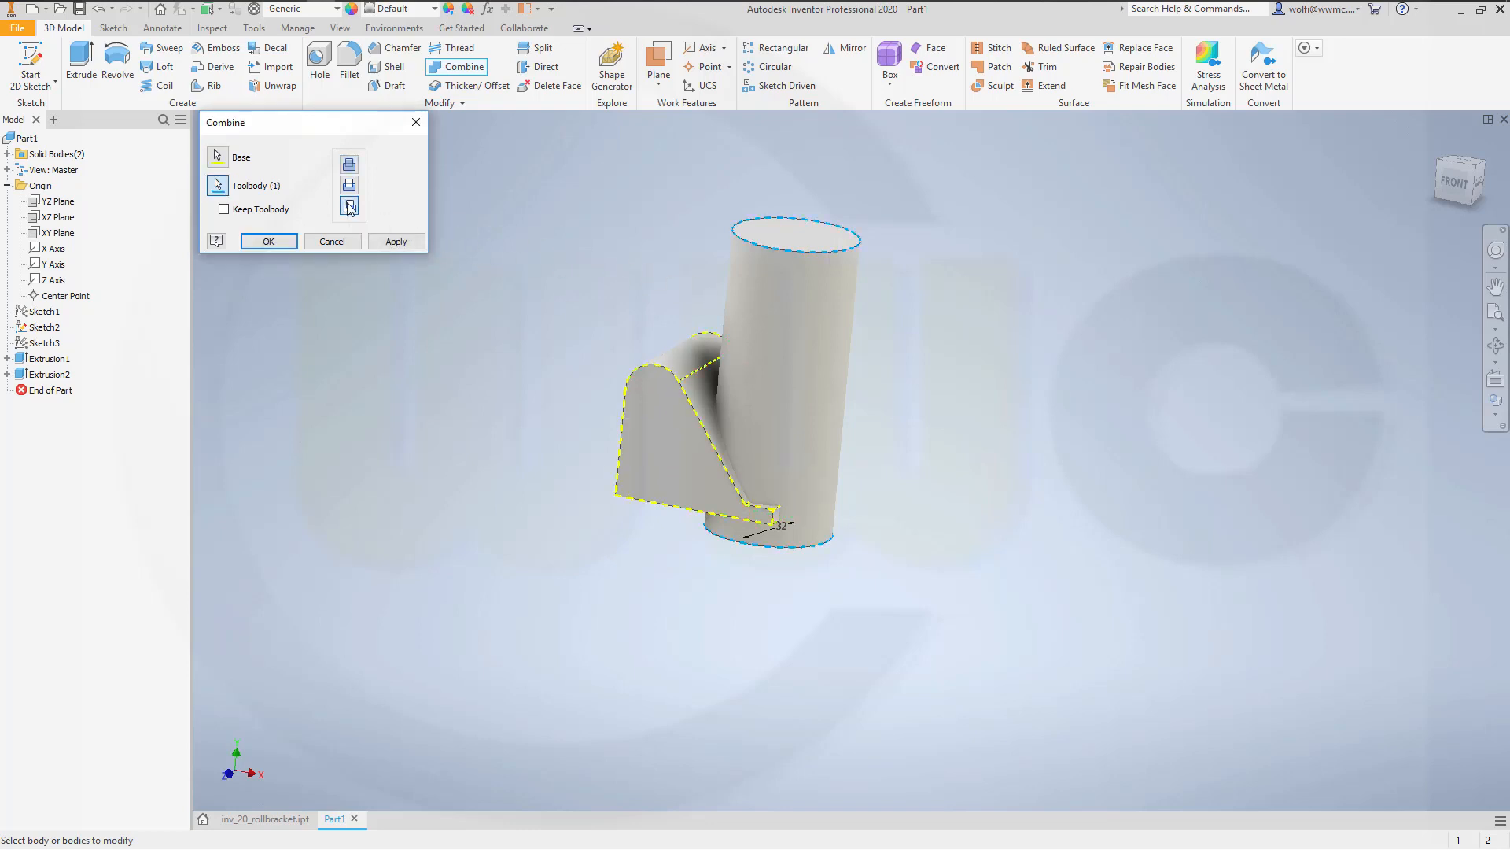
{"action": "left_click", "coordinate": [267, 241]}
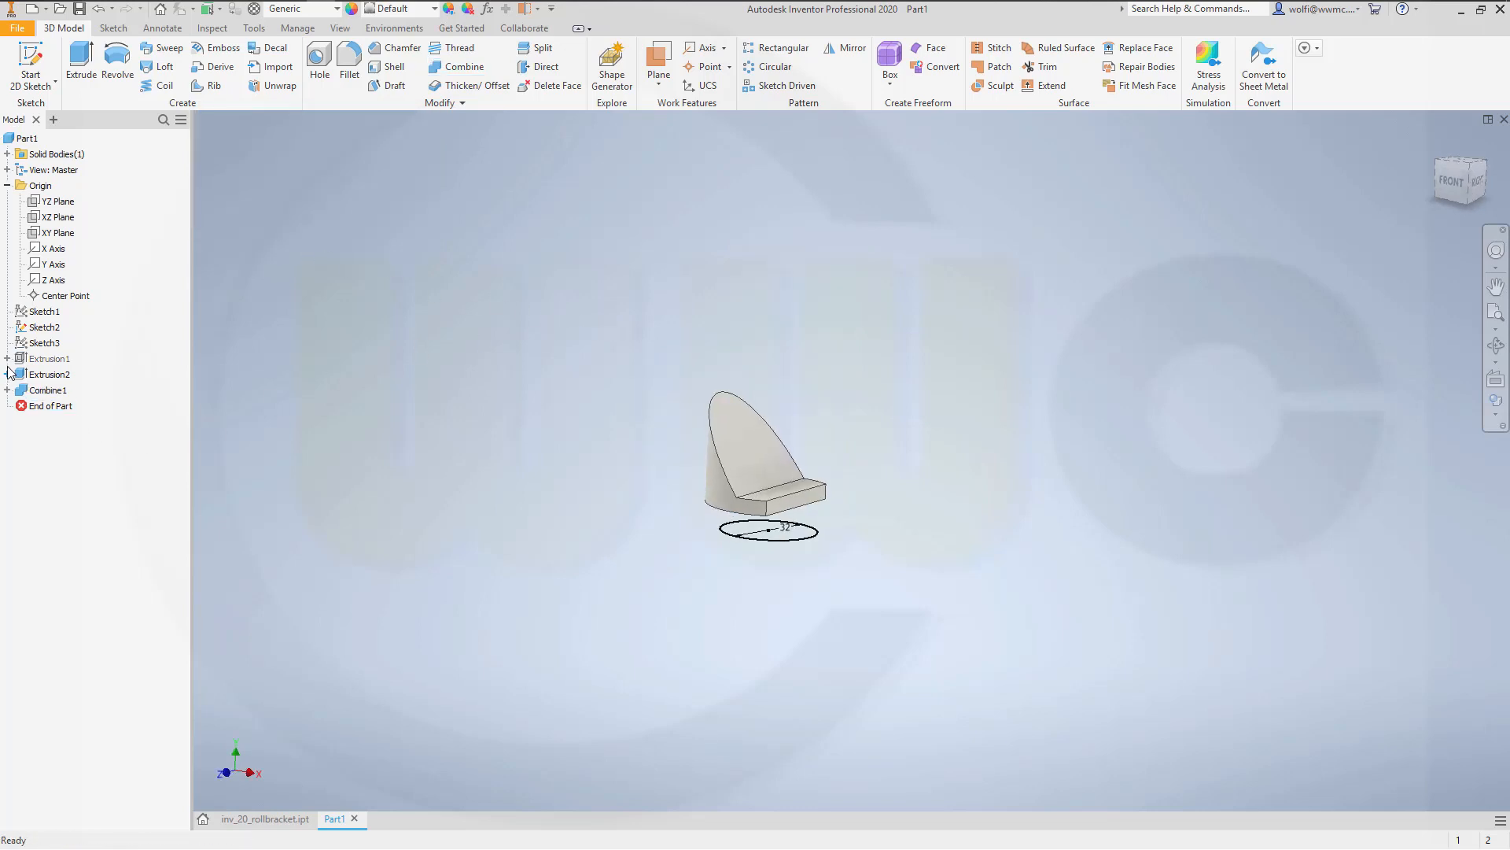
Step: Make Sketch1 visible again and extrude its circle 14 mm as a joined base disc
{"action": "left_click", "coordinate": [55, 374]}
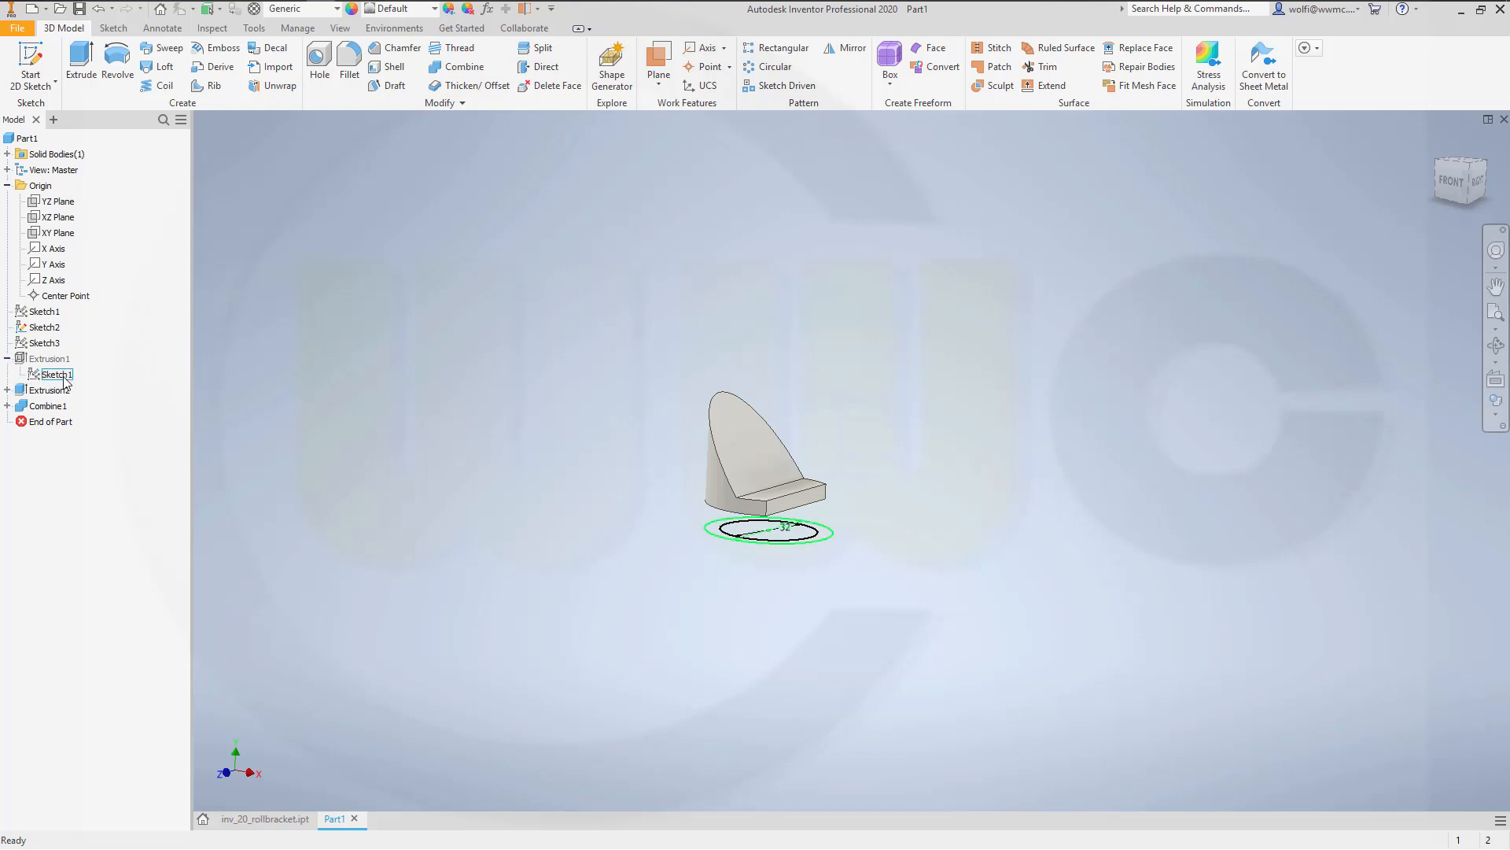
{"action": "right_click", "coordinate": [55, 375]}
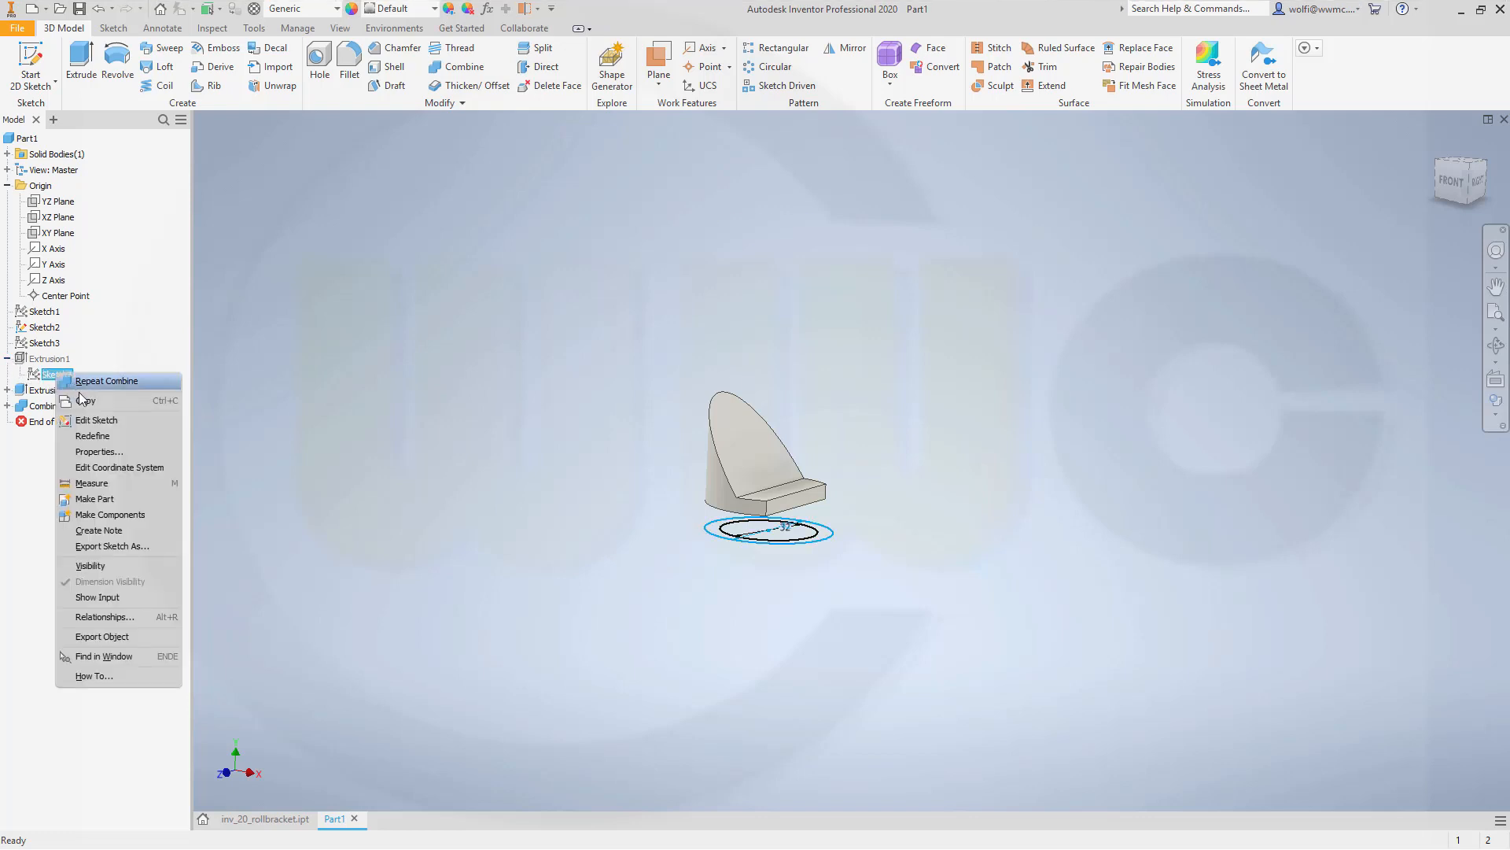
{"action": "mouse_move", "coordinate": [100, 565]}
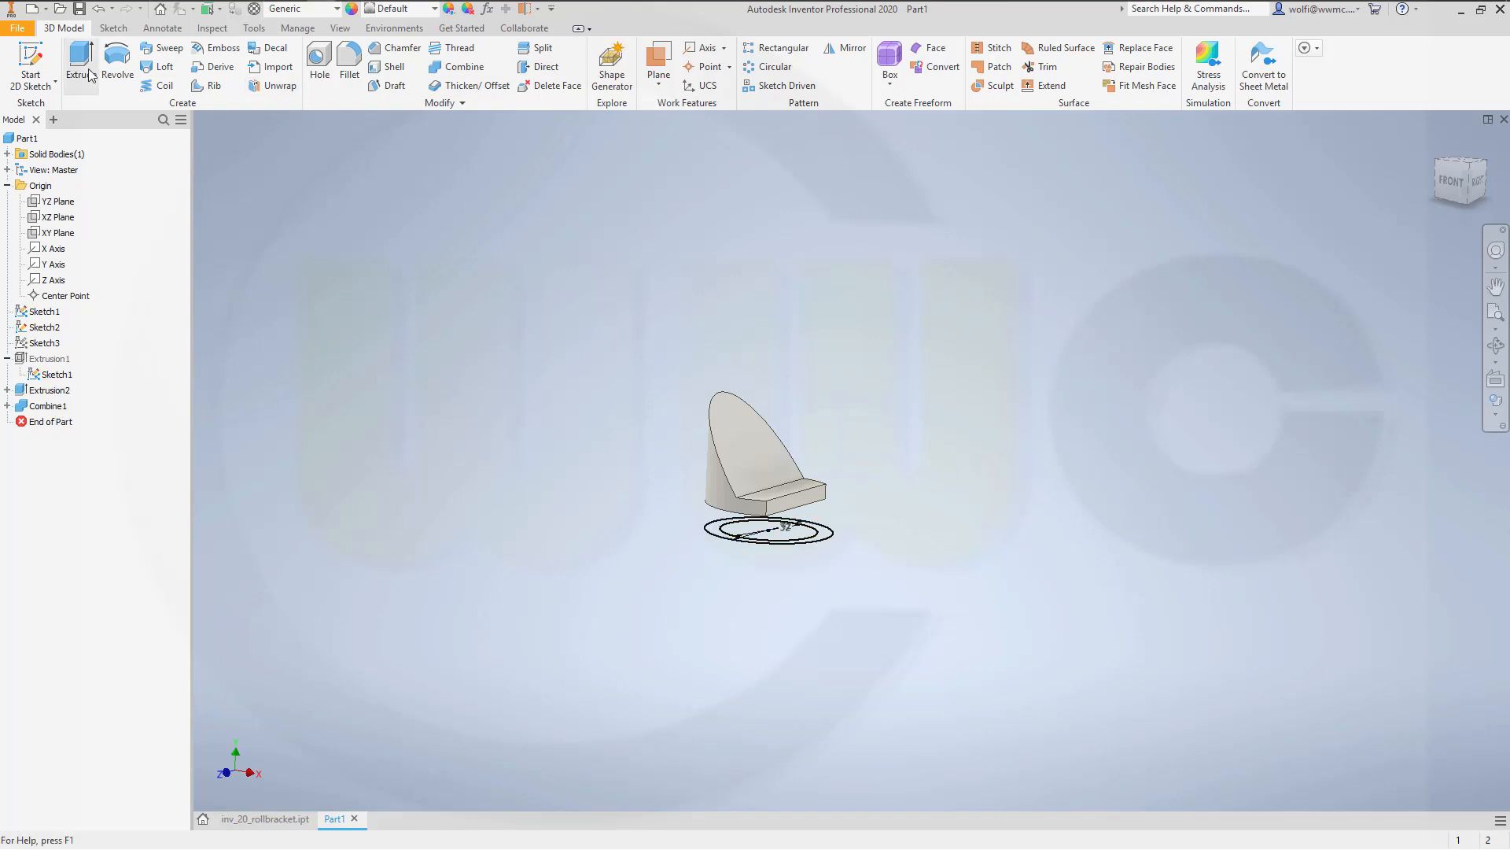
{"action": "left_click", "coordinate": [80, 63]}
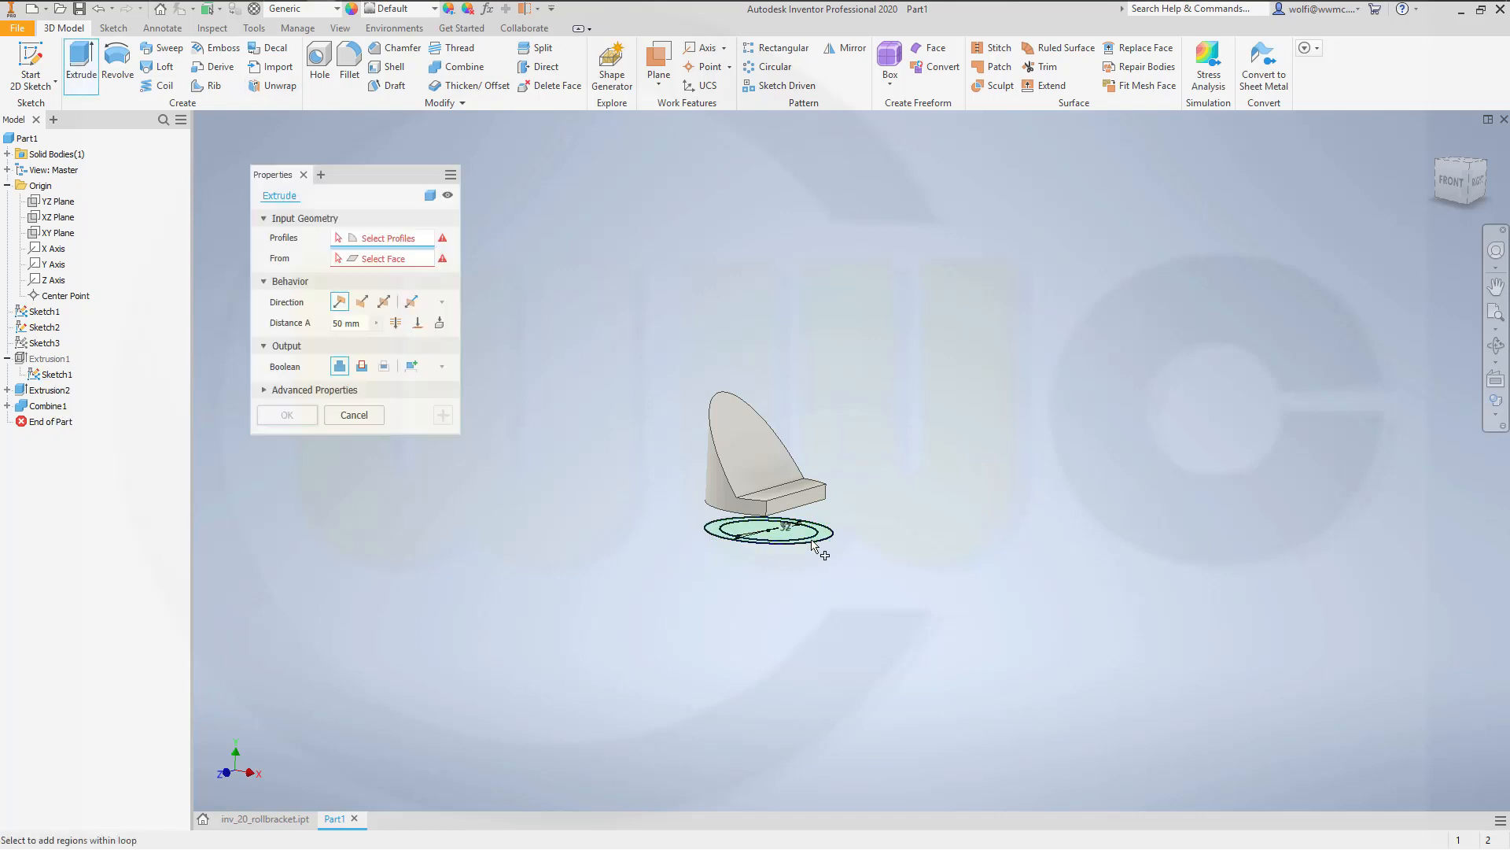
{"action": "left_click", "coordinate": [770, 534]}
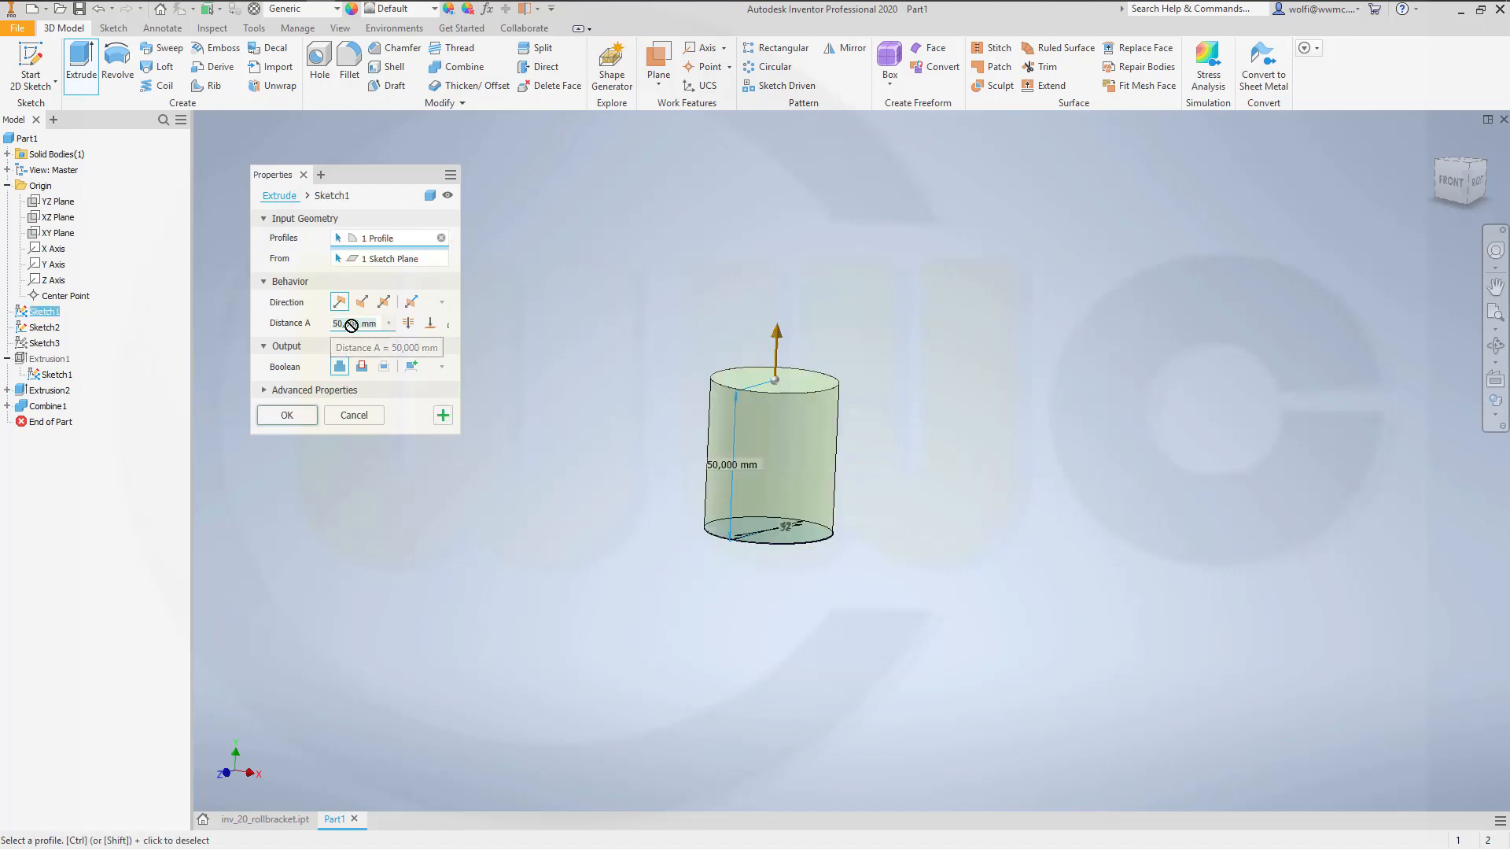
{"action": "type", "text": "14"}
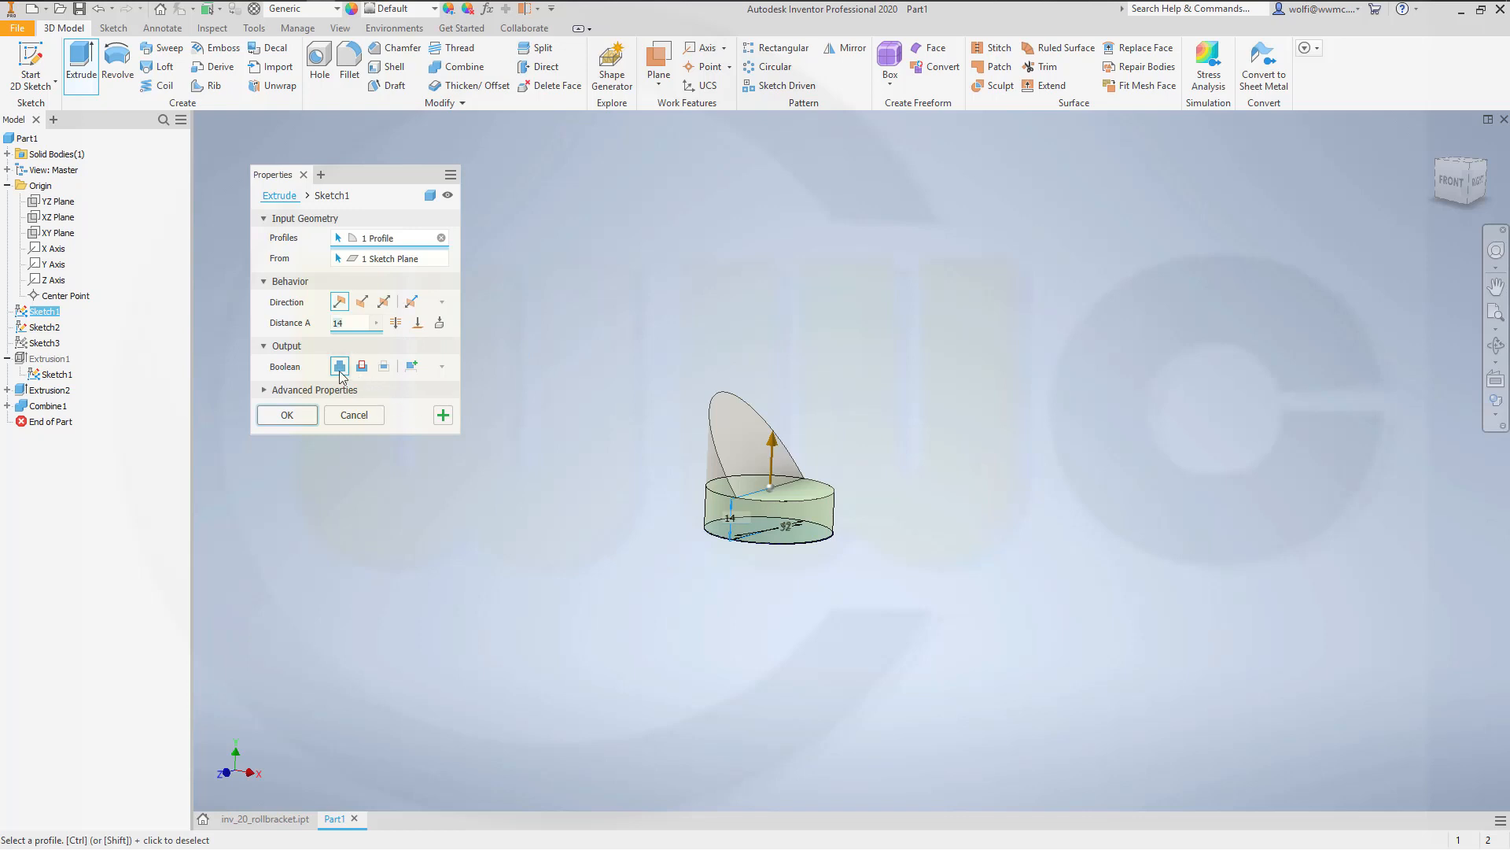
{"action": "mouse_move", "coordinate": [286, 414]}
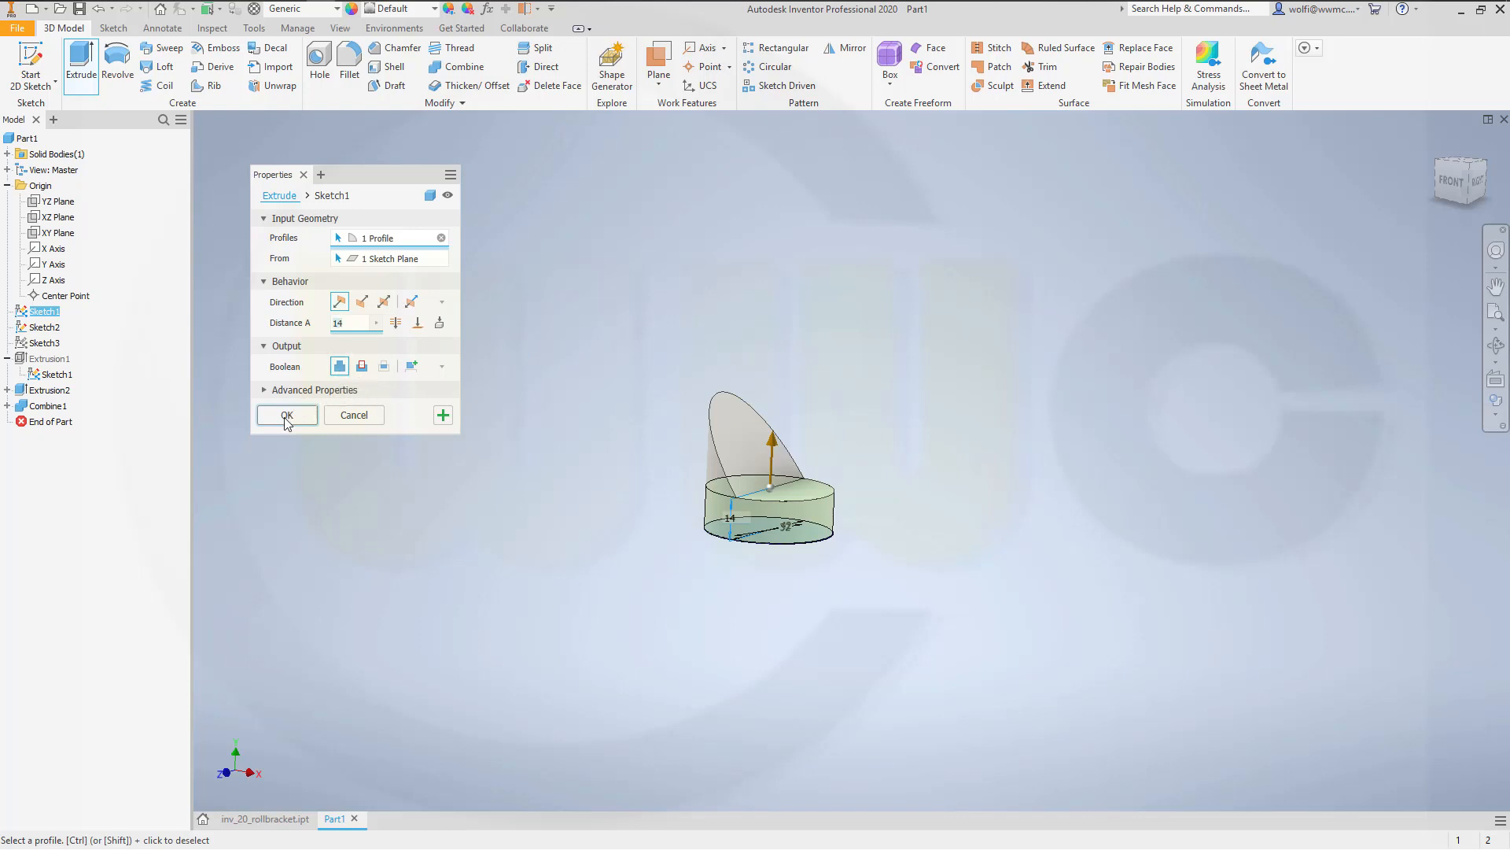
{"action": "left_click", "coordinate": [287, 415]}
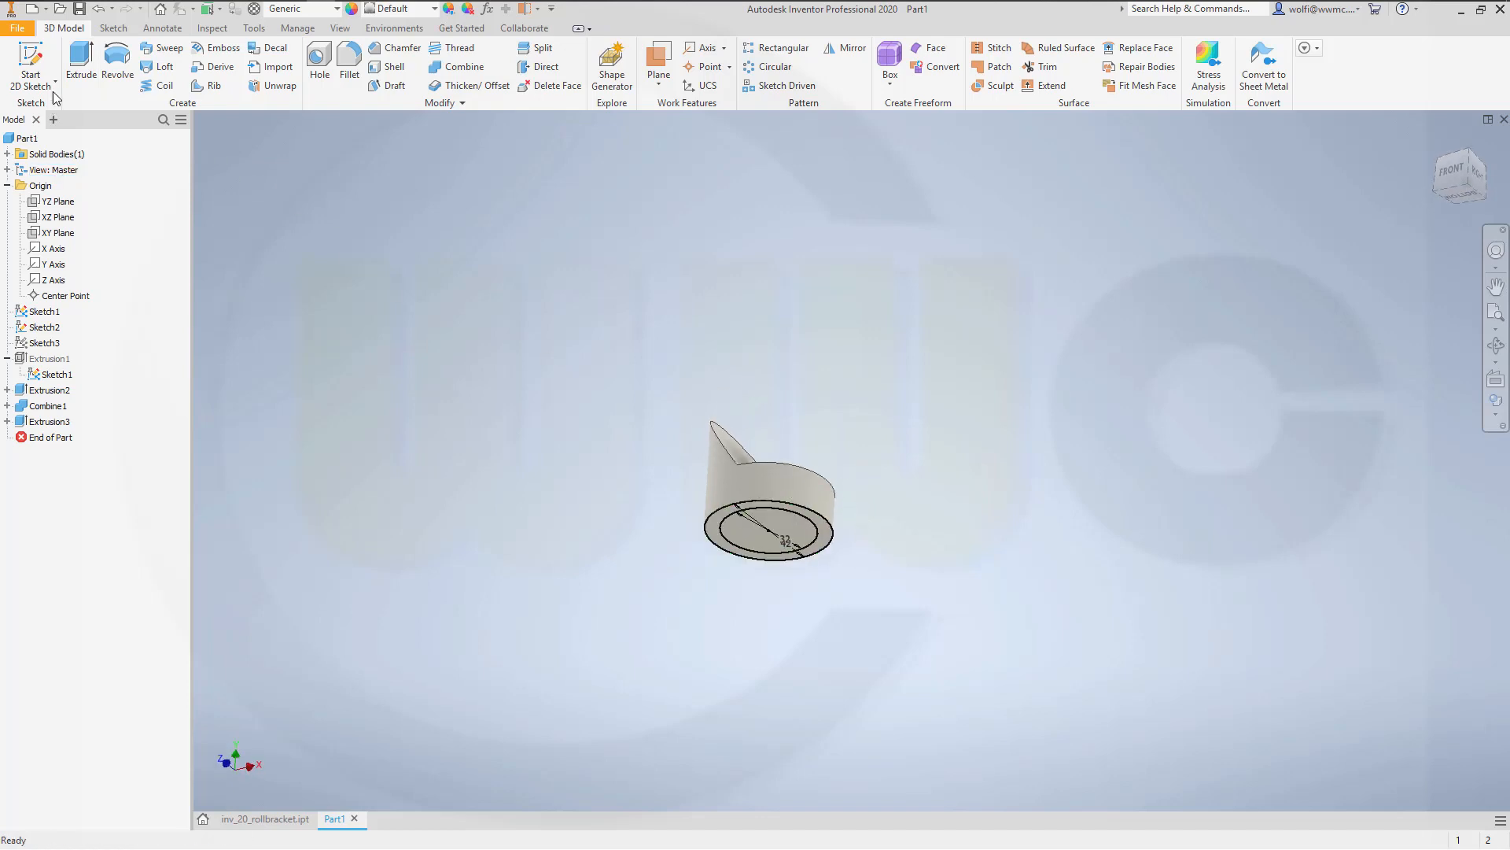
Step: Cut a 1 mm deep pocket in the base disc from the inner circle region
{"action": "left_click", "coordinate": [80, 59]}
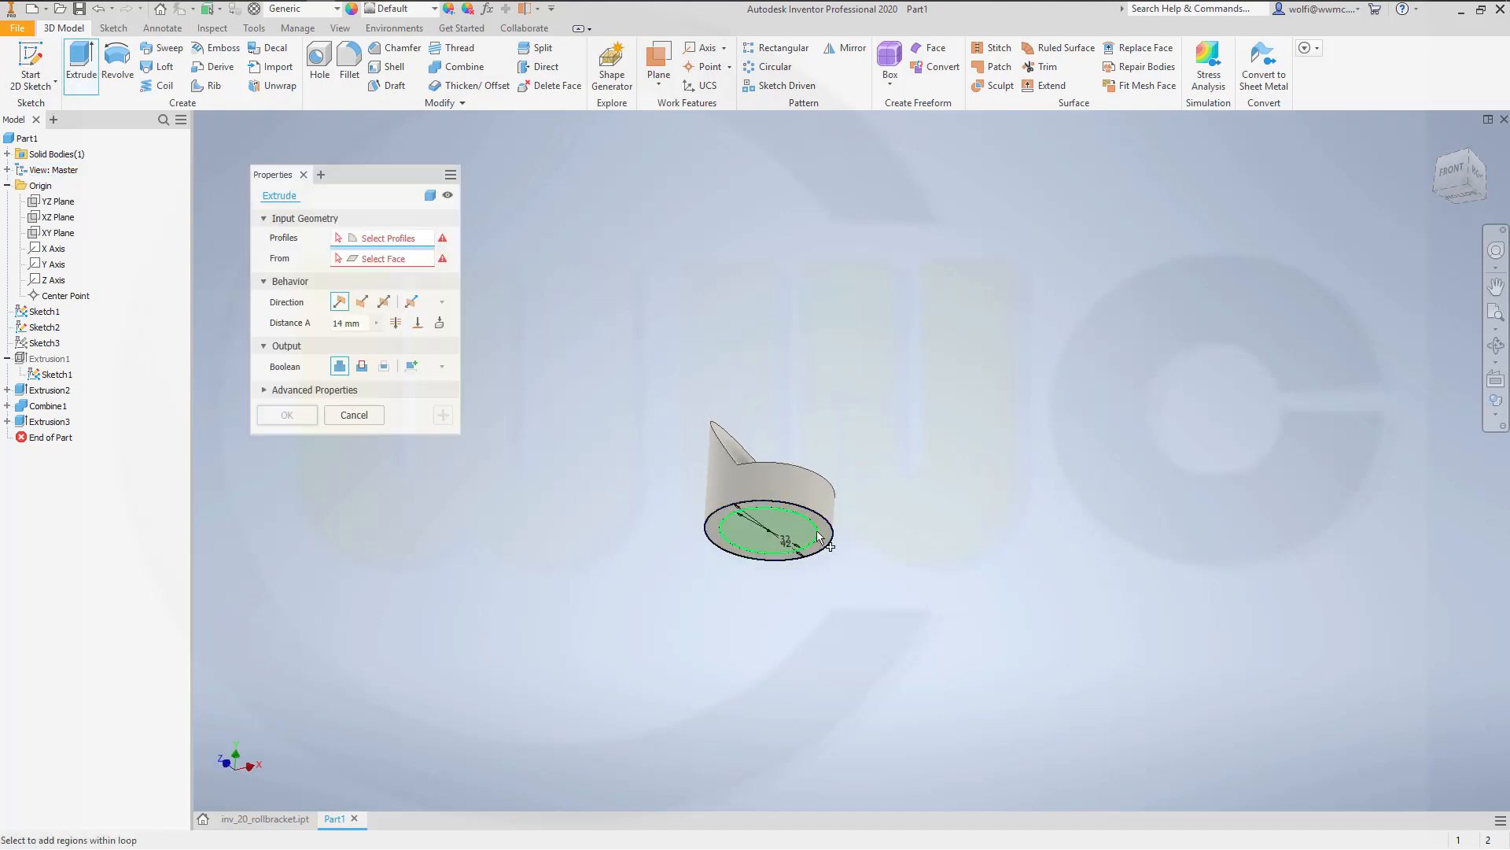
{"action": "left_click", "coordinate": [771, 526]}
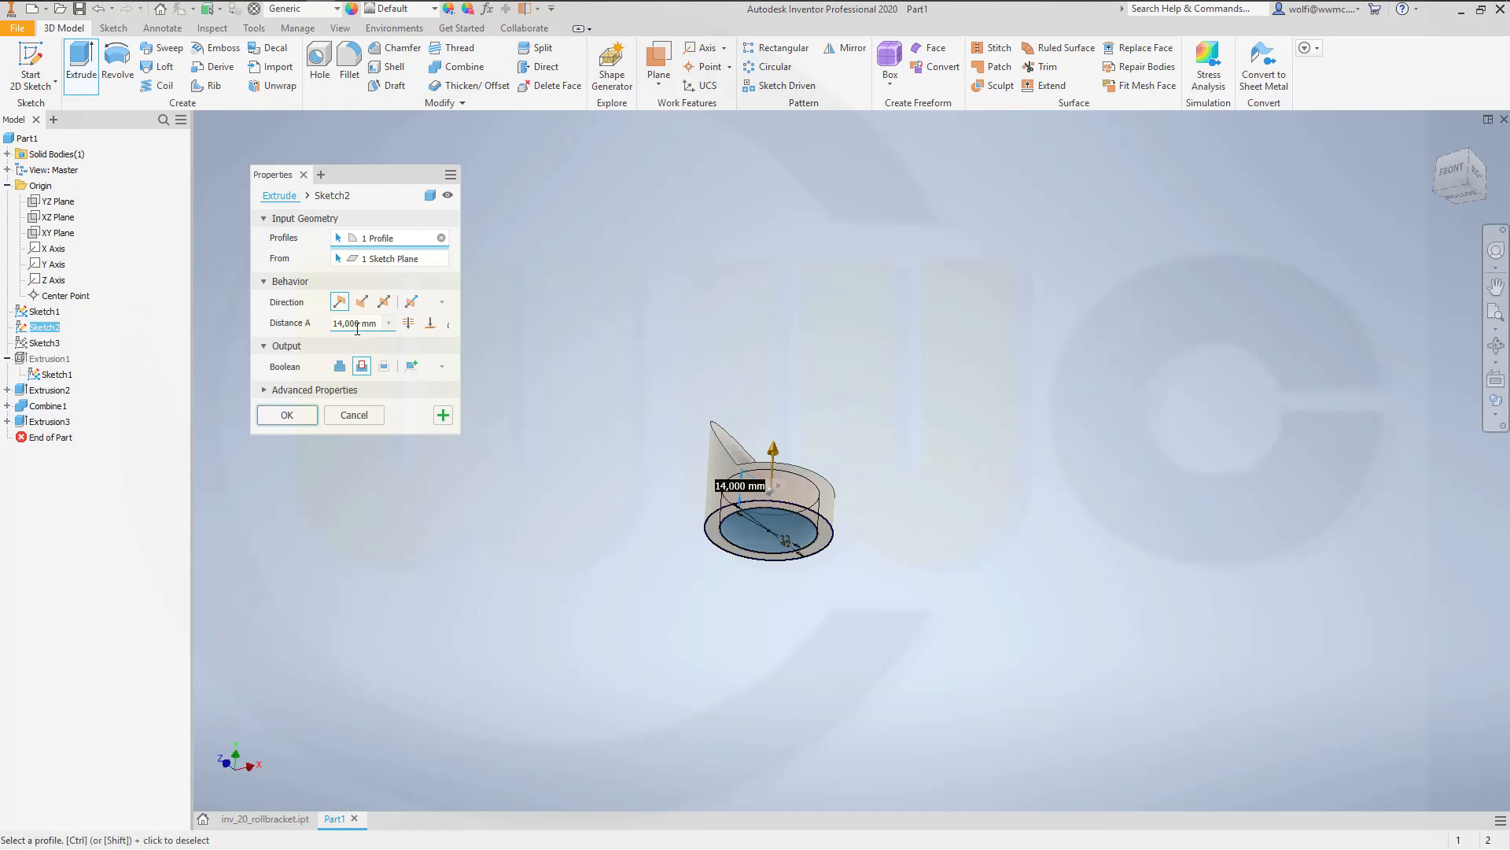
{"action": "left_click", "coordinate": [362, 302]}
{"action": "type", "text": "1"}
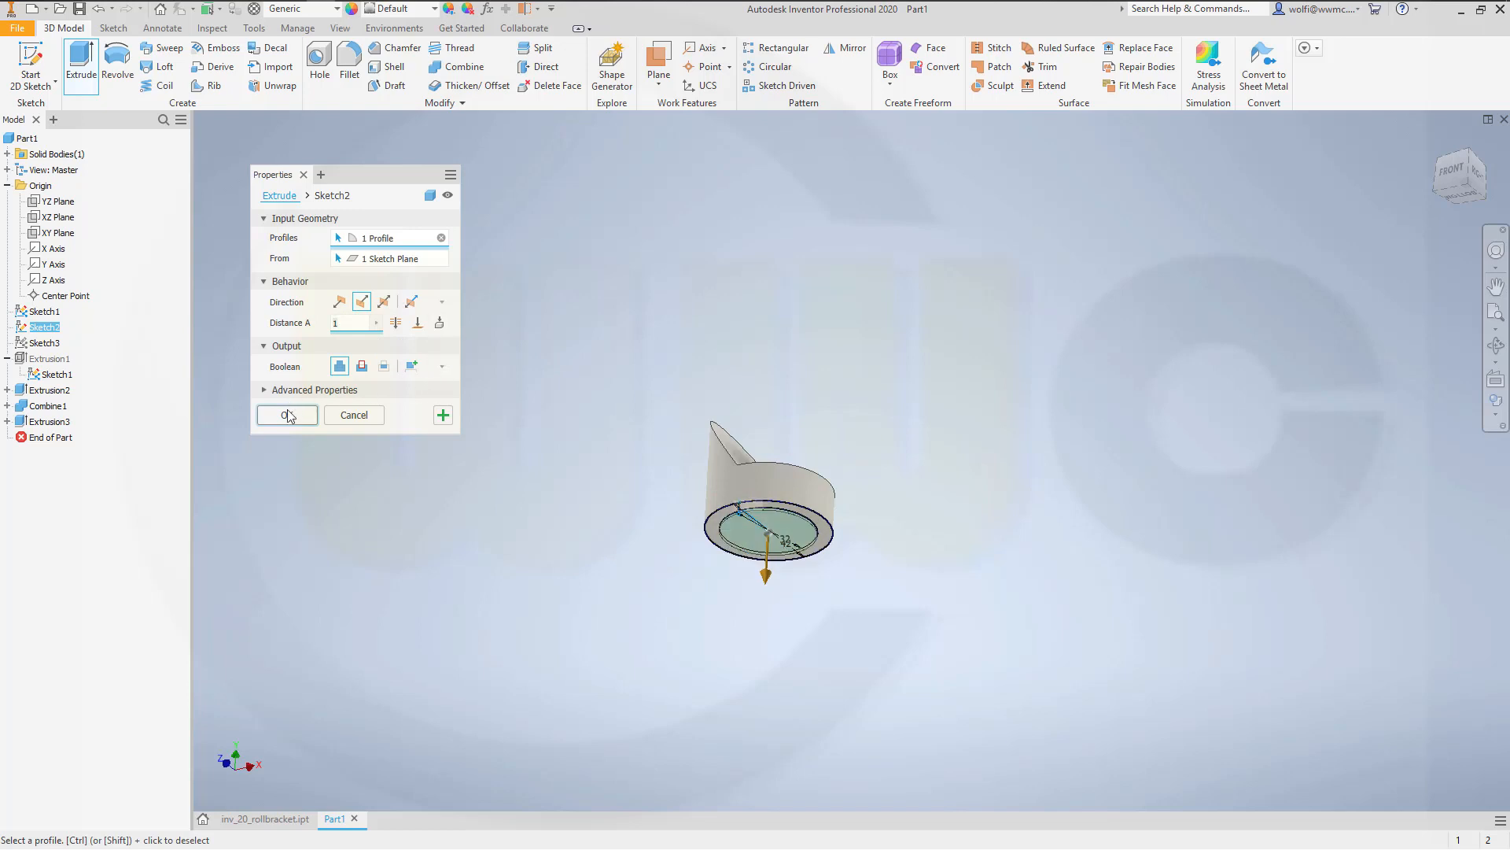
{"action": "left_click", "coordinate": [286, 414]}
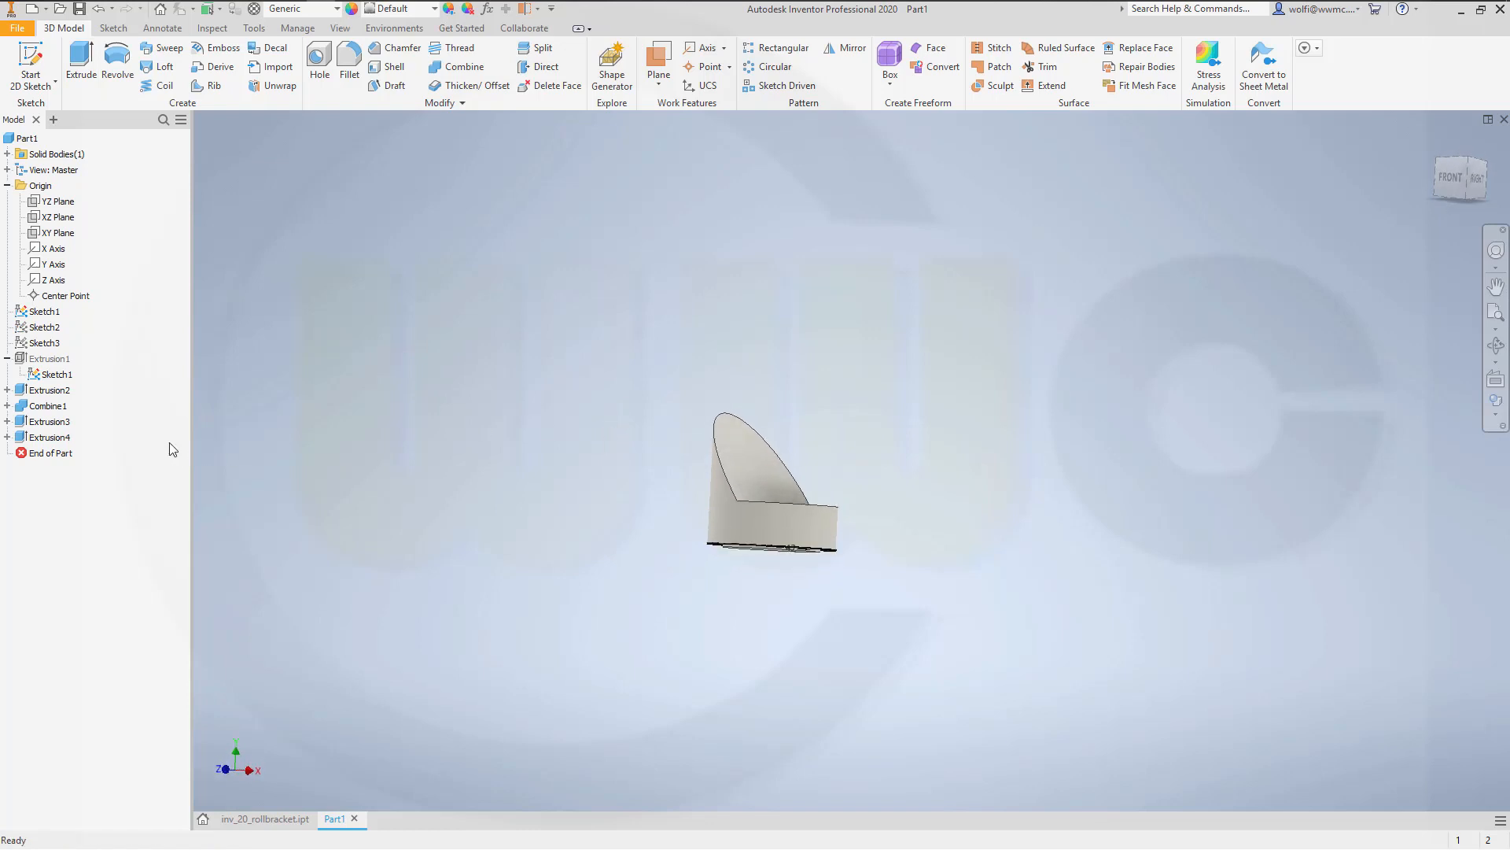
Step: Extrude the sloped Sketch3 profile 32 mm to form the angled web
{"action": "left_click", "coordinate": [55, 375]}
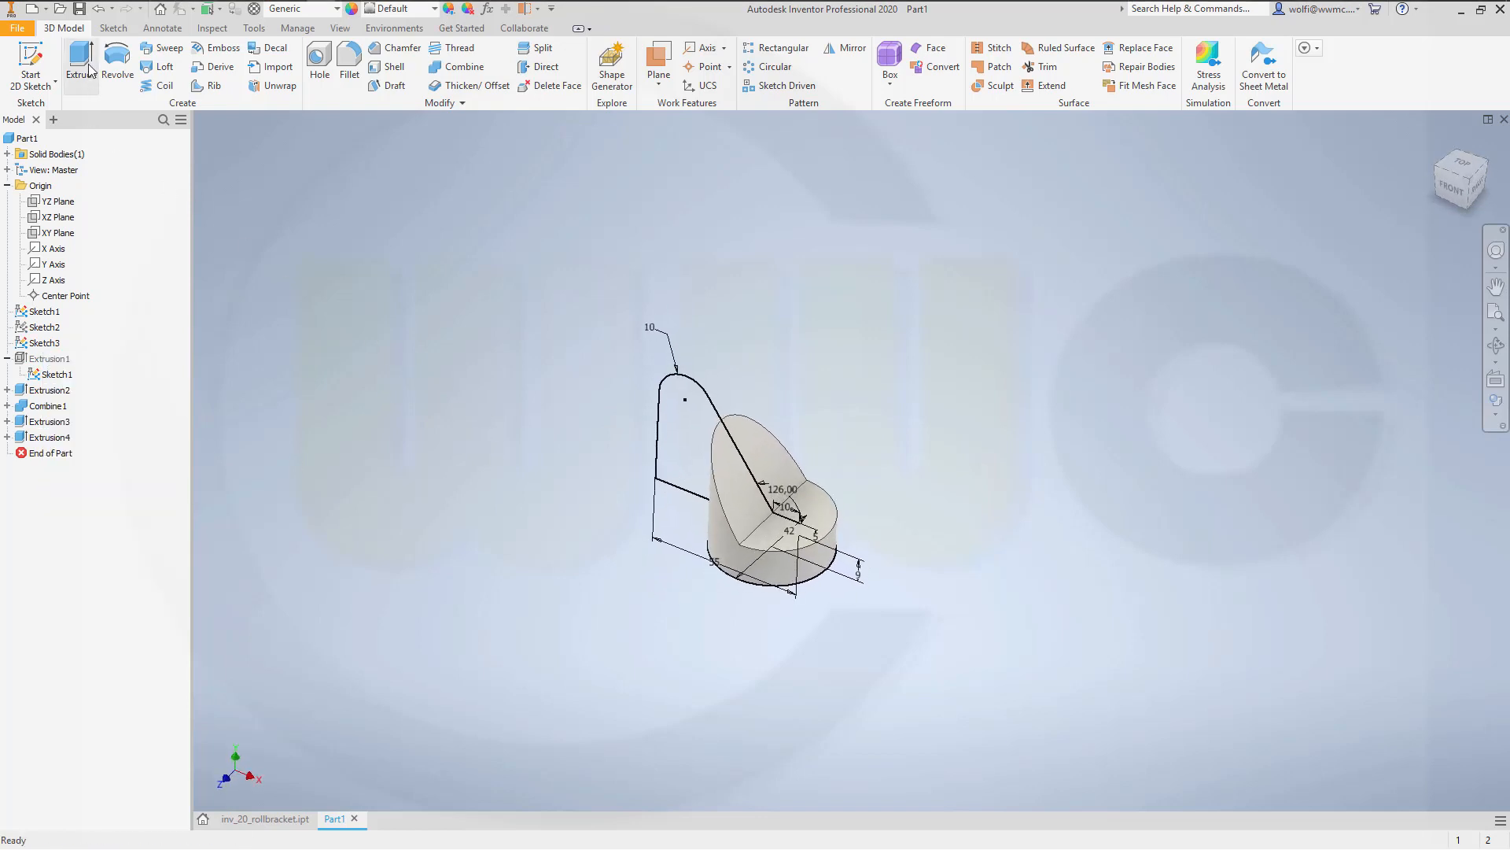
{"action": "left_click", "coordinate": [80, 63]}
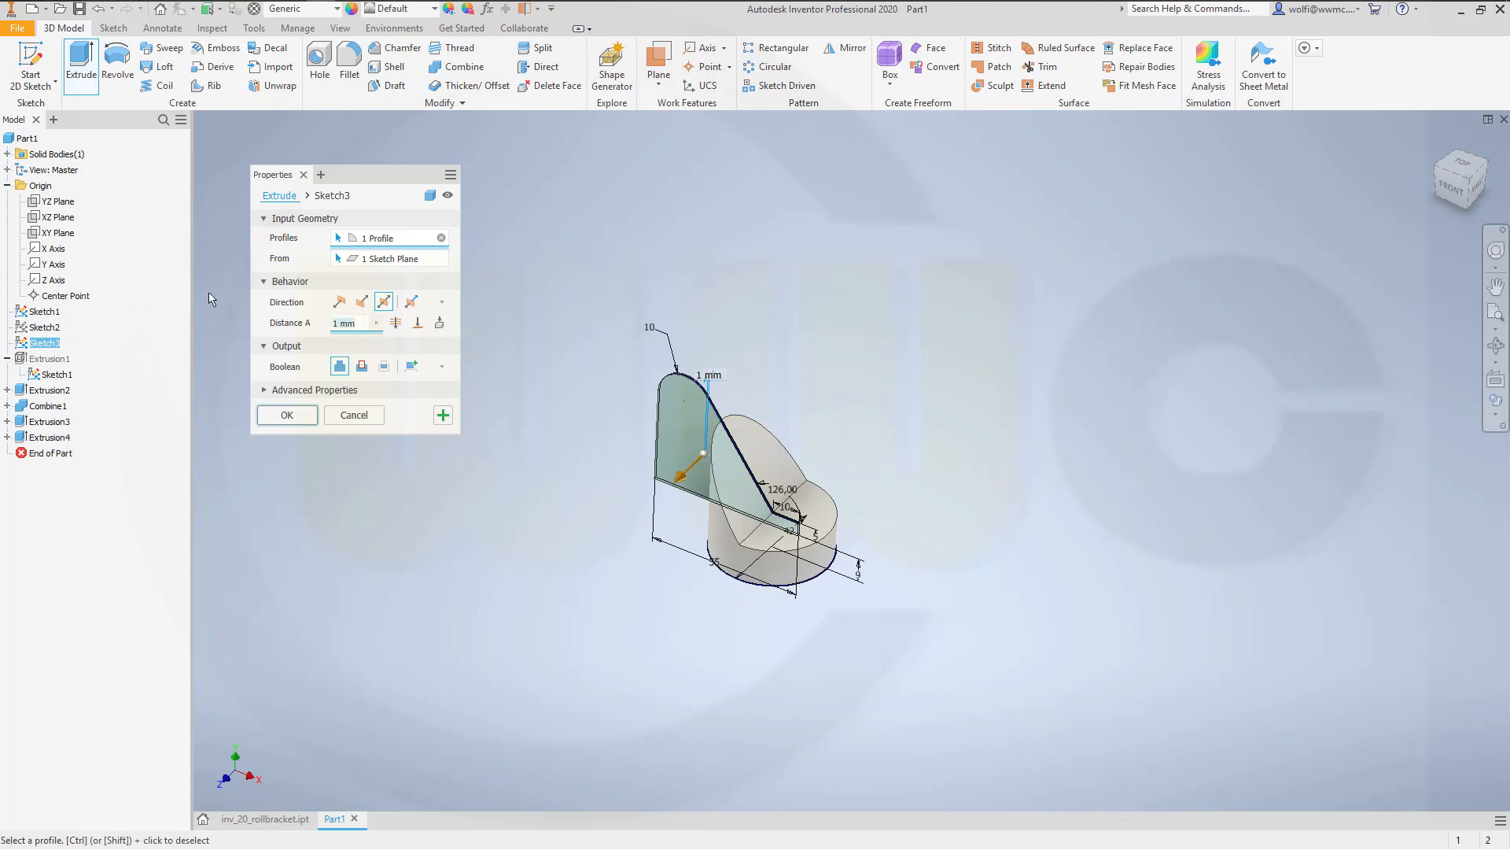
{"action": "type", "text": "32"}
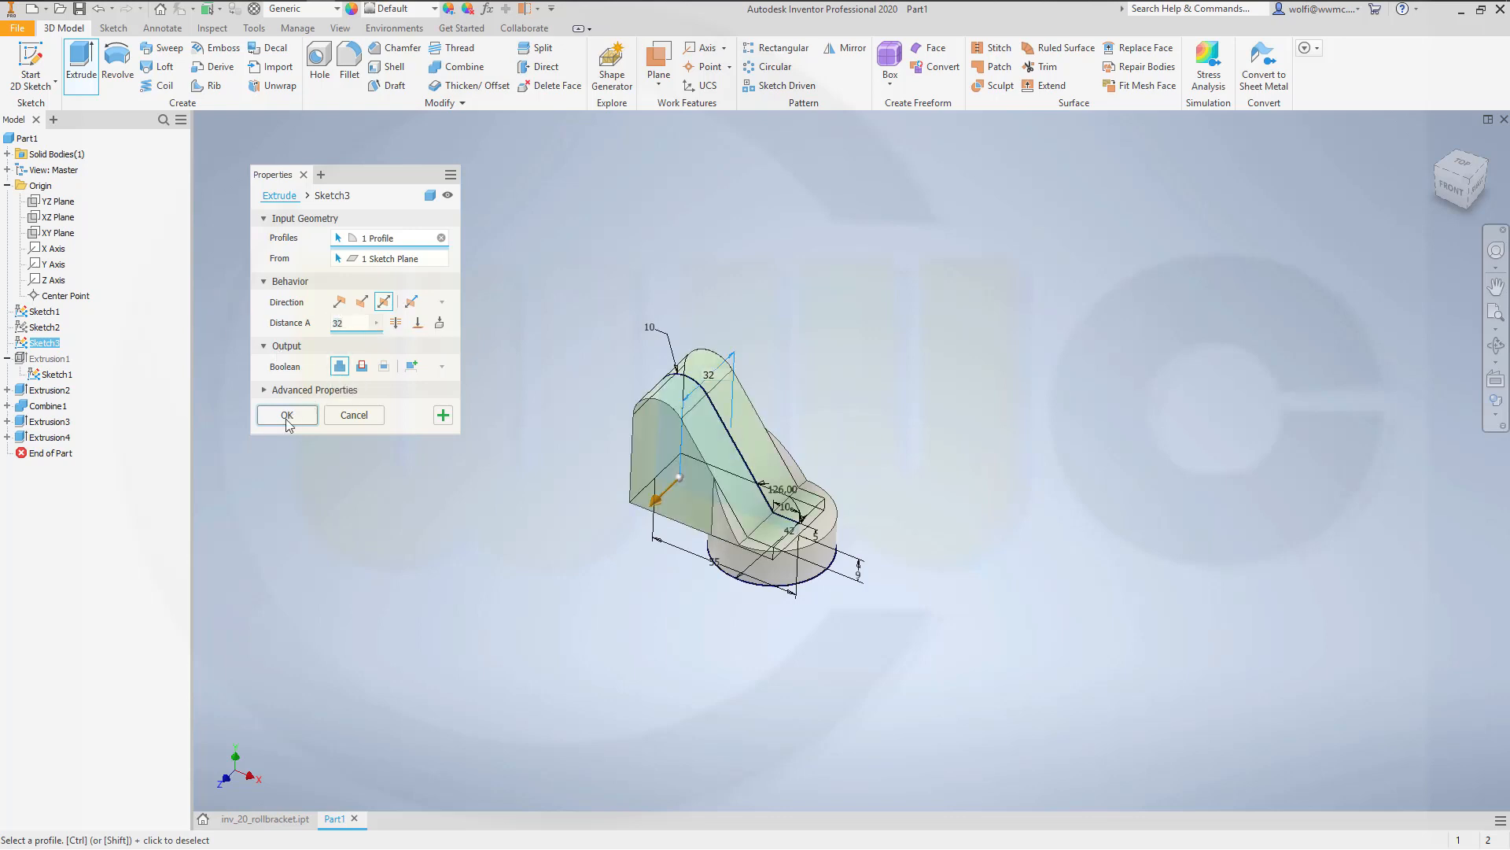
{"action": "left_click", "coordinate": [286, 414]}
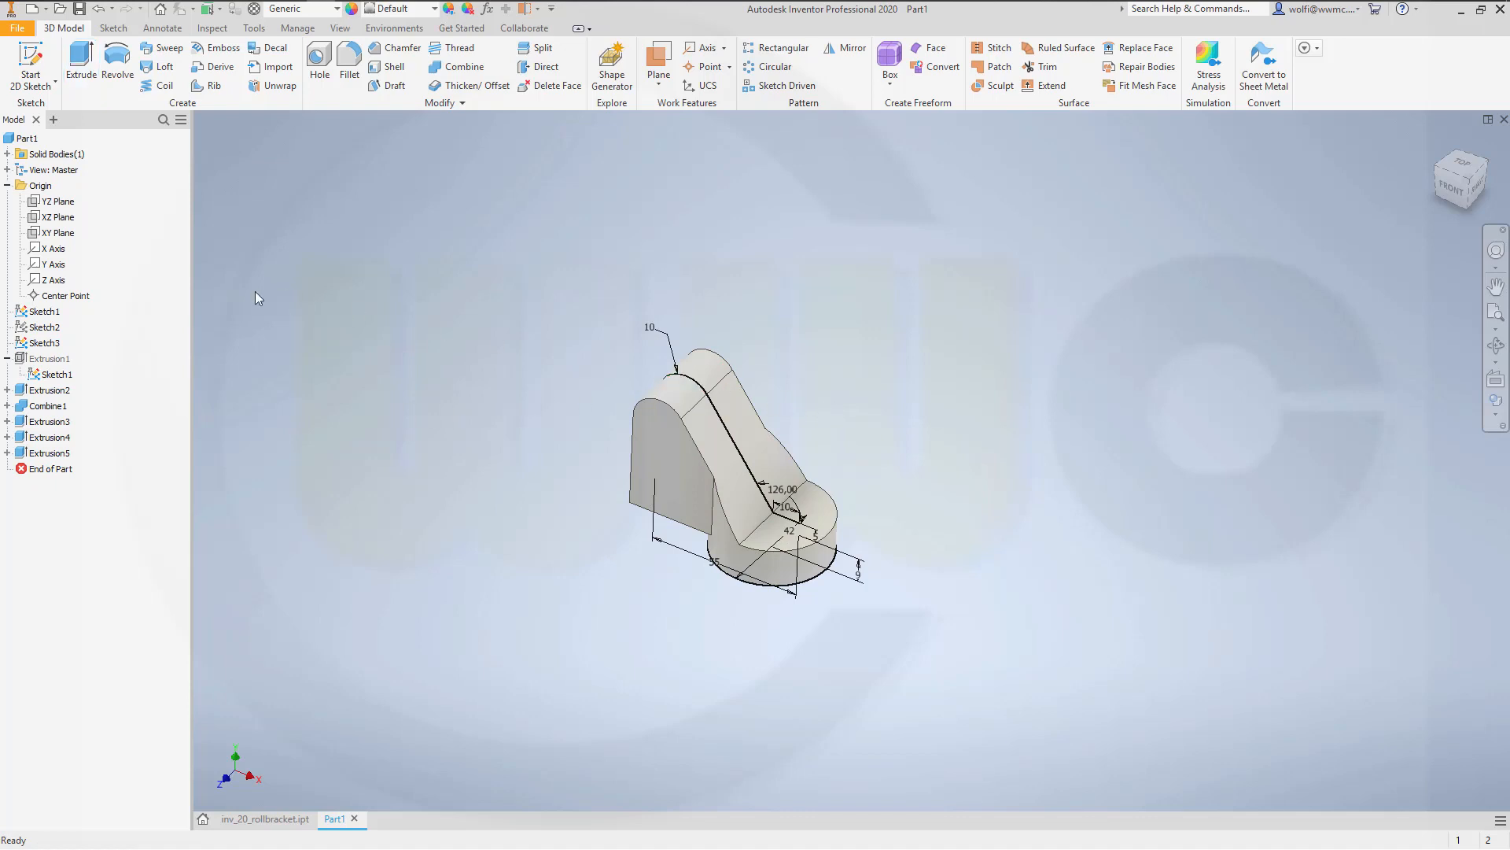
Step: Turn off visibility of Sketch1–Sketch3 from the browser so only the solid bracket shows
{"action": "left_click", "coordinate": [44, 311]}
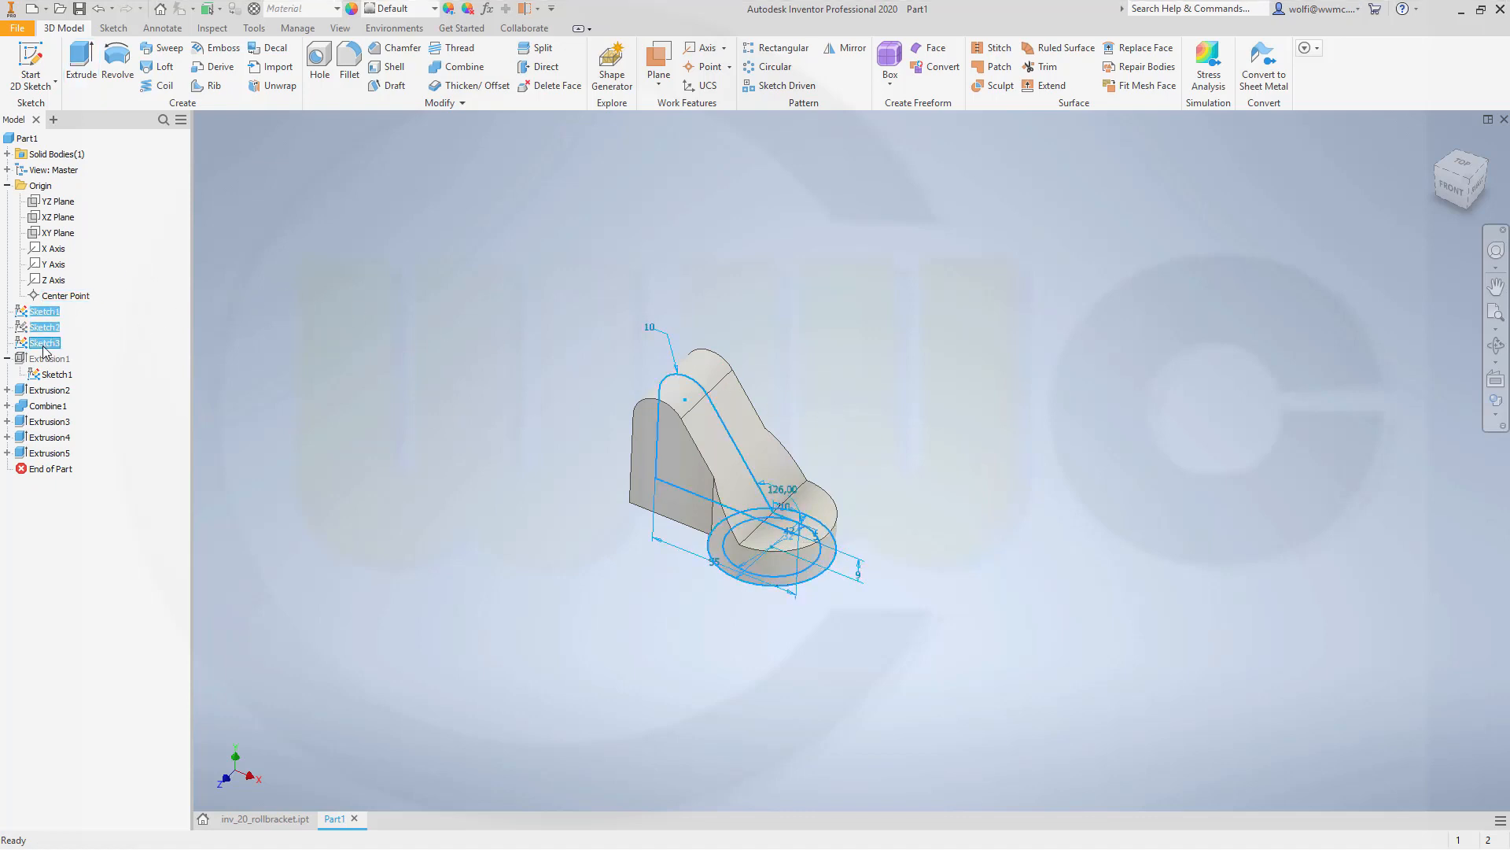
{"action": "right_click", "coordinate": [48, 357]}
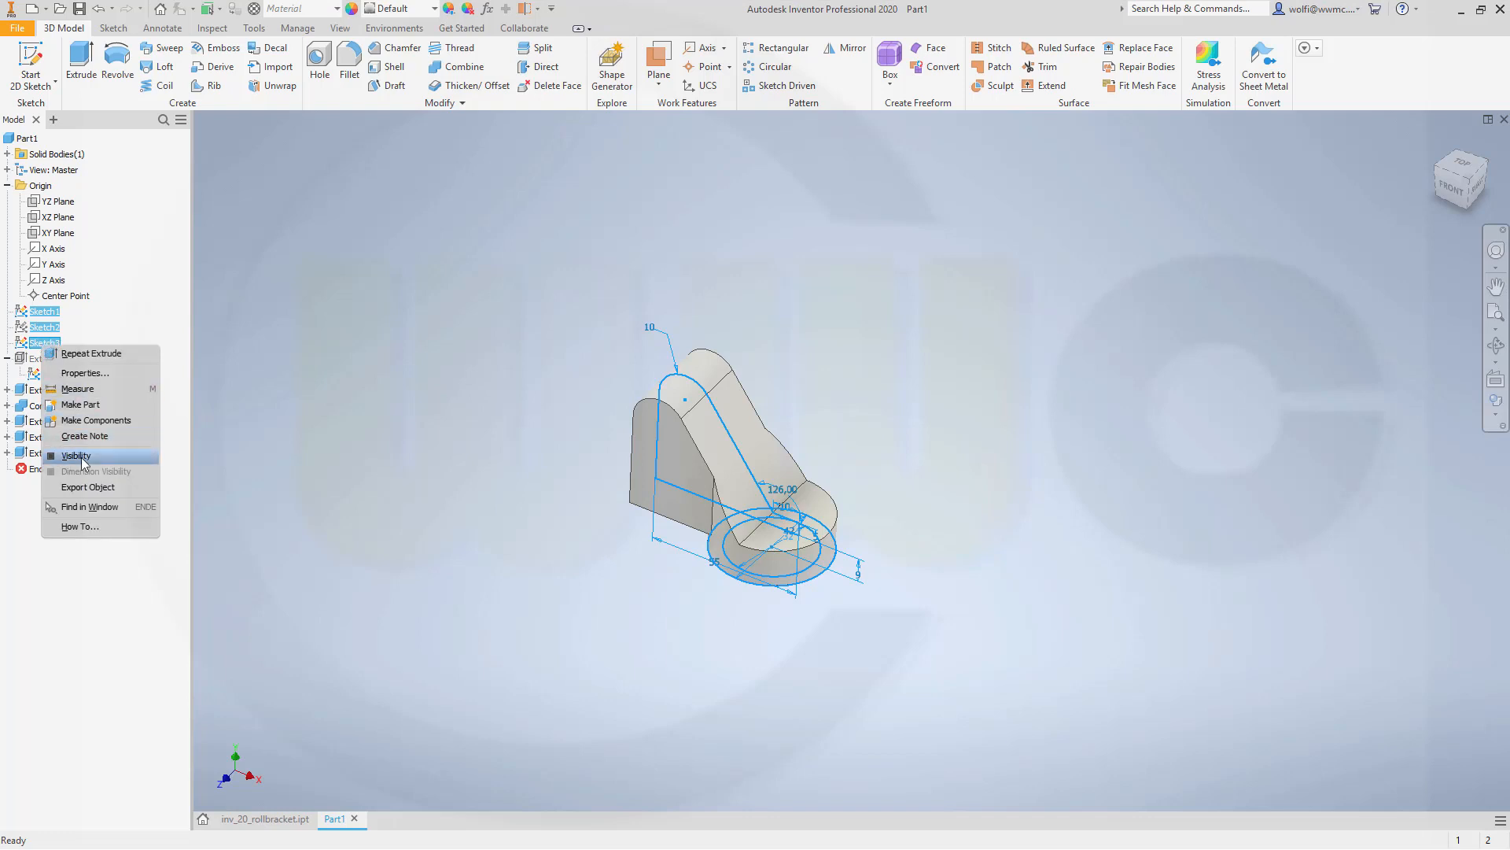
{"action": "left_click", "coordinate": [75, 455]}
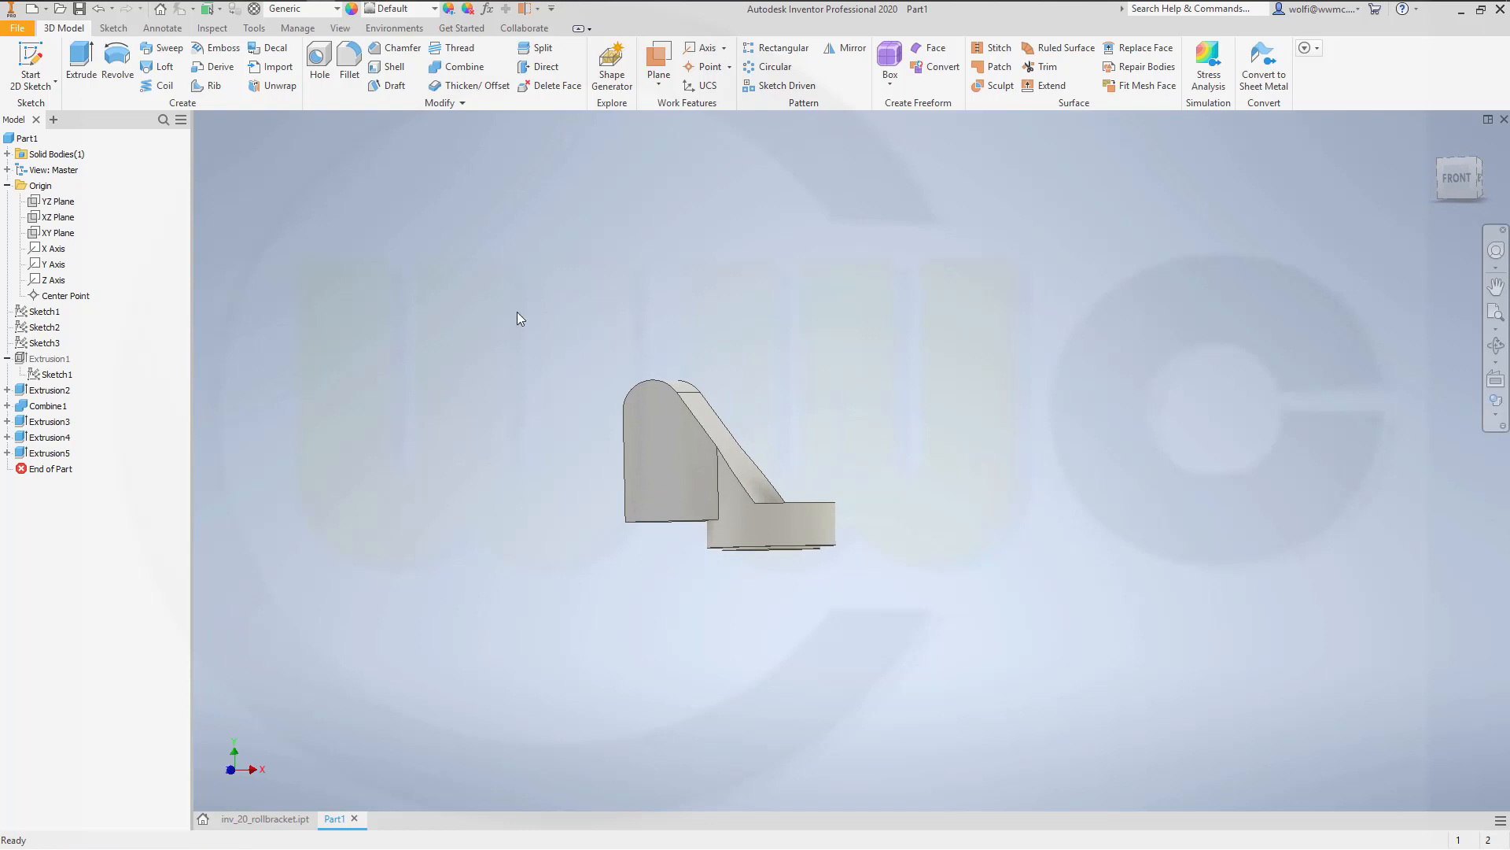
Step: Fillet the plate-to-base junction edges at 5 mm, then the base rim edge at 1 mm
{"action": "left_click", "coordinate": [350, 61]}
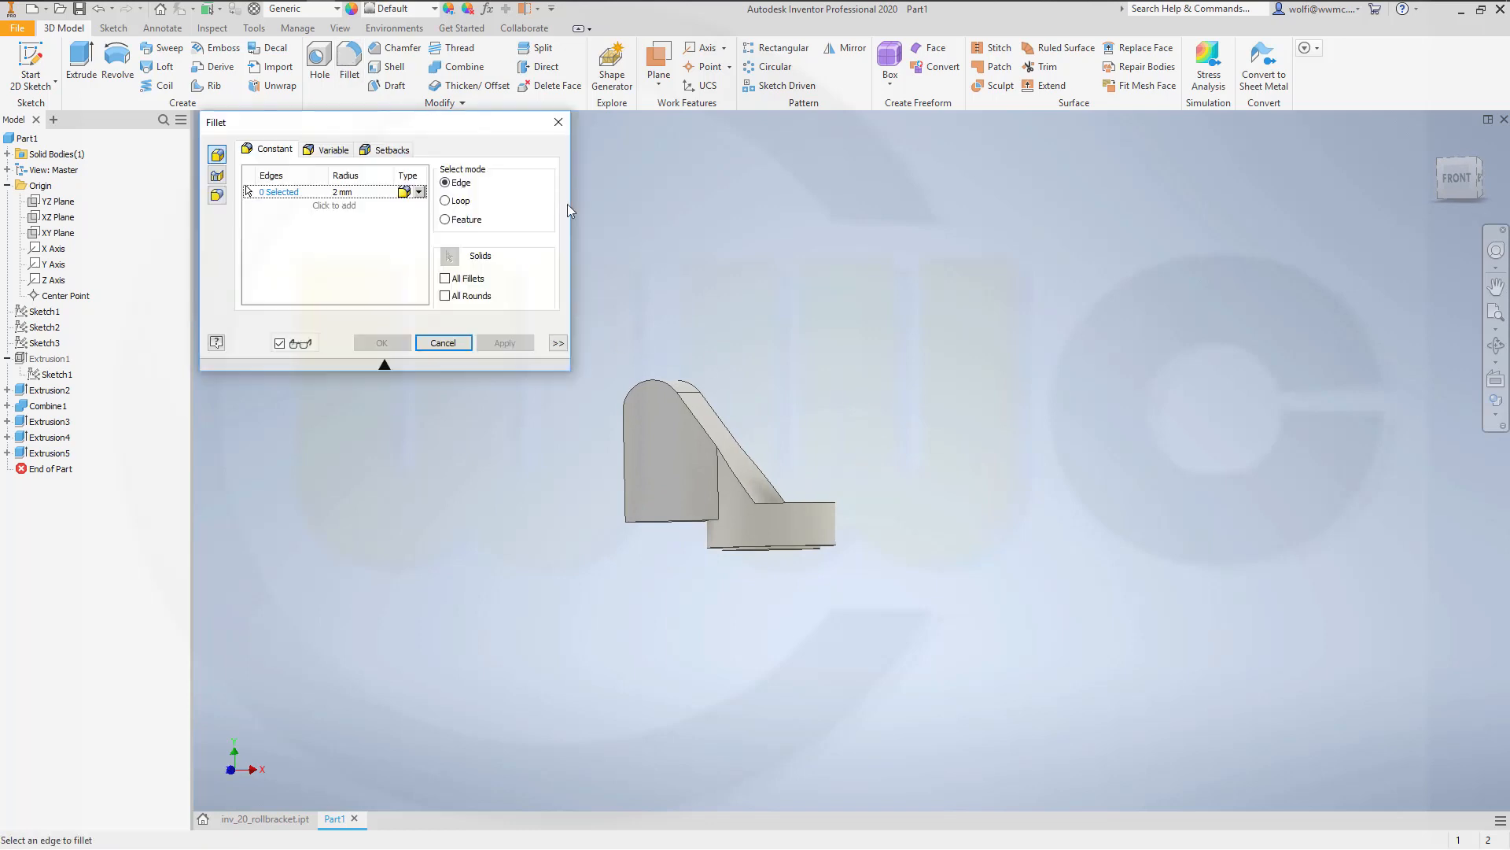
{"action": "left_click", "coordinate": [341, 192]}
{"action": "type", "text": "5"}
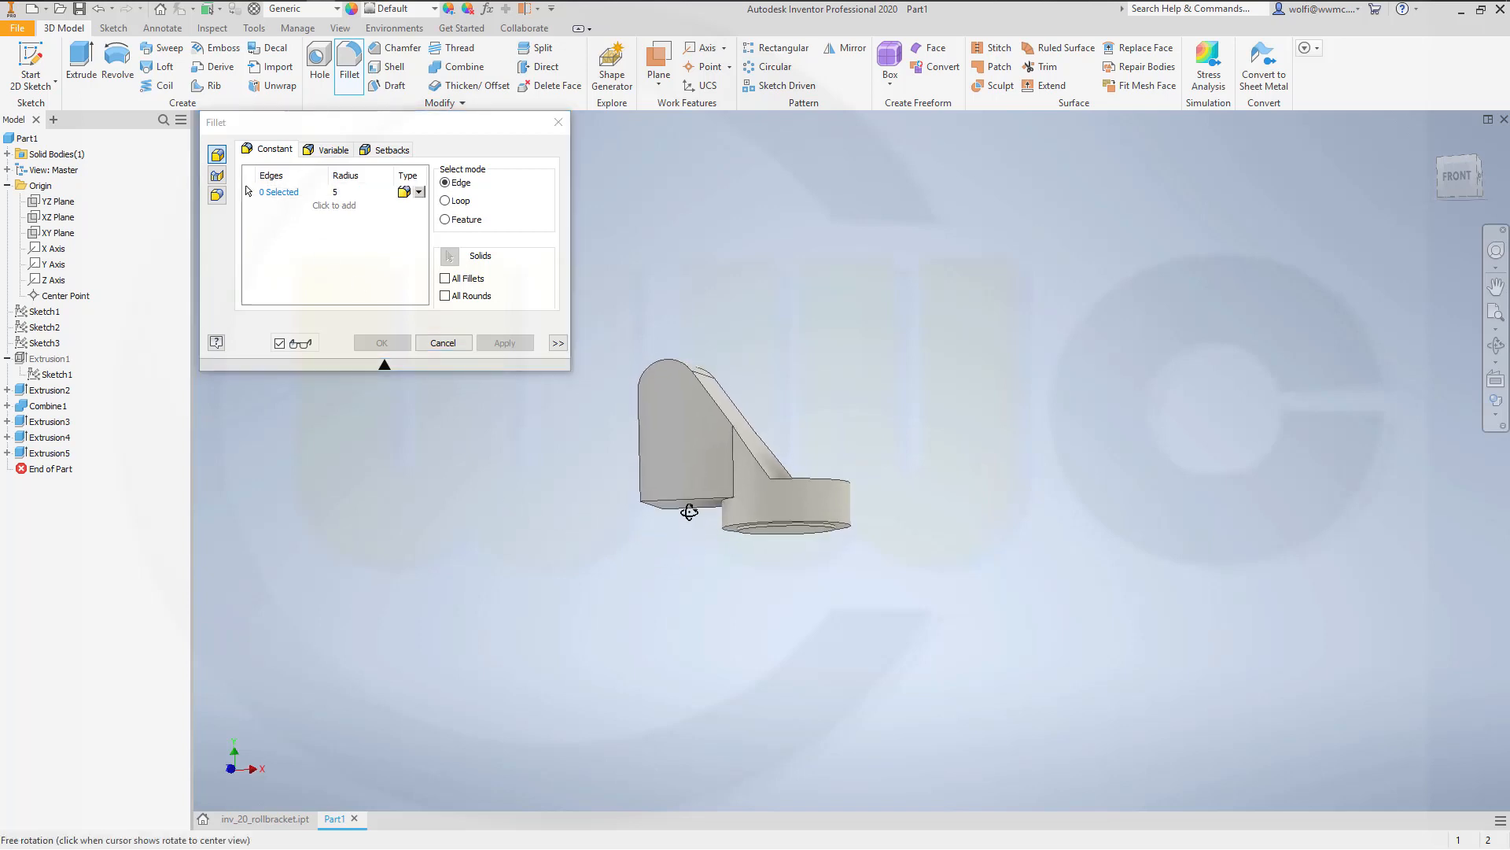
{"action": "left_click", "coordinate": [680, 498]}
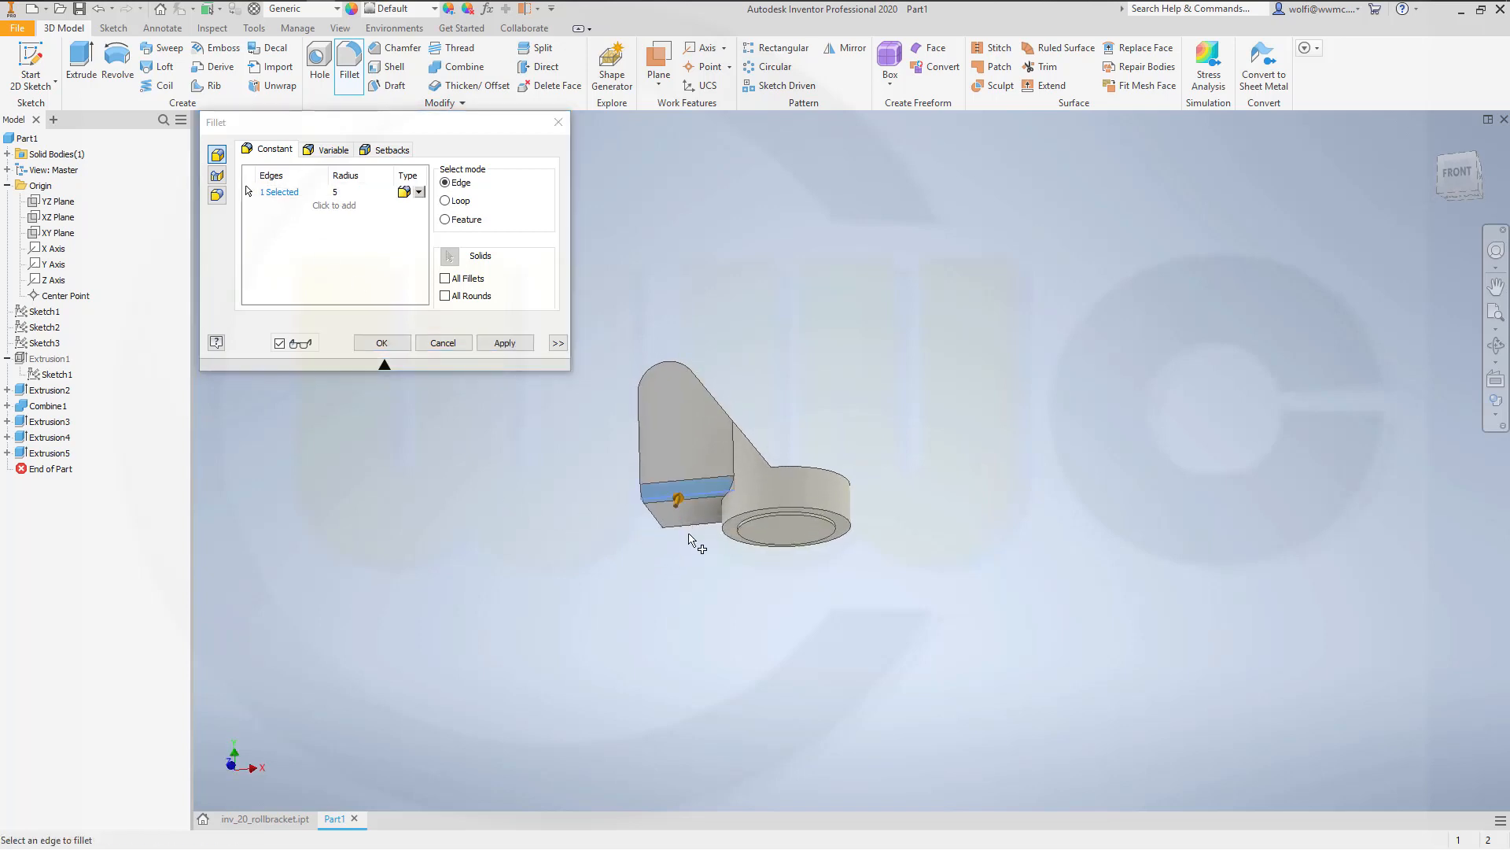
{"action": "left_click", "coordinate": [682, 499]}
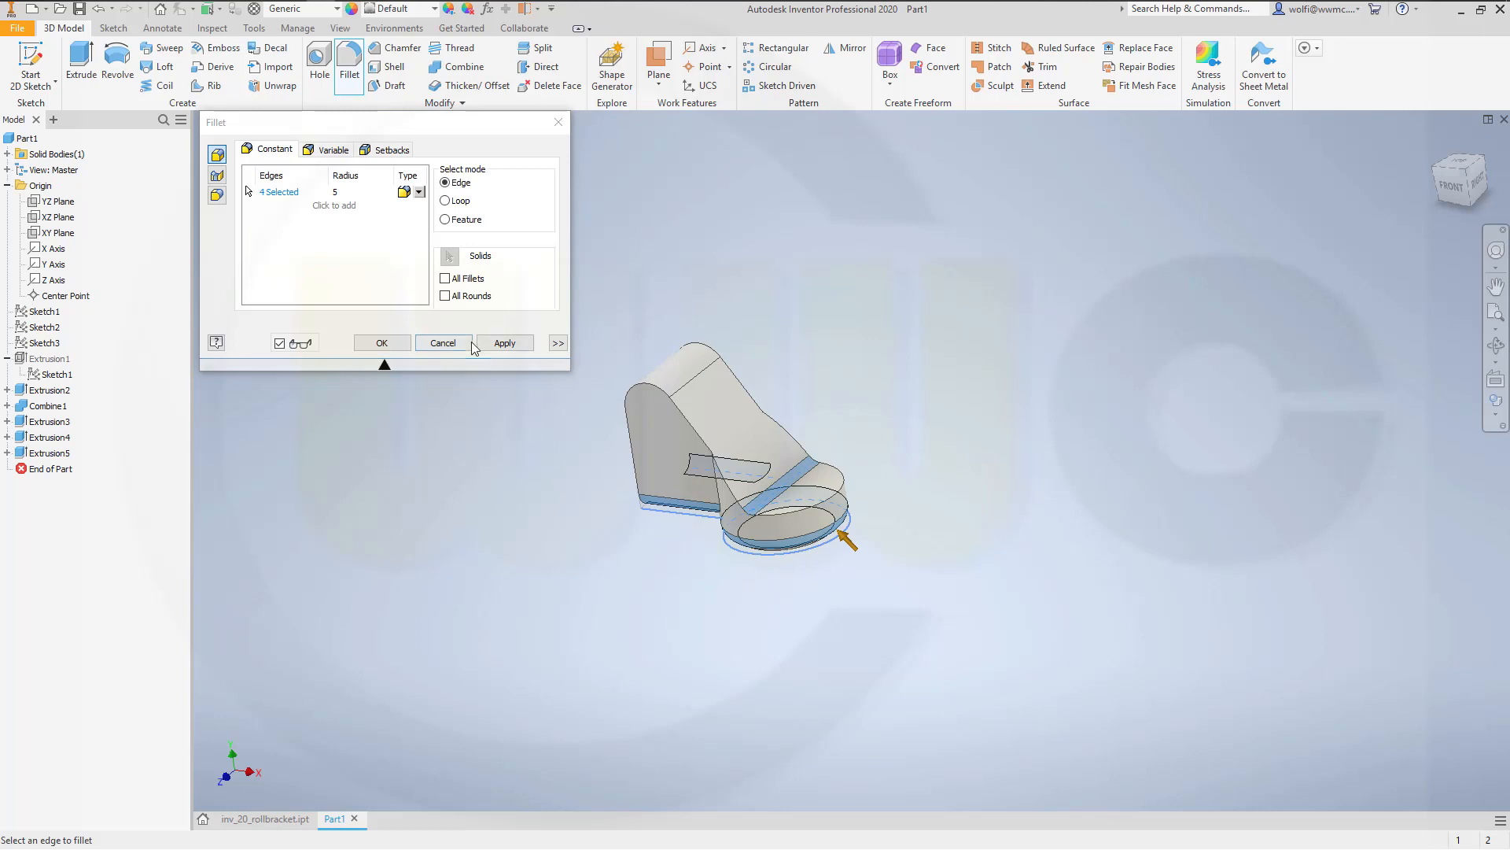
{"action": "left_click", "coordinate": [505, 343]}
{"action": "type", "text": "1"}
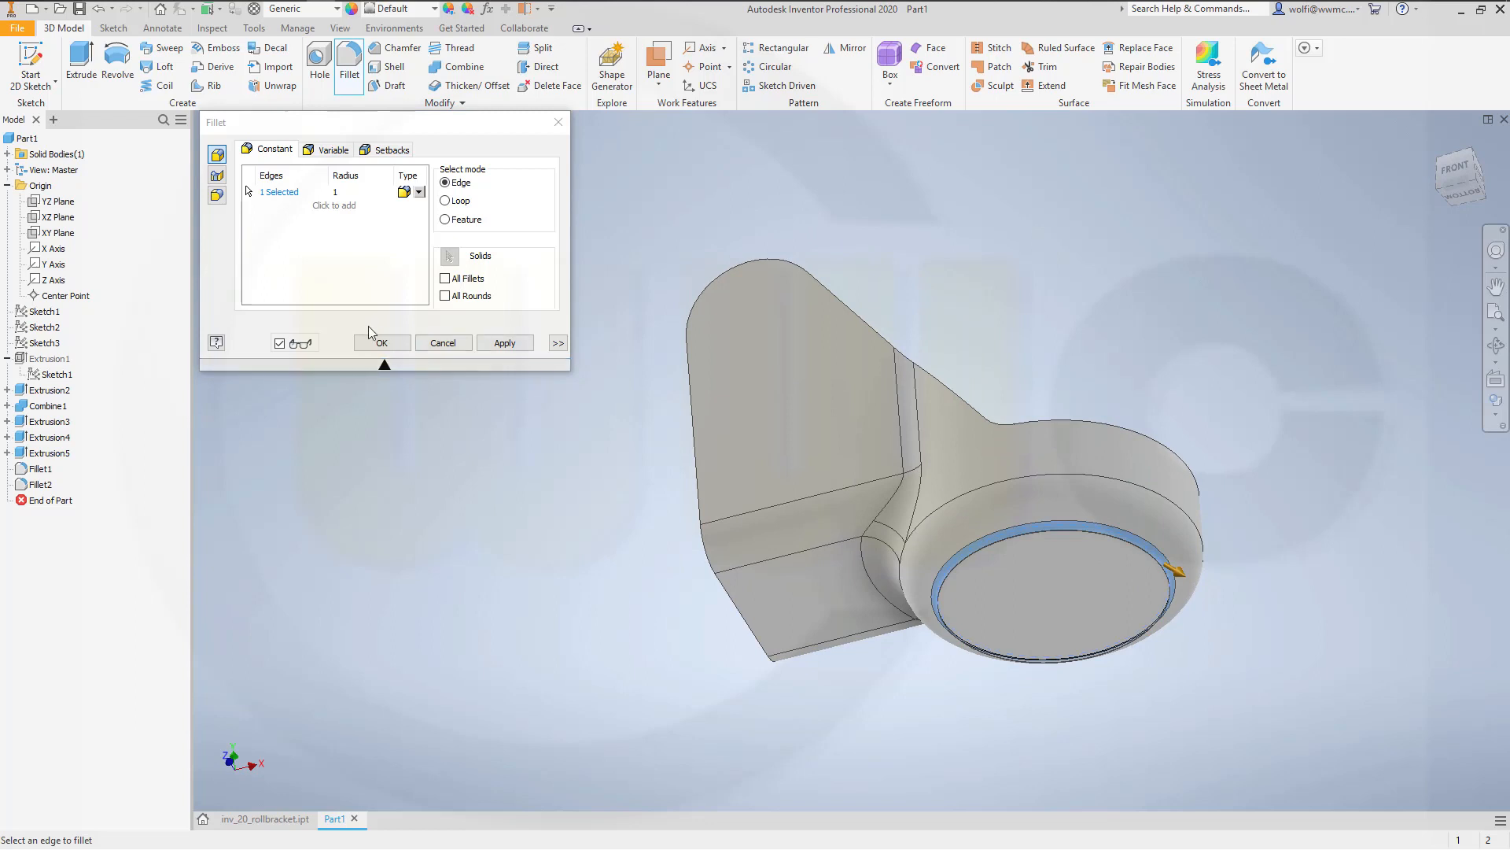
{"action": "left_click", "coordinate": [380, 341]}
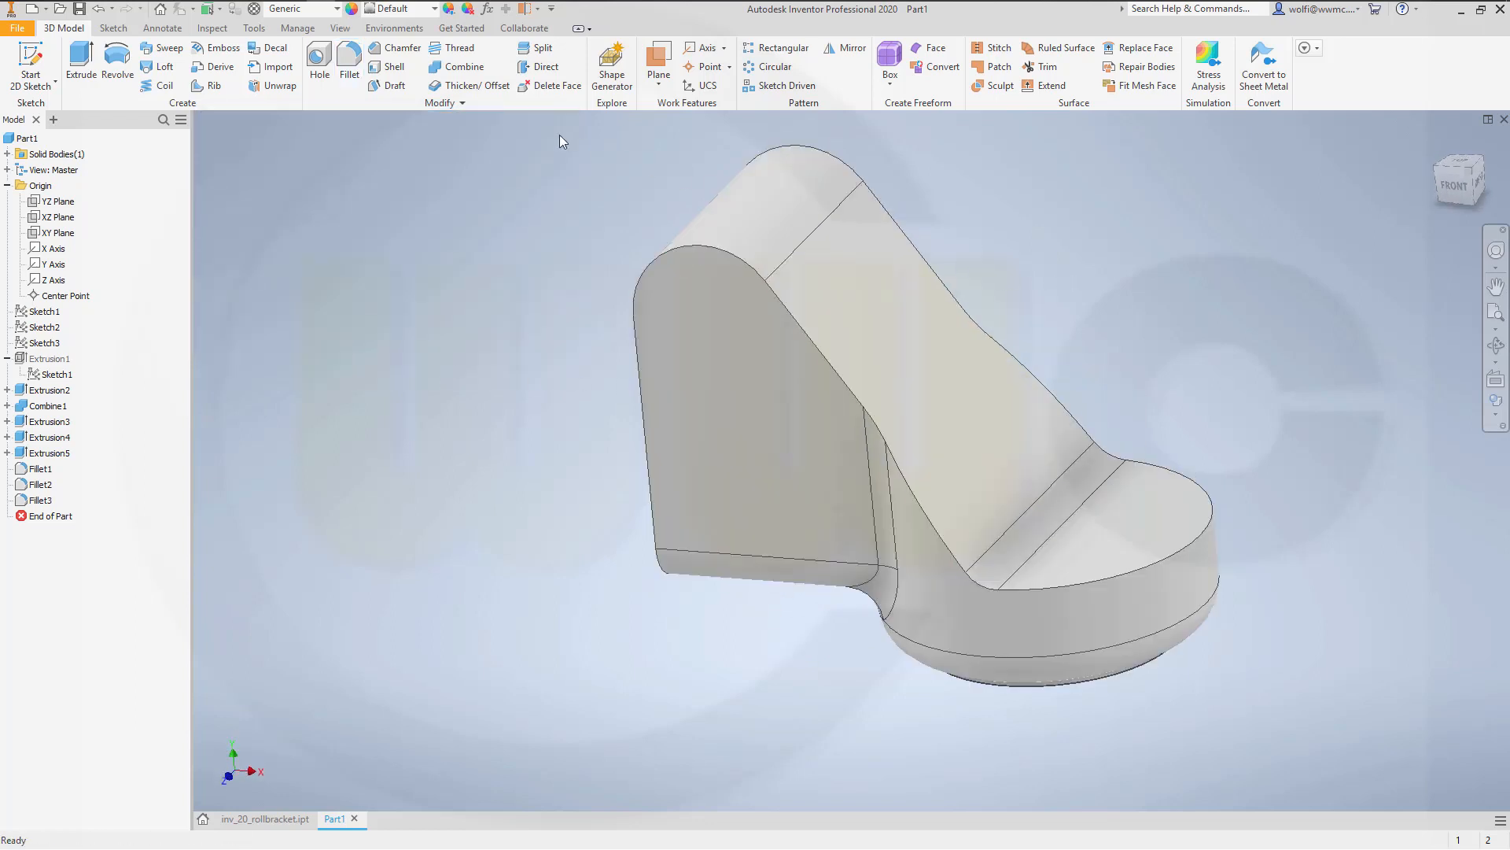
Step: Shell the bracket to 2 mm walls, removing the circular base face
{"action": "left_click", "coordinate": [394, 66]}
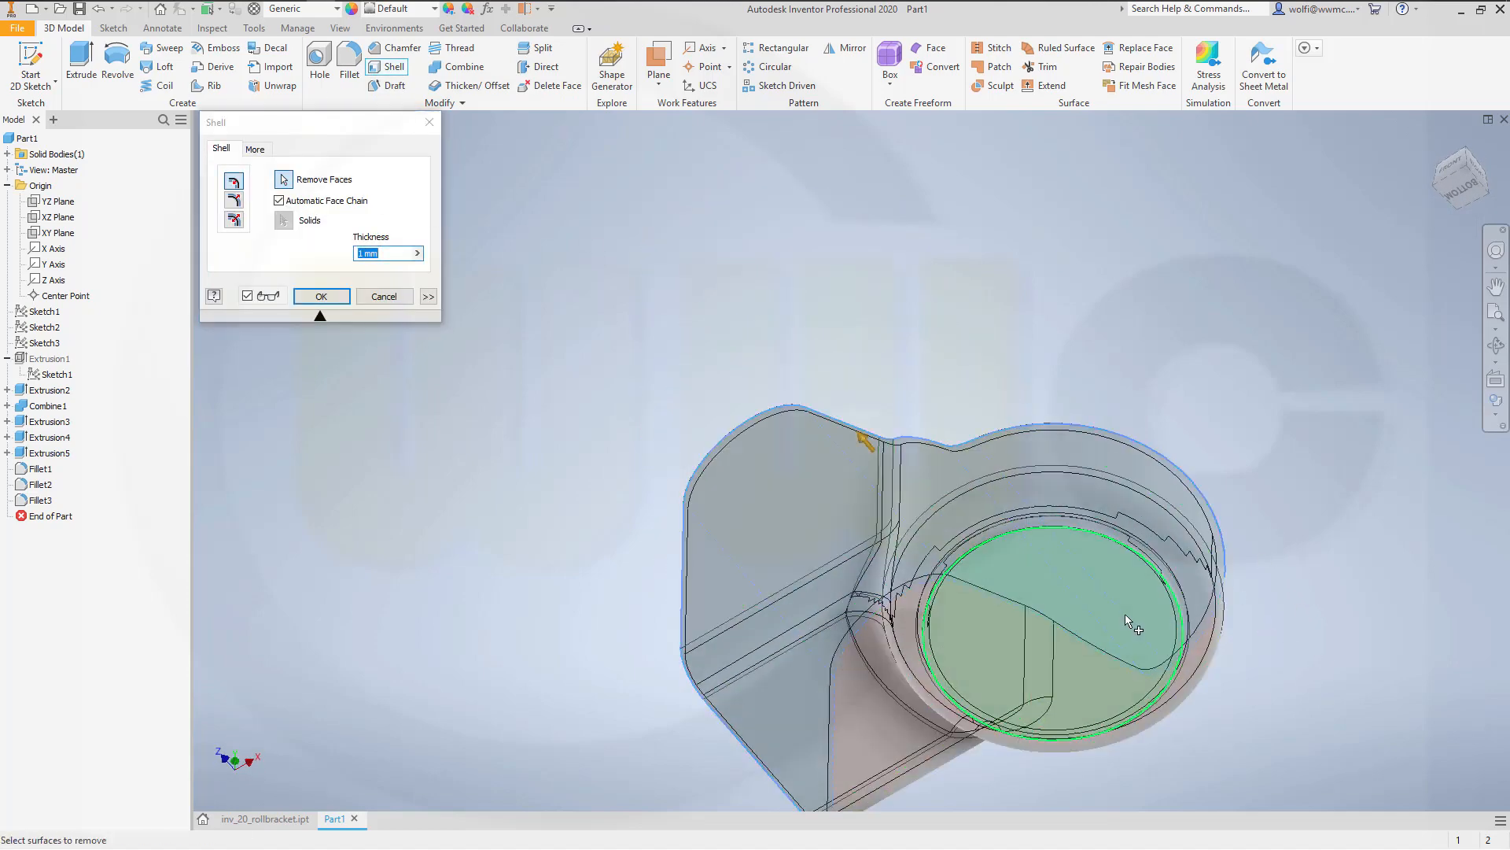
{"action": "type", "text": "2"}
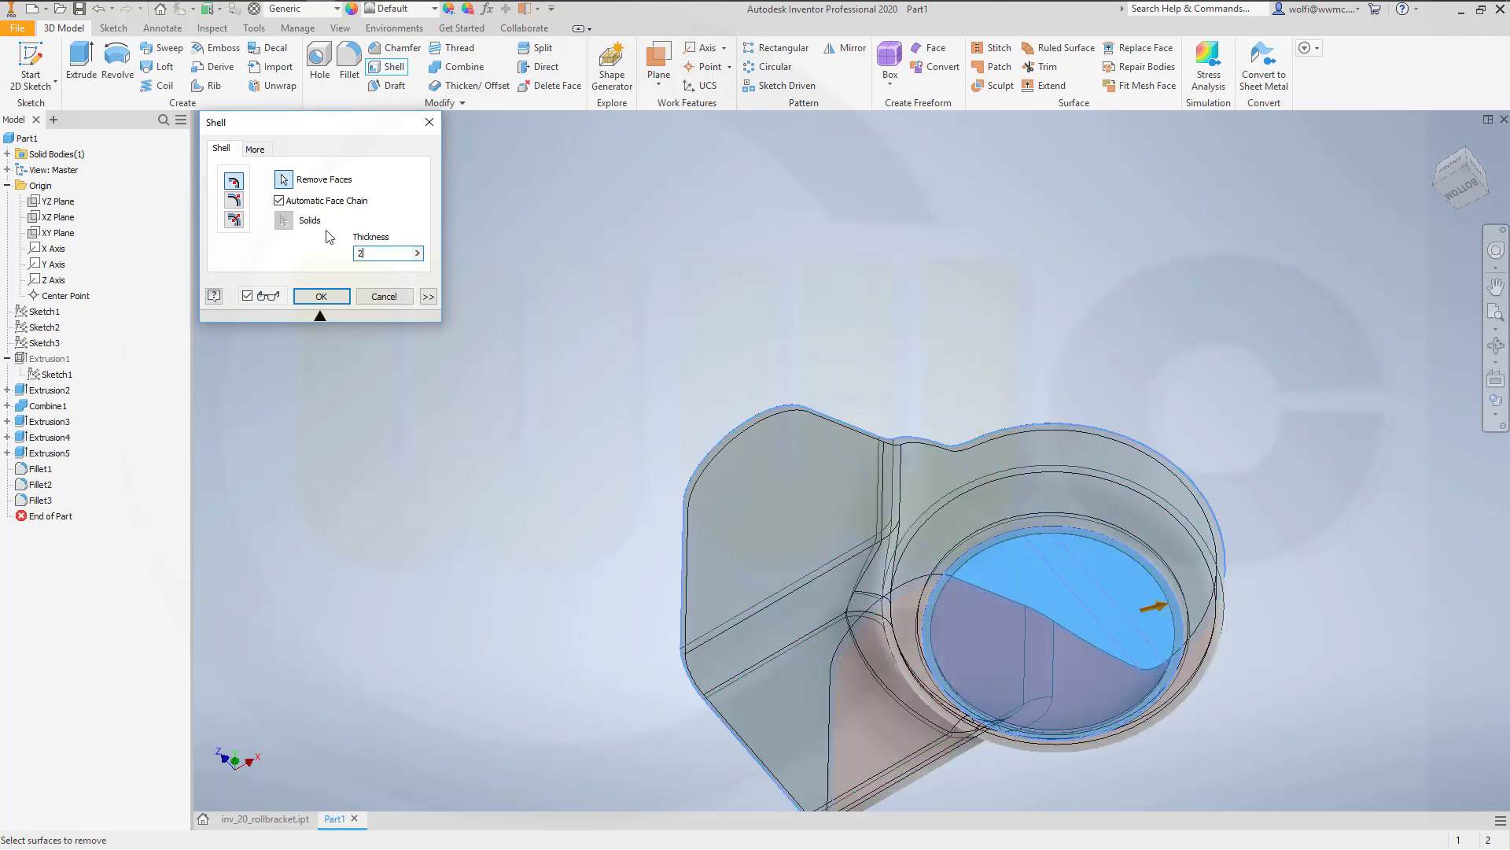
{"action": "left_click", "coordinate": [321, 296]}
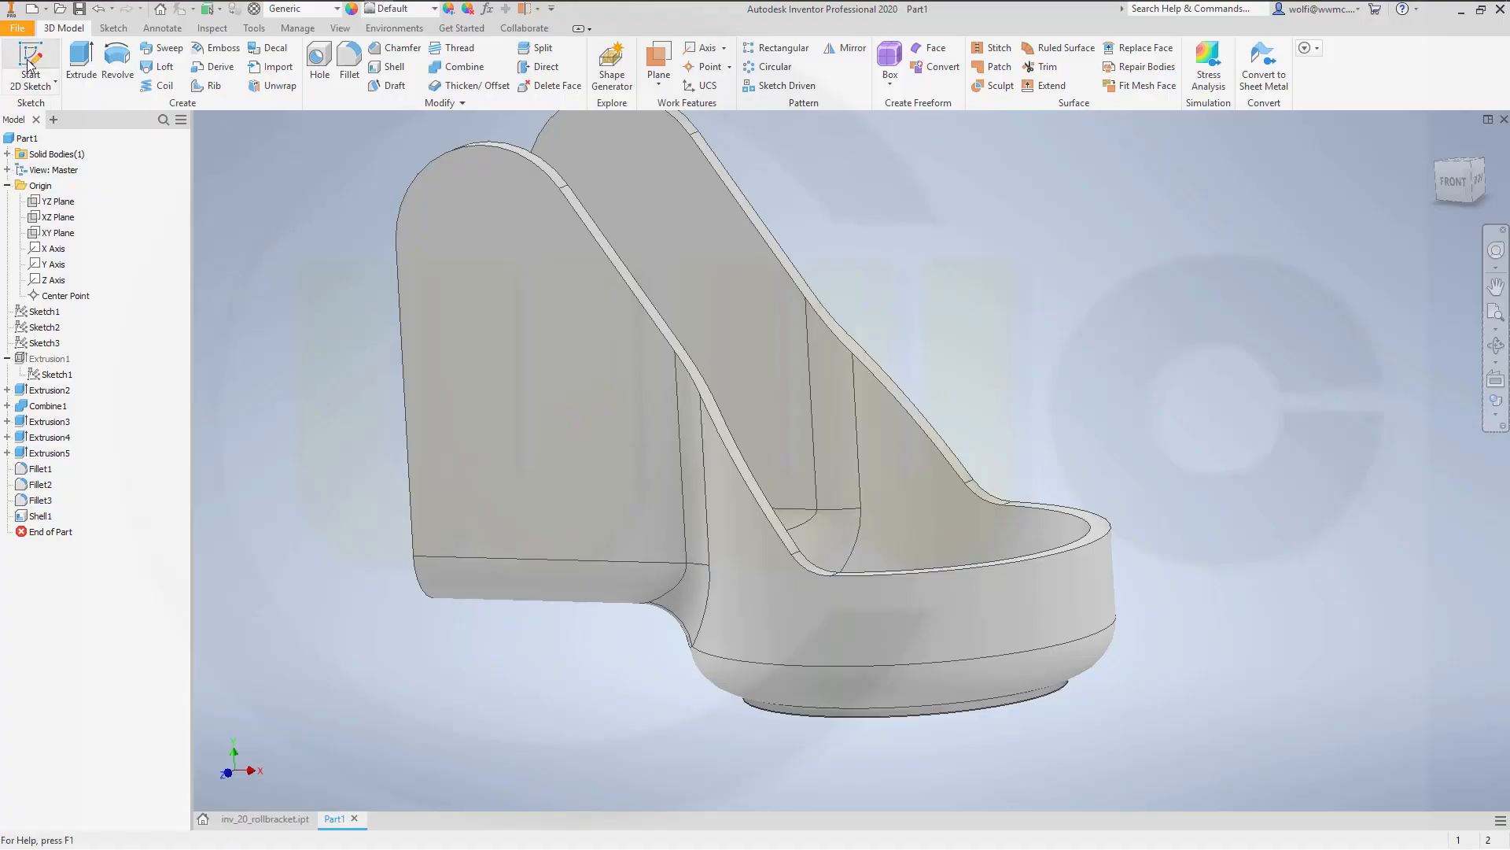
Step: Sketch a 10 × 5 rectangle on the front plane, located from the base's bottom edge
{"action": "left_click", "coordinate": [58, 233]}
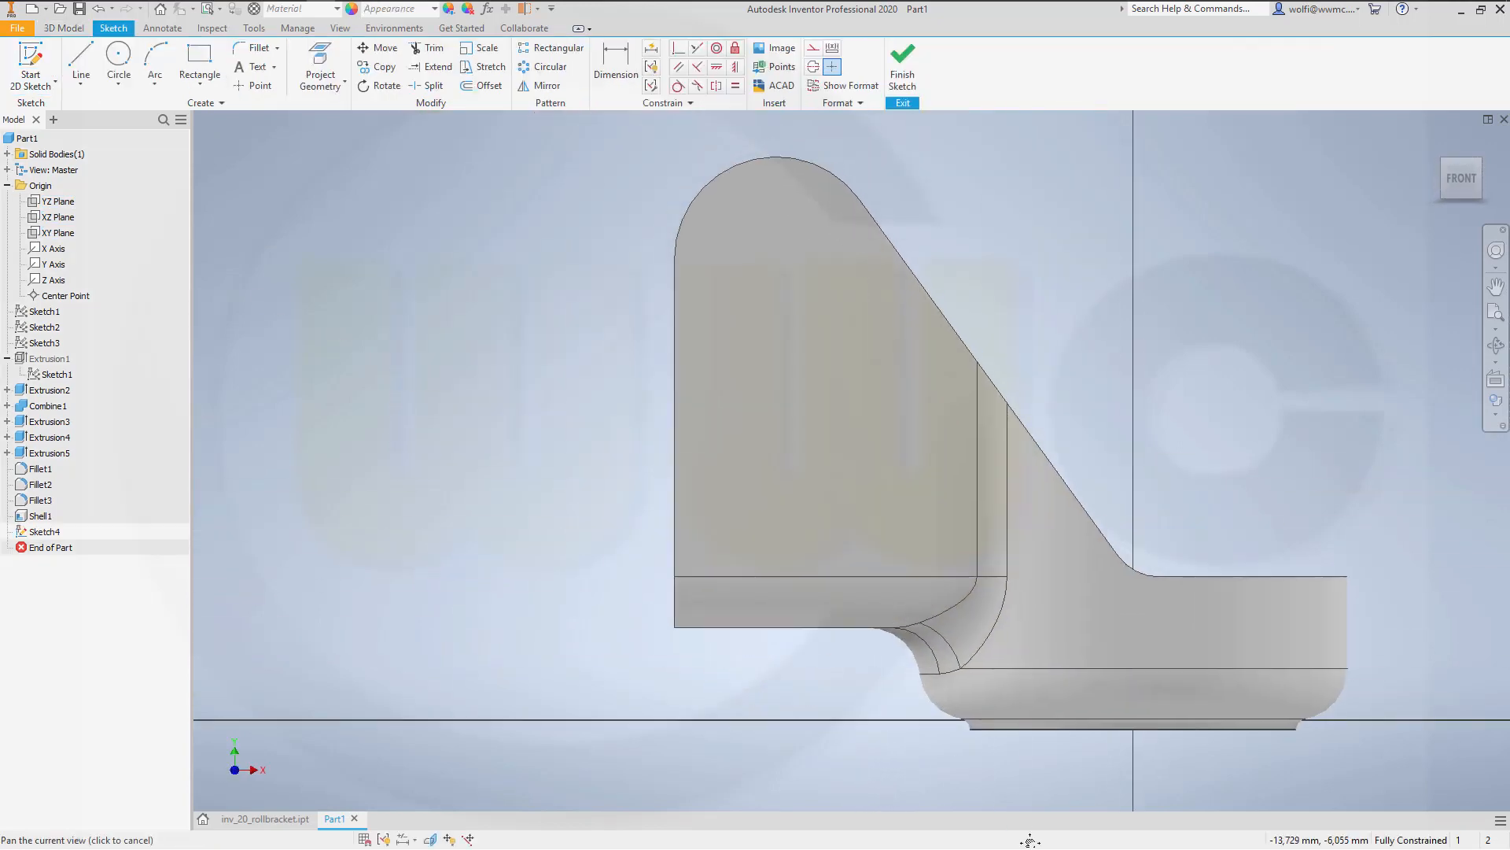
{"action": "left_click", "coordinate": [200, 66]}
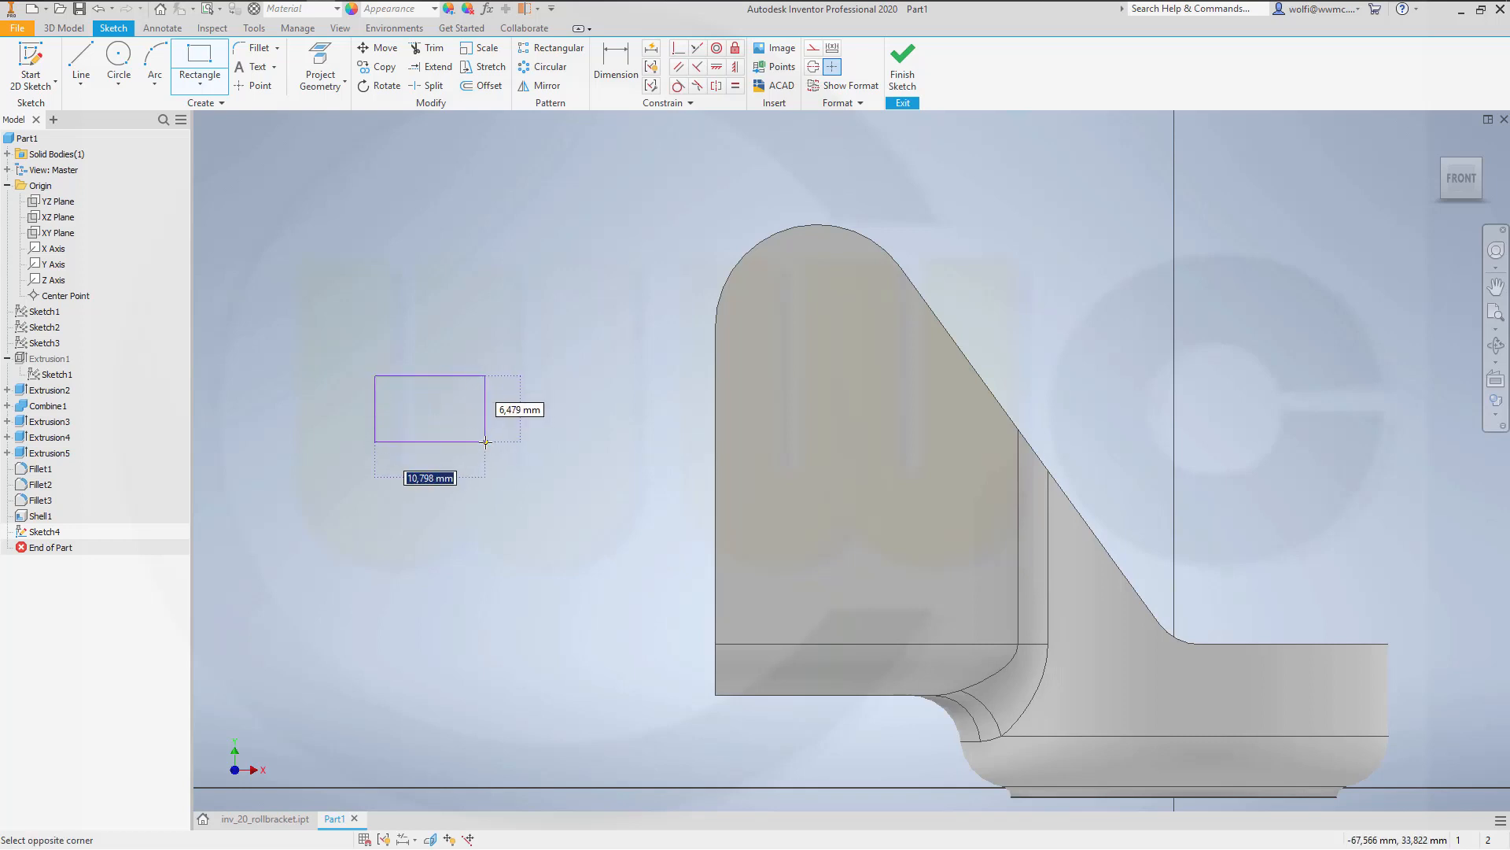
{"action": "type", "text": "10"}
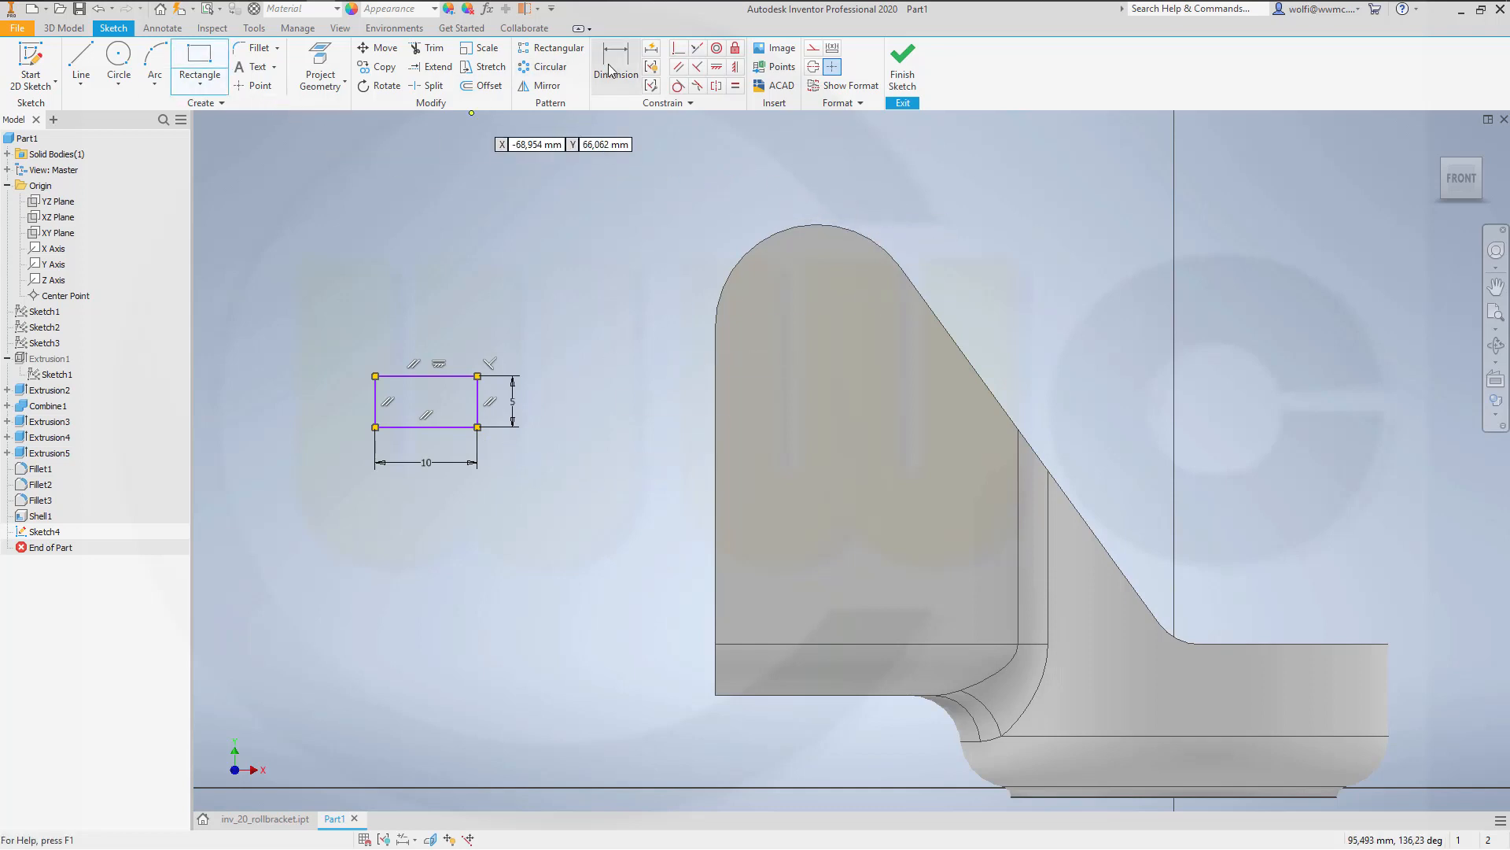
{"action": "left_click", "coordinate": [615, 66]}
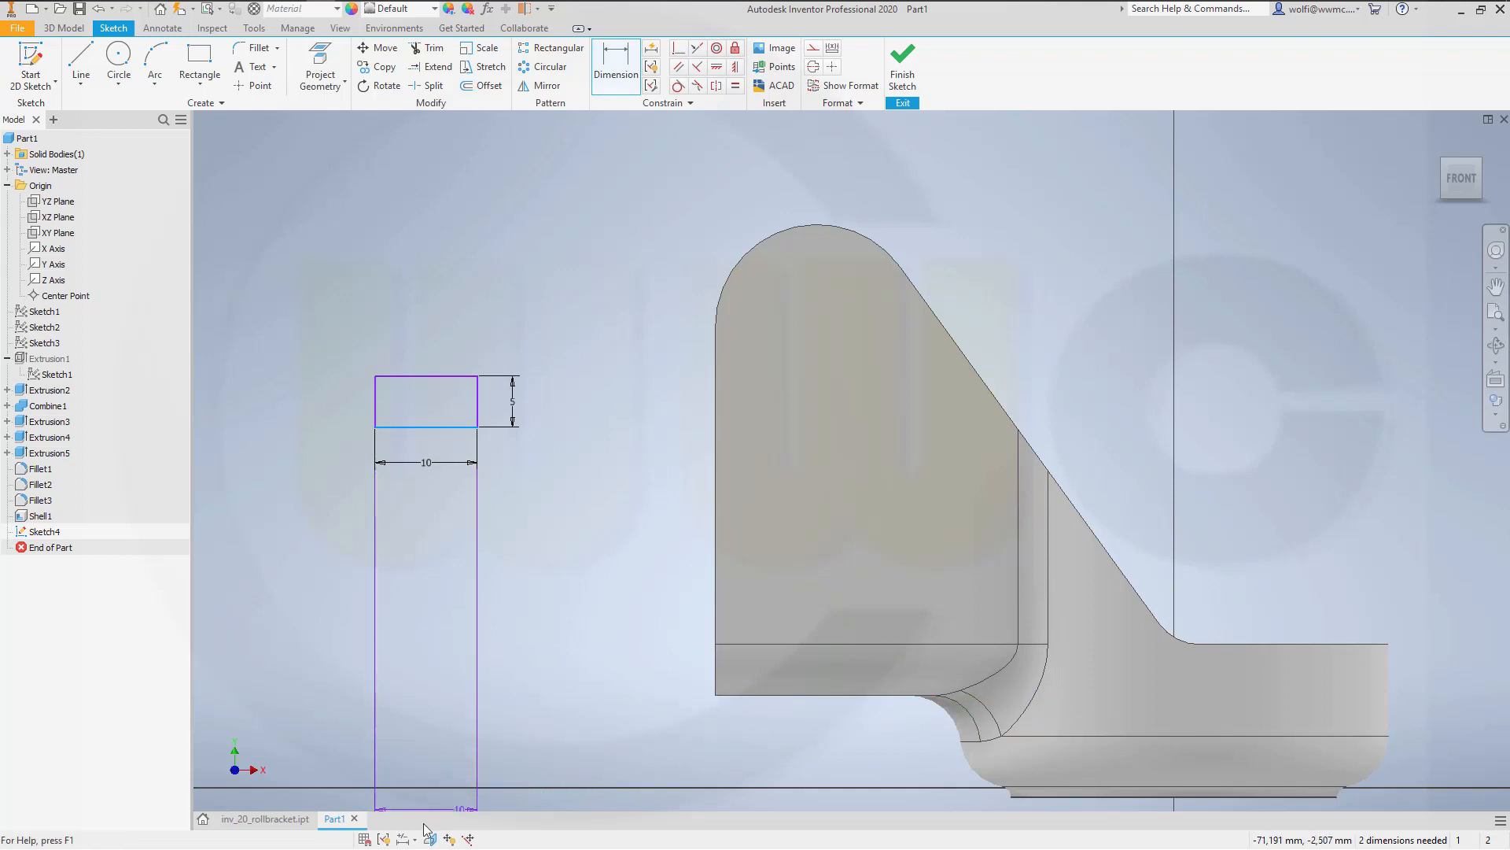
{"action": "mouse_move", "coordinate": [497, 784]}
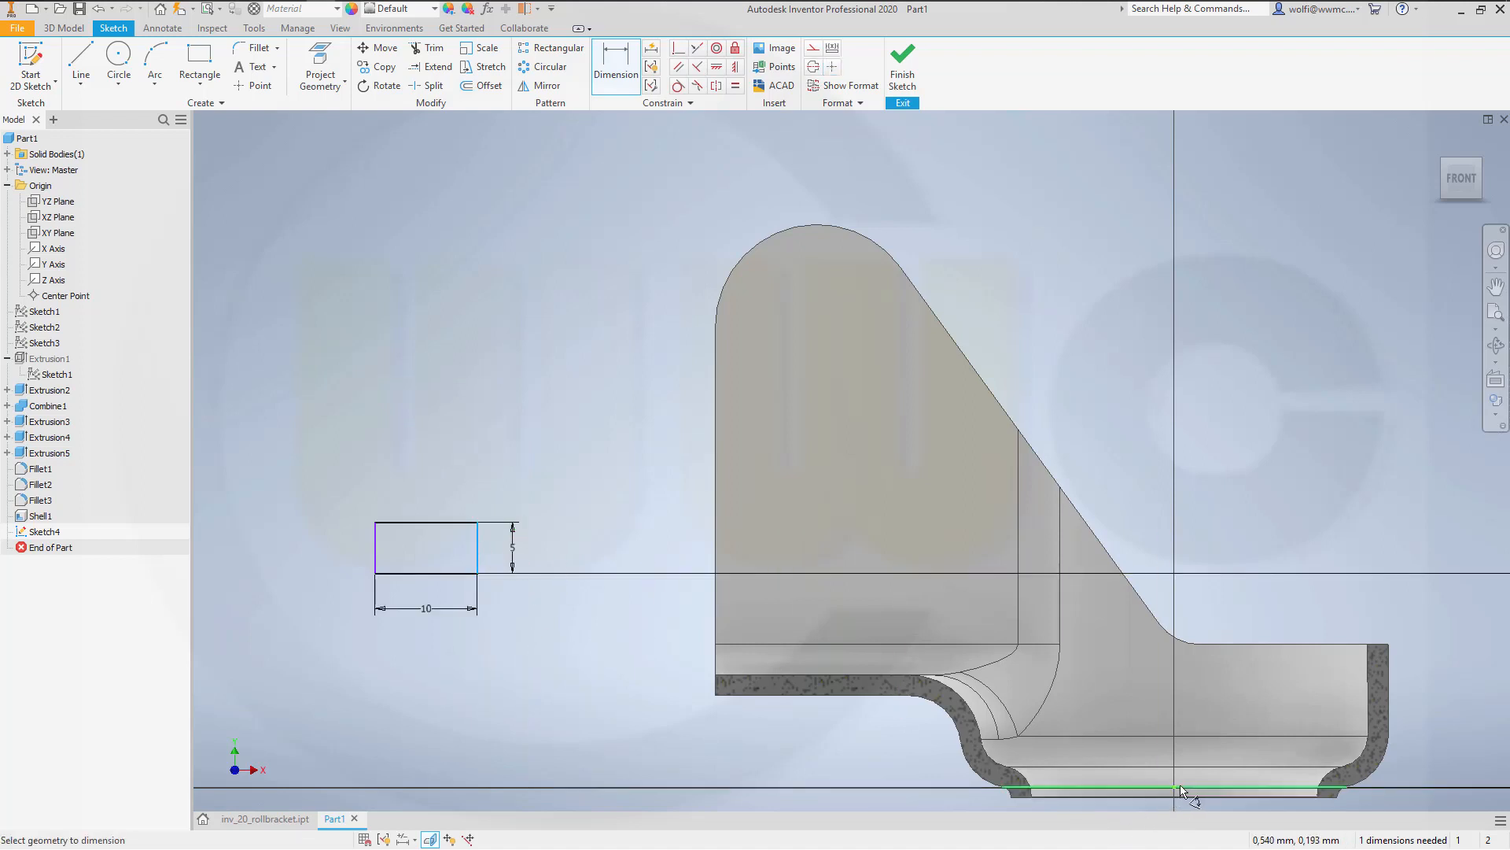
{"action": "left_click", "coordinate": [1175, 790]}
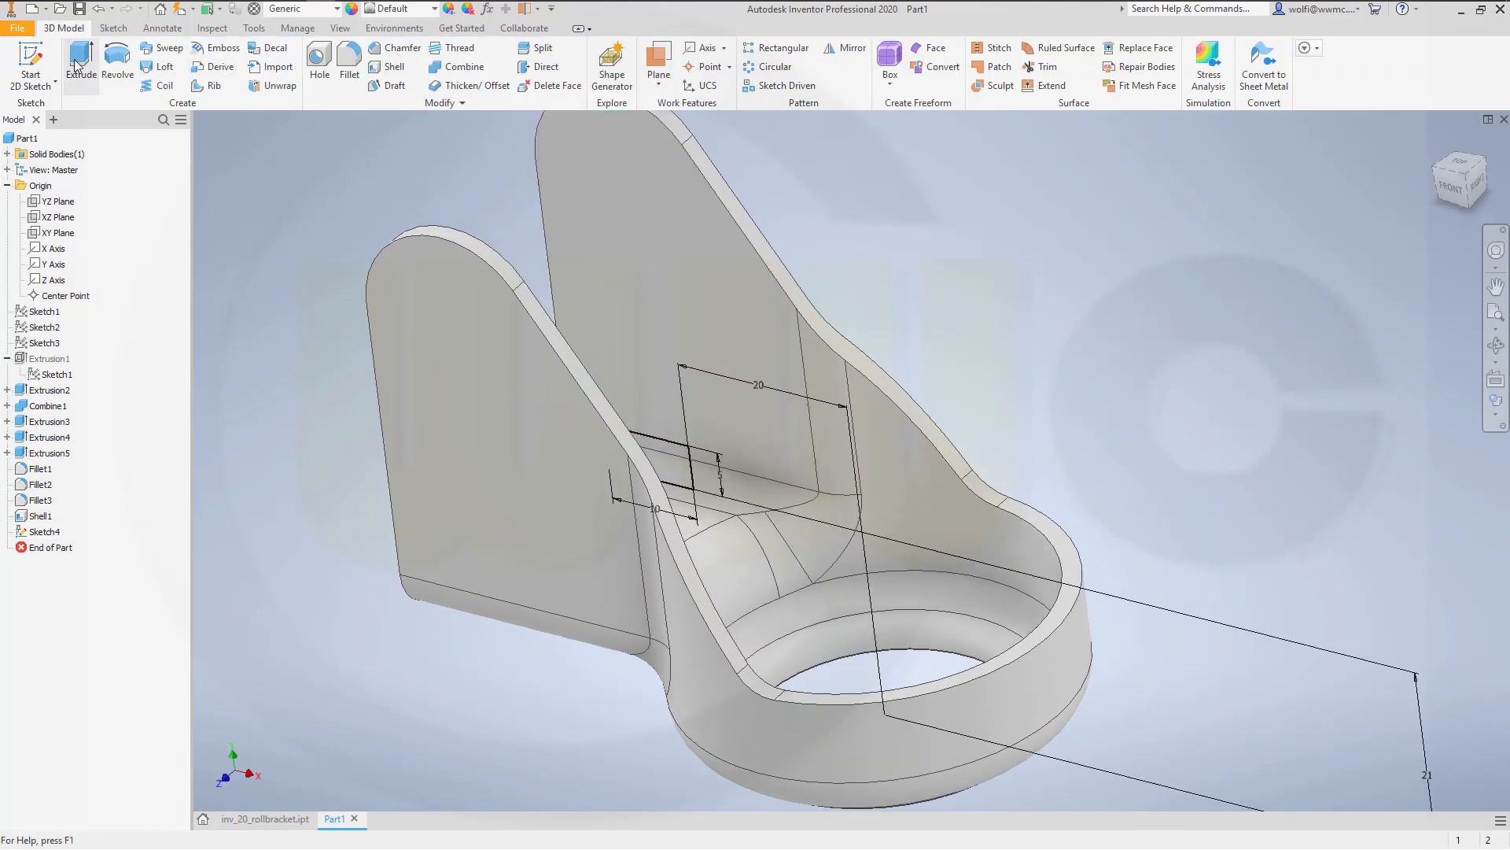
Step: Extrude the Sketch4 rectangle 50 mm symmetric as a new solid crossbar body
{"action": "left_click", "coordinate": [80, 62]}
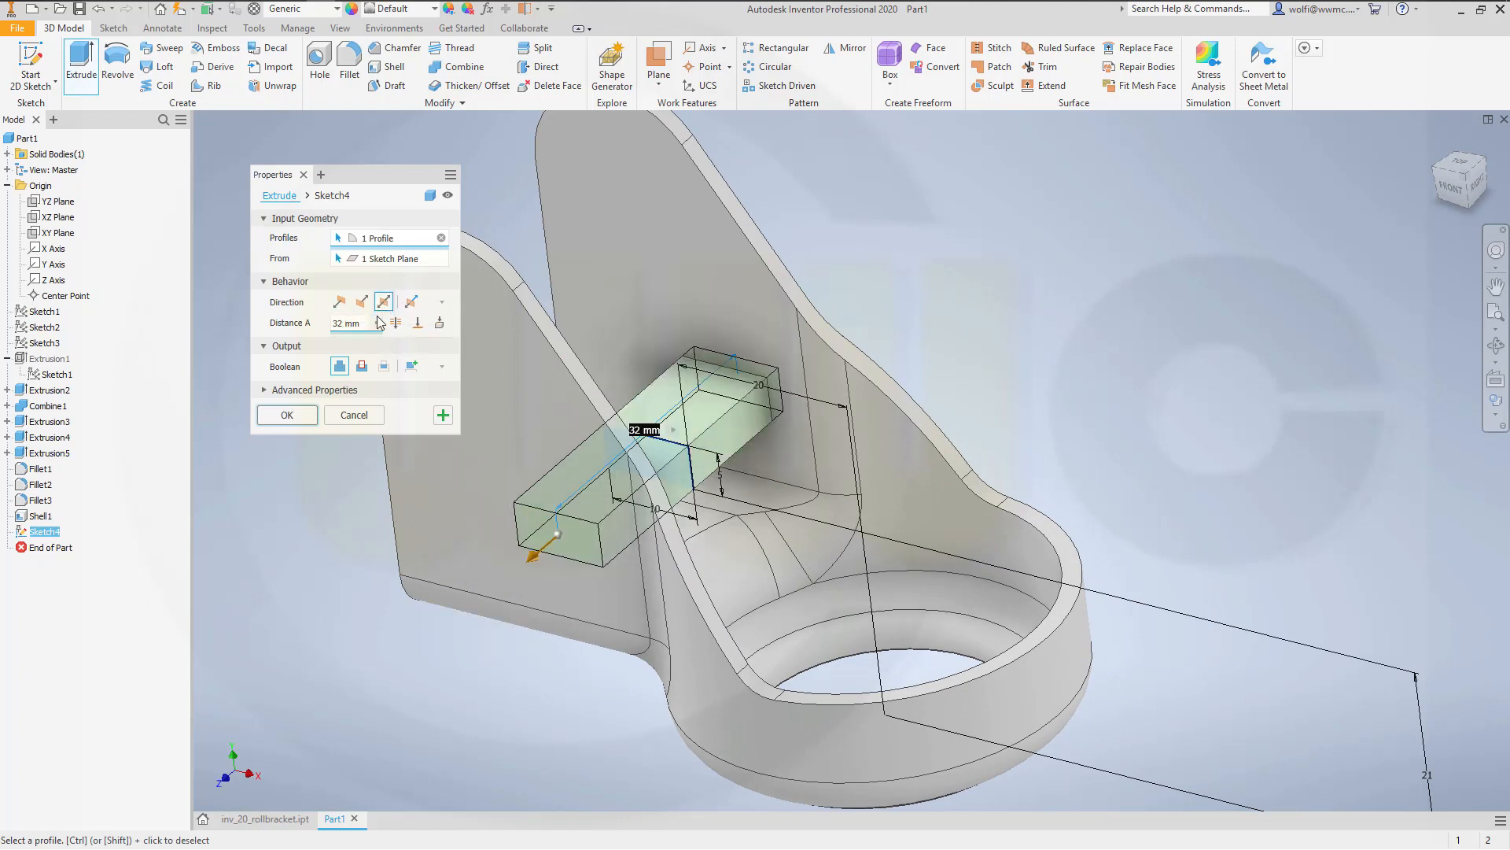
{"action": "left_click", "coordinate": [346, 322]}
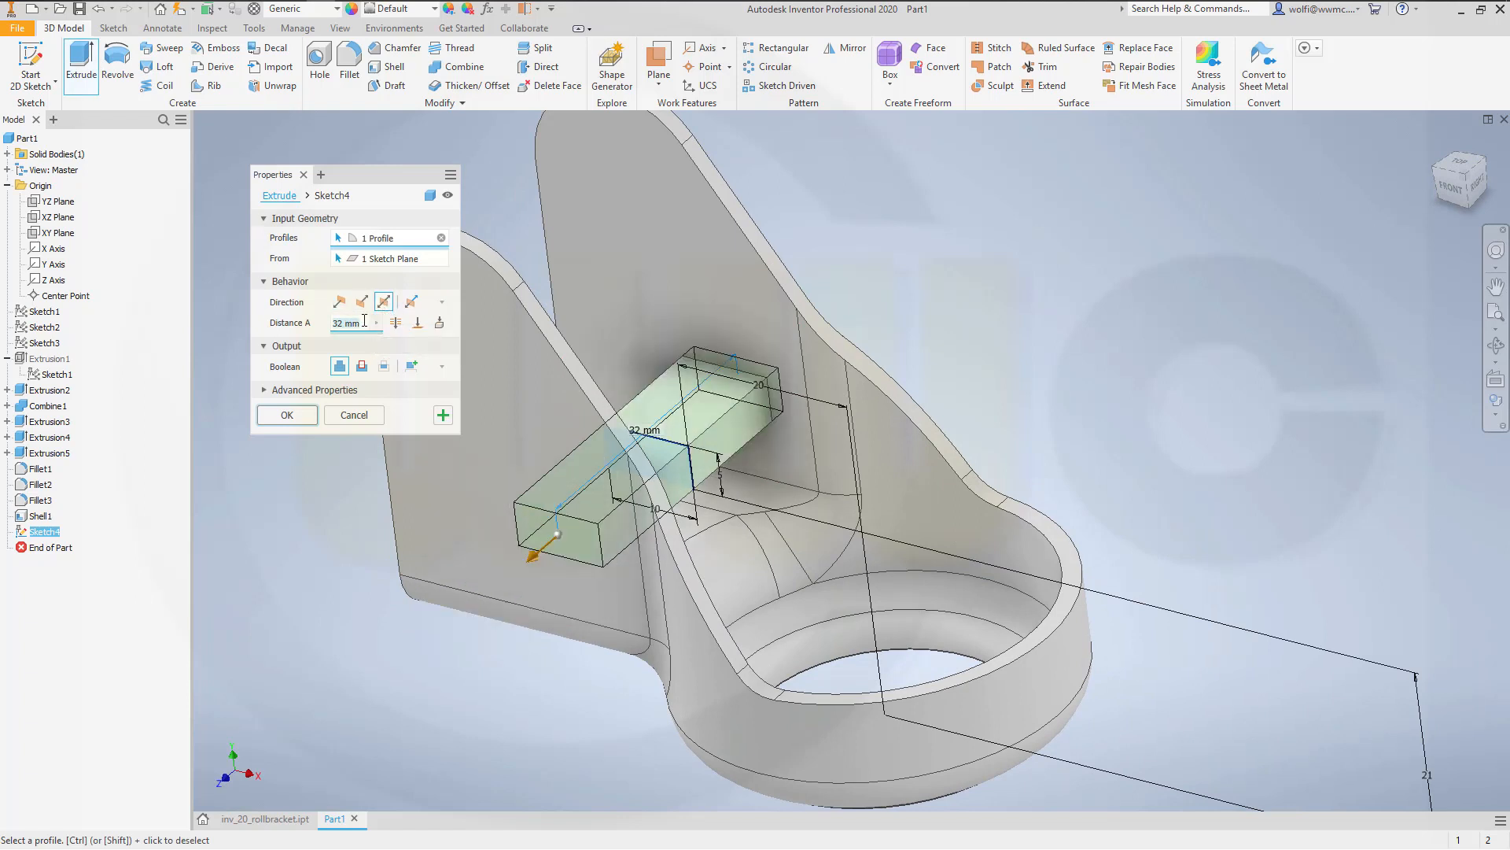
{"action": "type", "text": "50"}
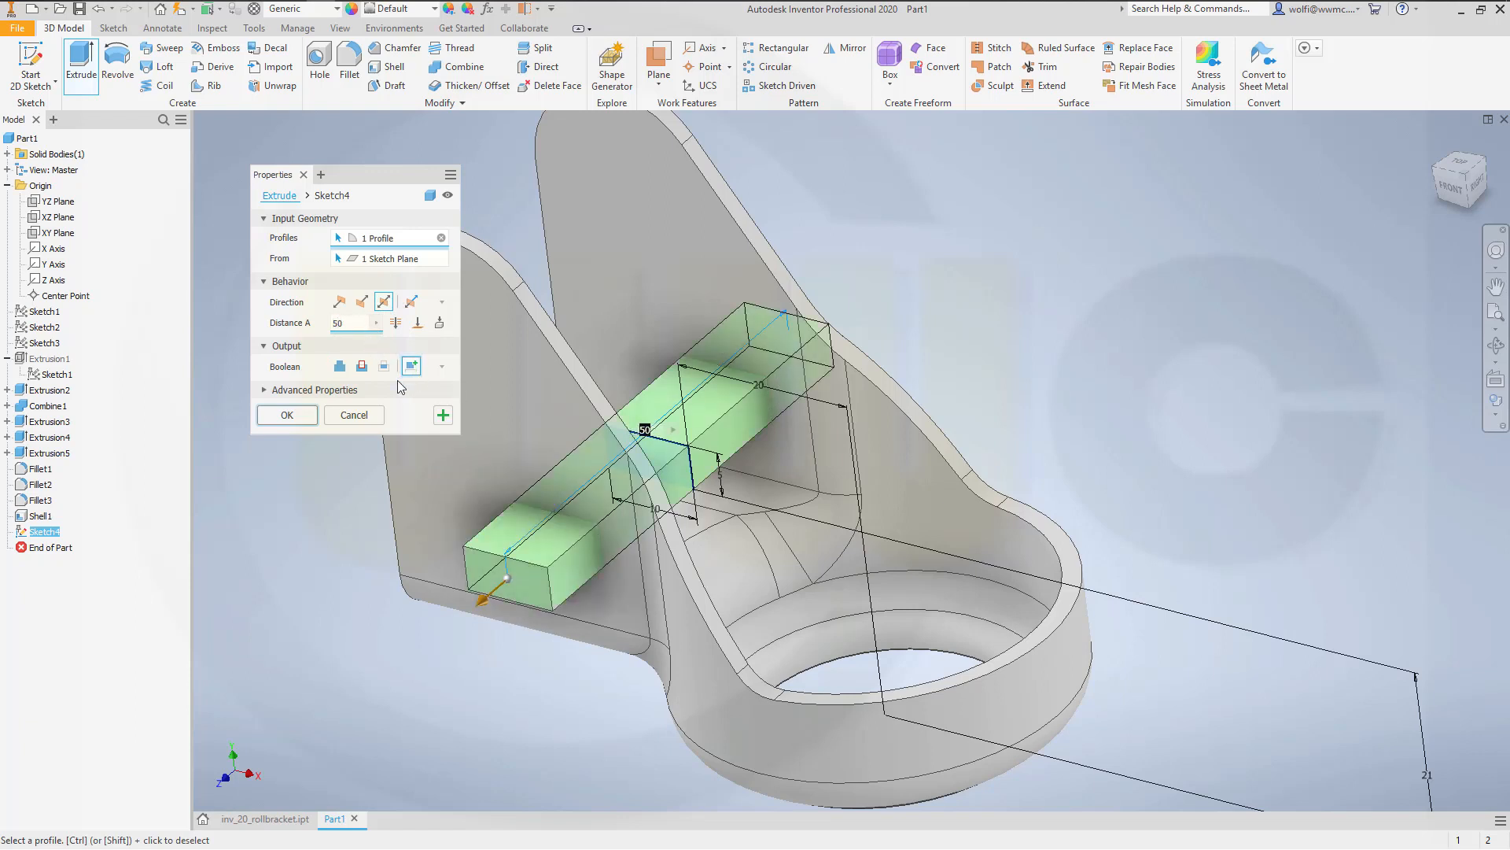
{"action": "left_click", "coordinate": [286, 414]}
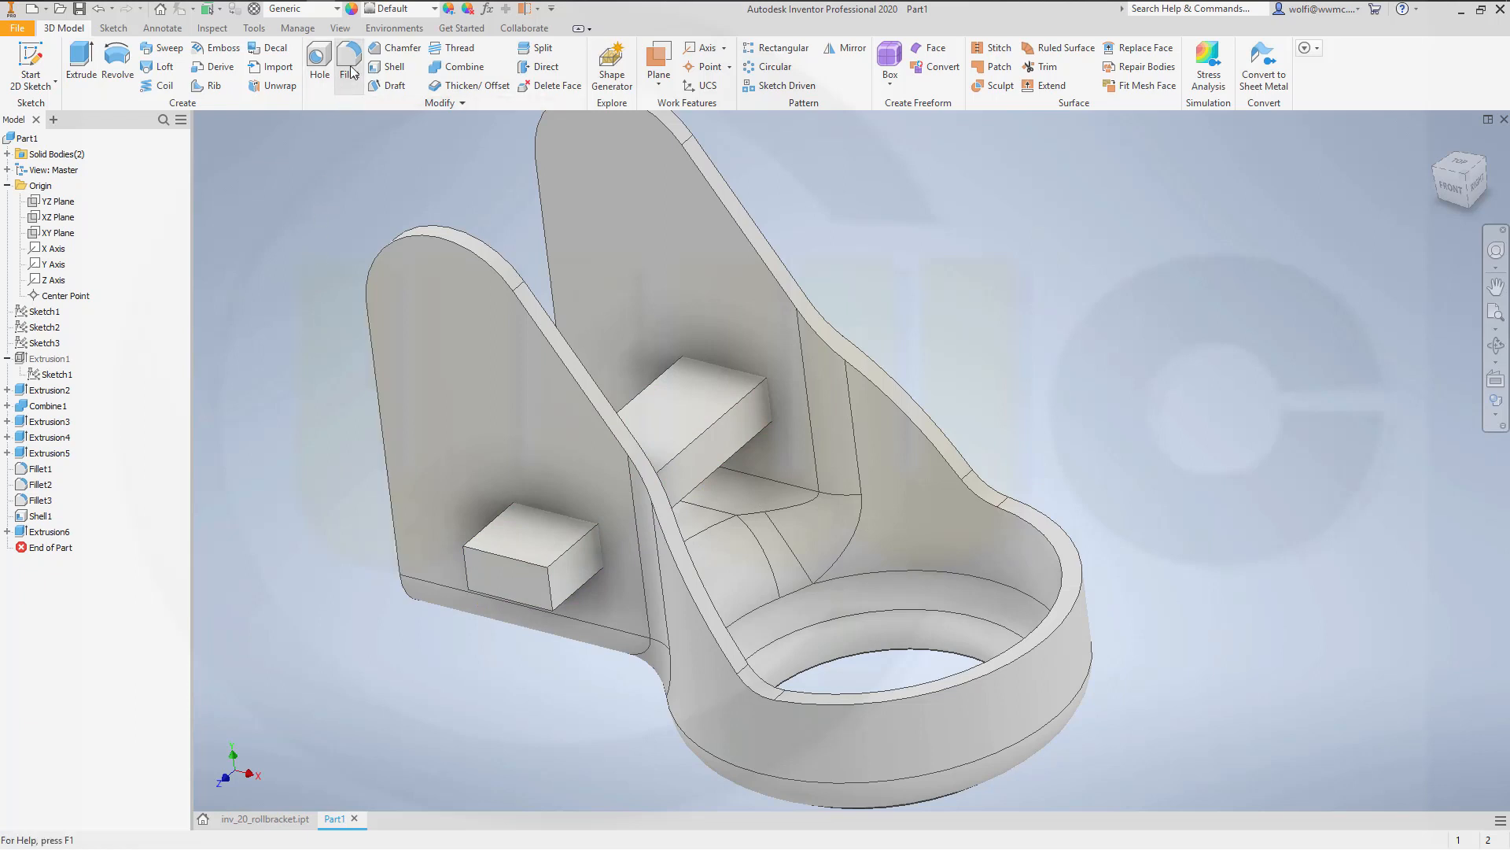
Step: Apply FullRound fillets to both protruding ends of the crossbar block
{"action": "left_click", "coordinate": [349, 62]}
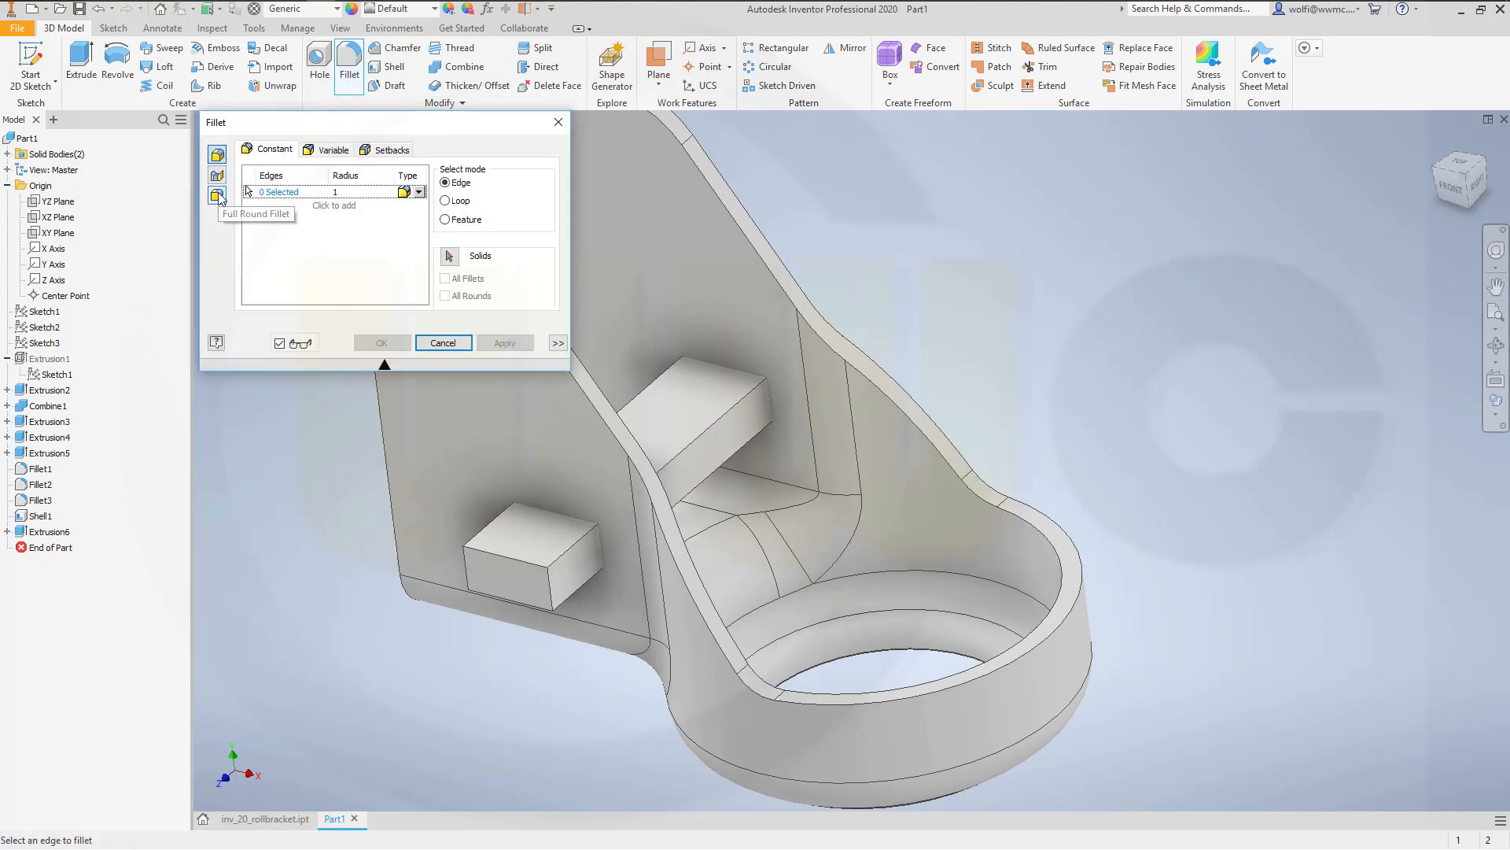
{"action": "left_click", "coordinate": [218, 195]}
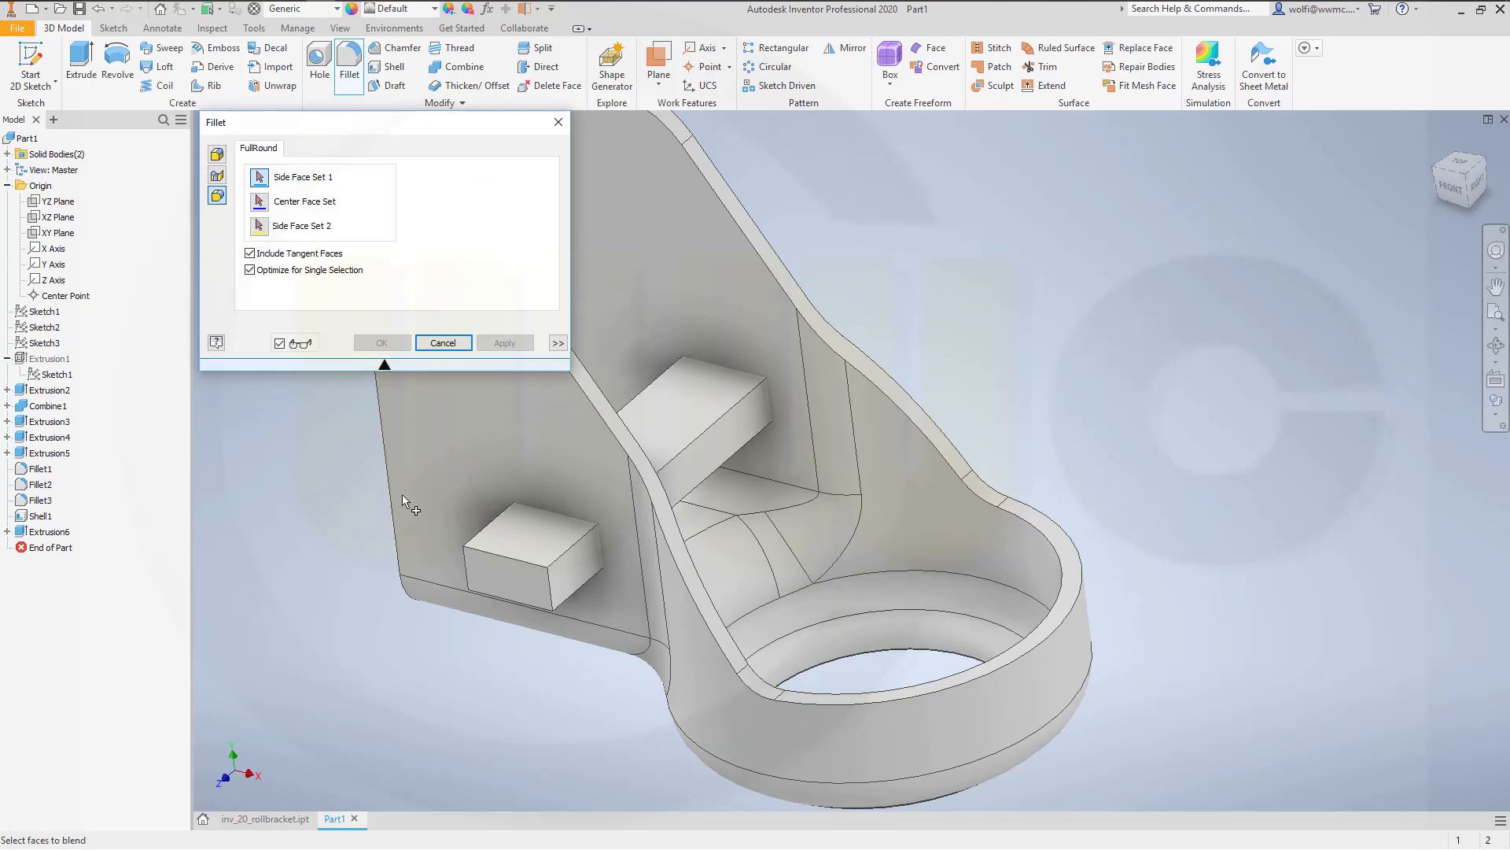
{"action": "left_click", "coordinate": [568, 575]}
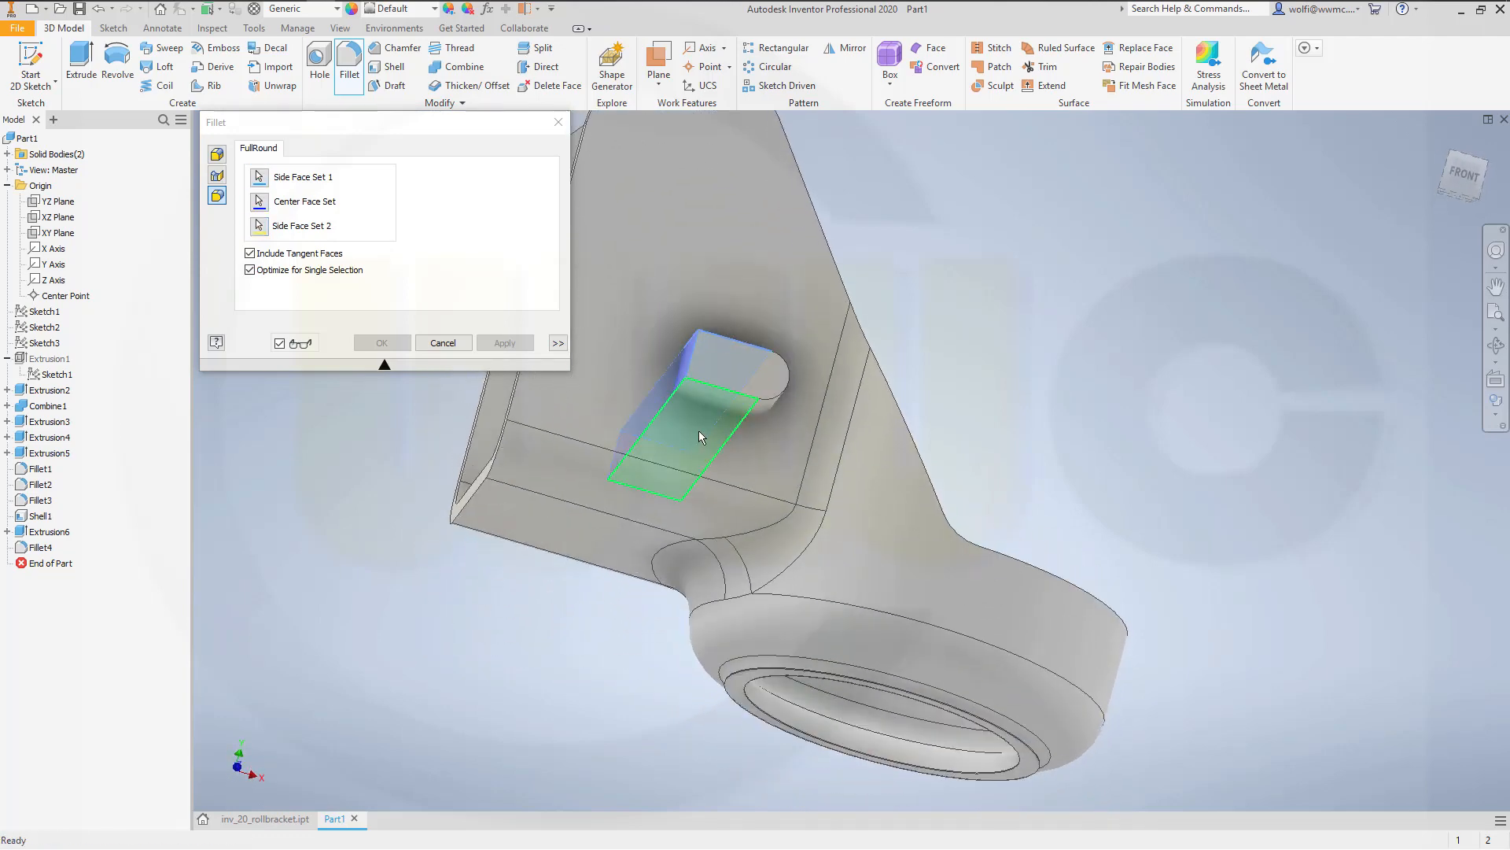
{"action": "left_click", "coordinate": [380, 341]}
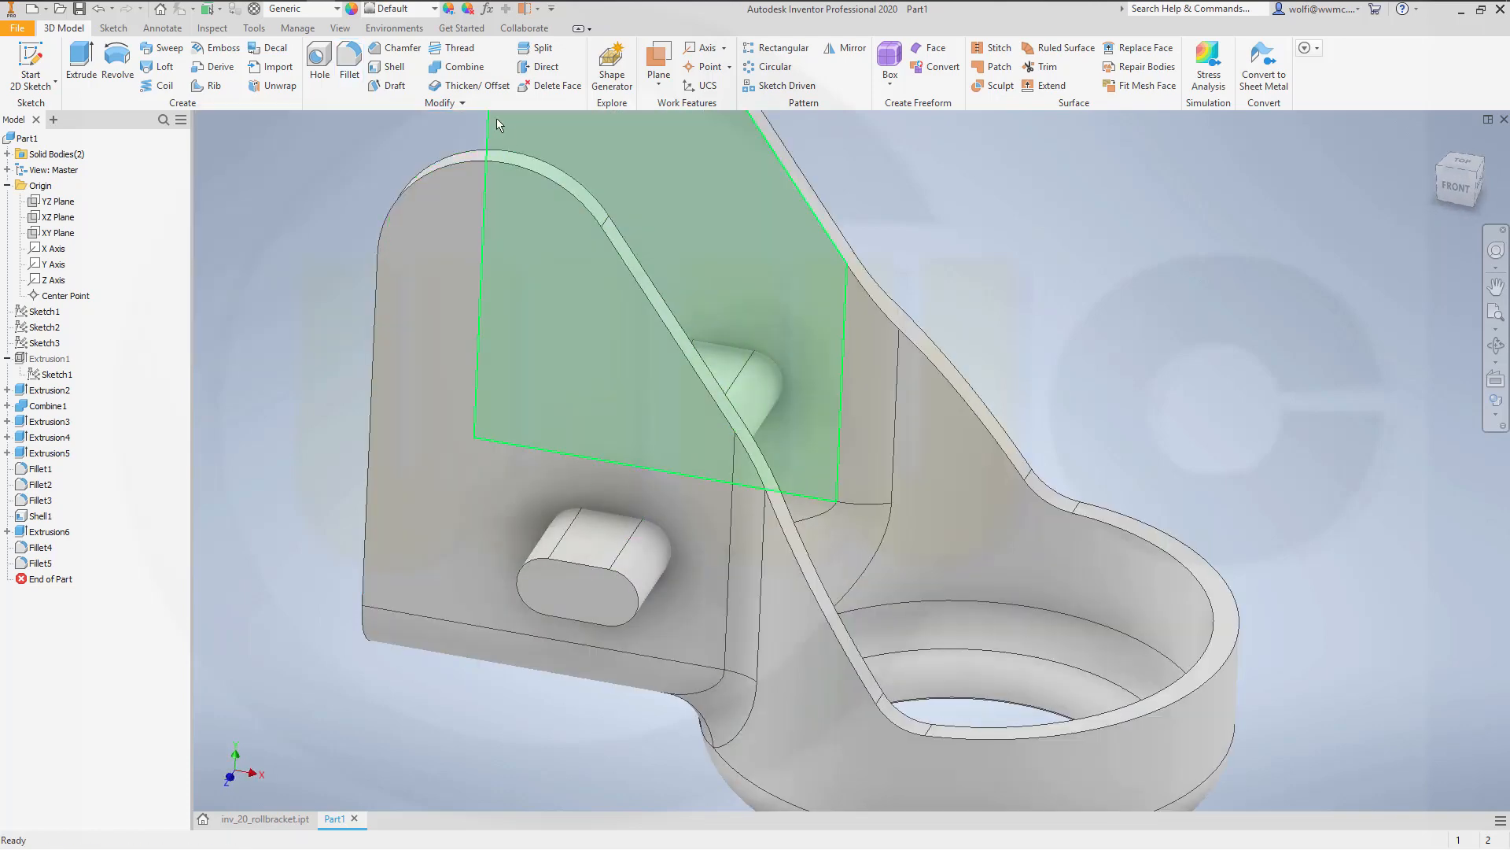
Step: Combine with Cut: bracket as base, slot body as toolbody, leaving obround slots through both plates
{"action": "left_click", "coordinate": [461, 66]}
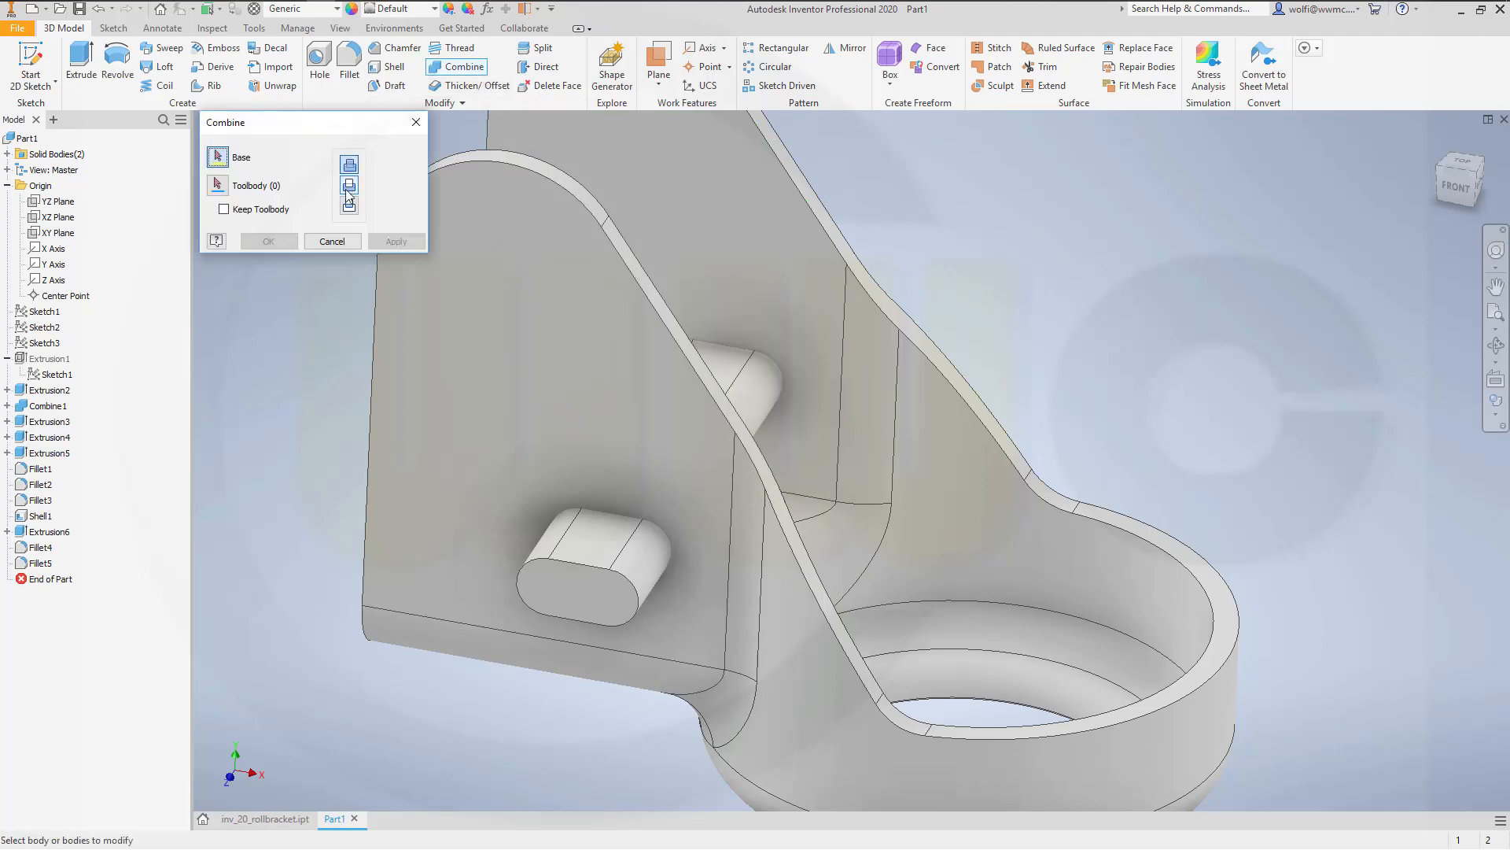
{"action": "left_click", "coordinate": [587, 539]}
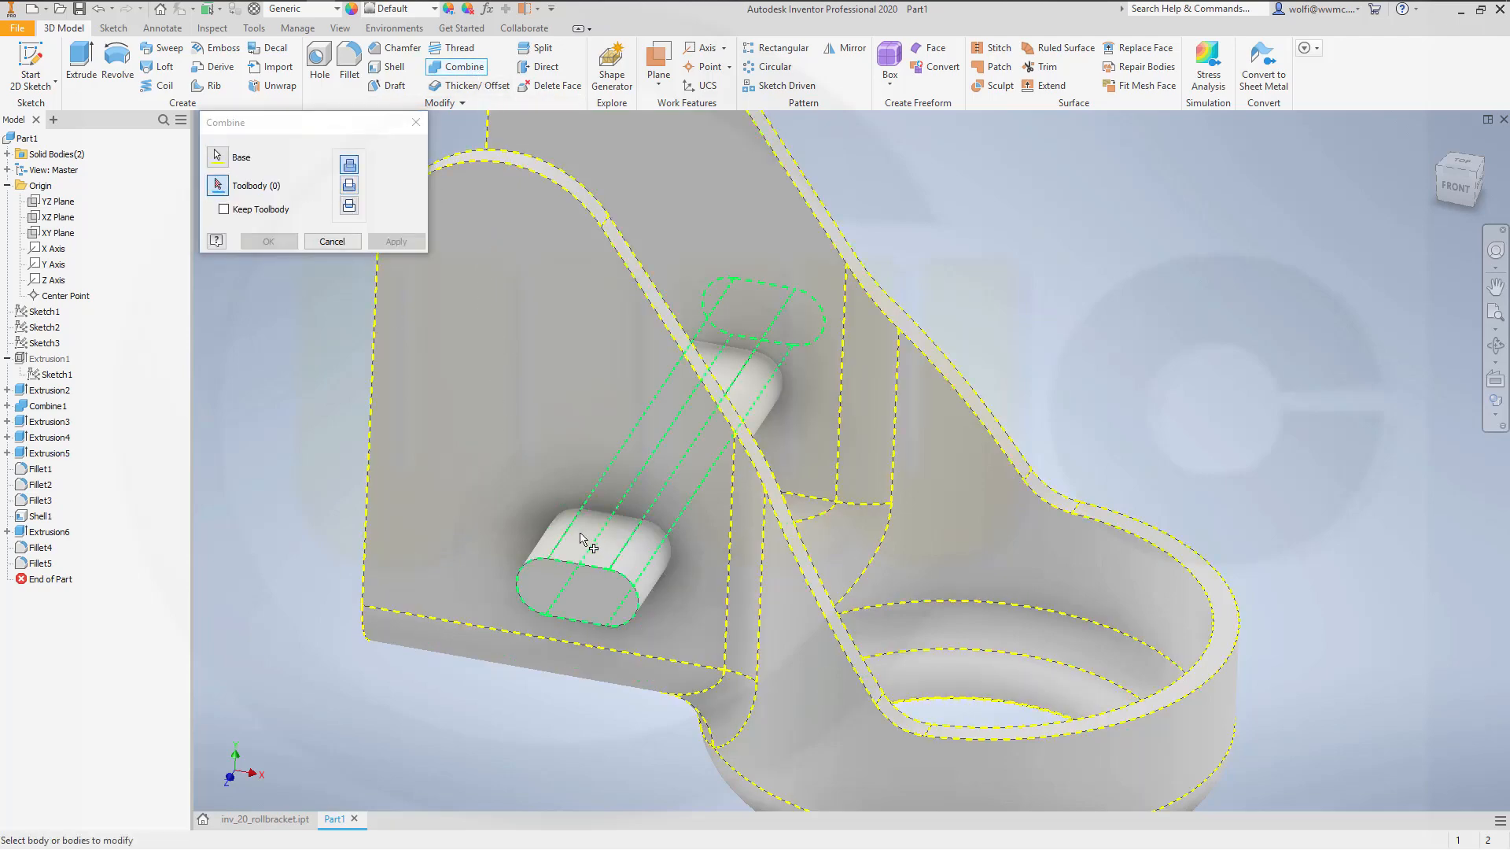
{"action": "left_click", "coordinate": [587, 540]}
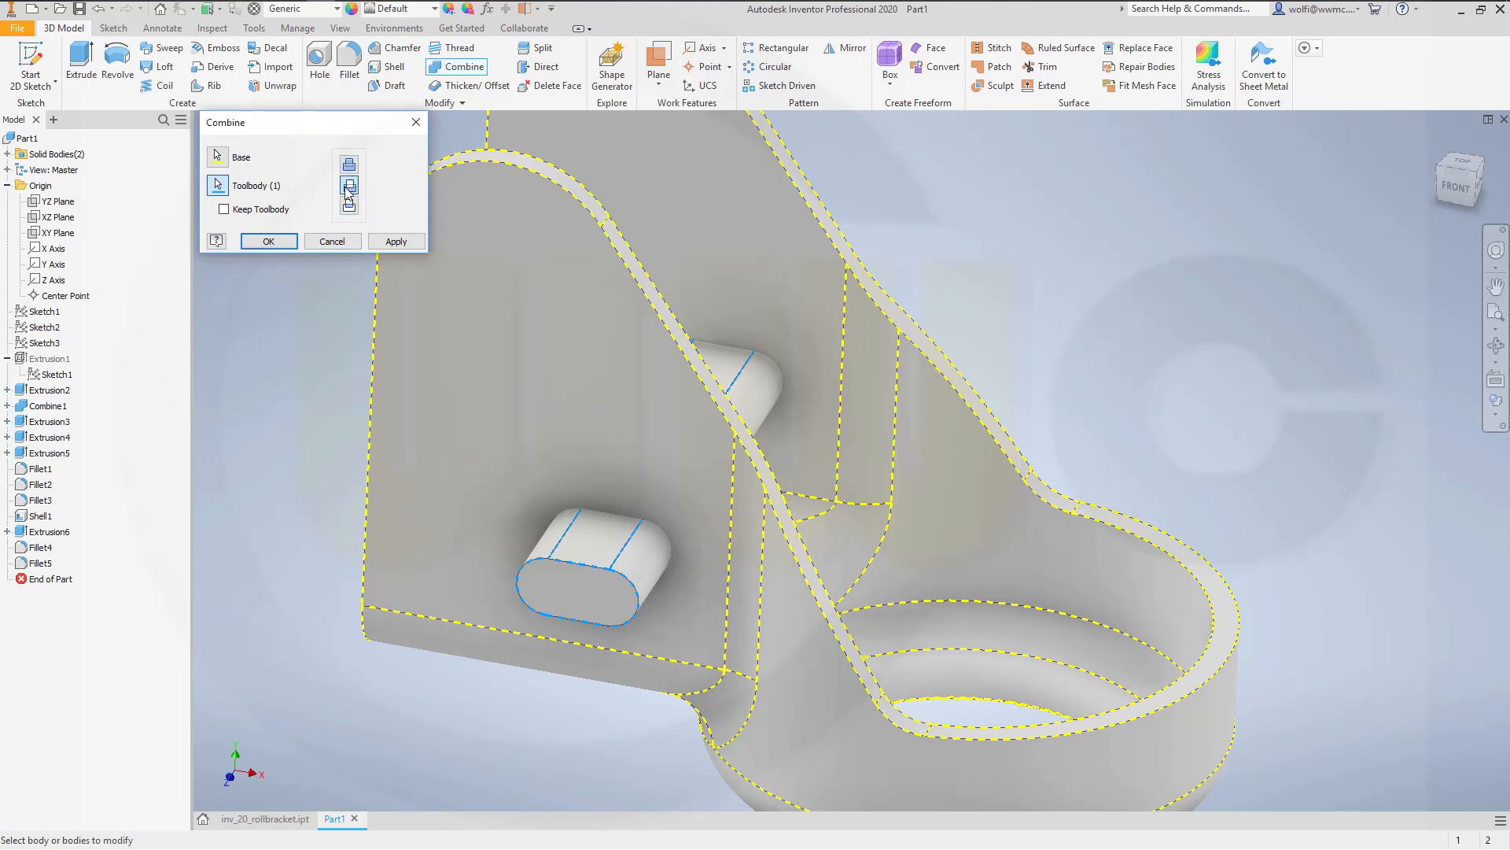
{"action": "left_click", "coordinate": [267, 241]}
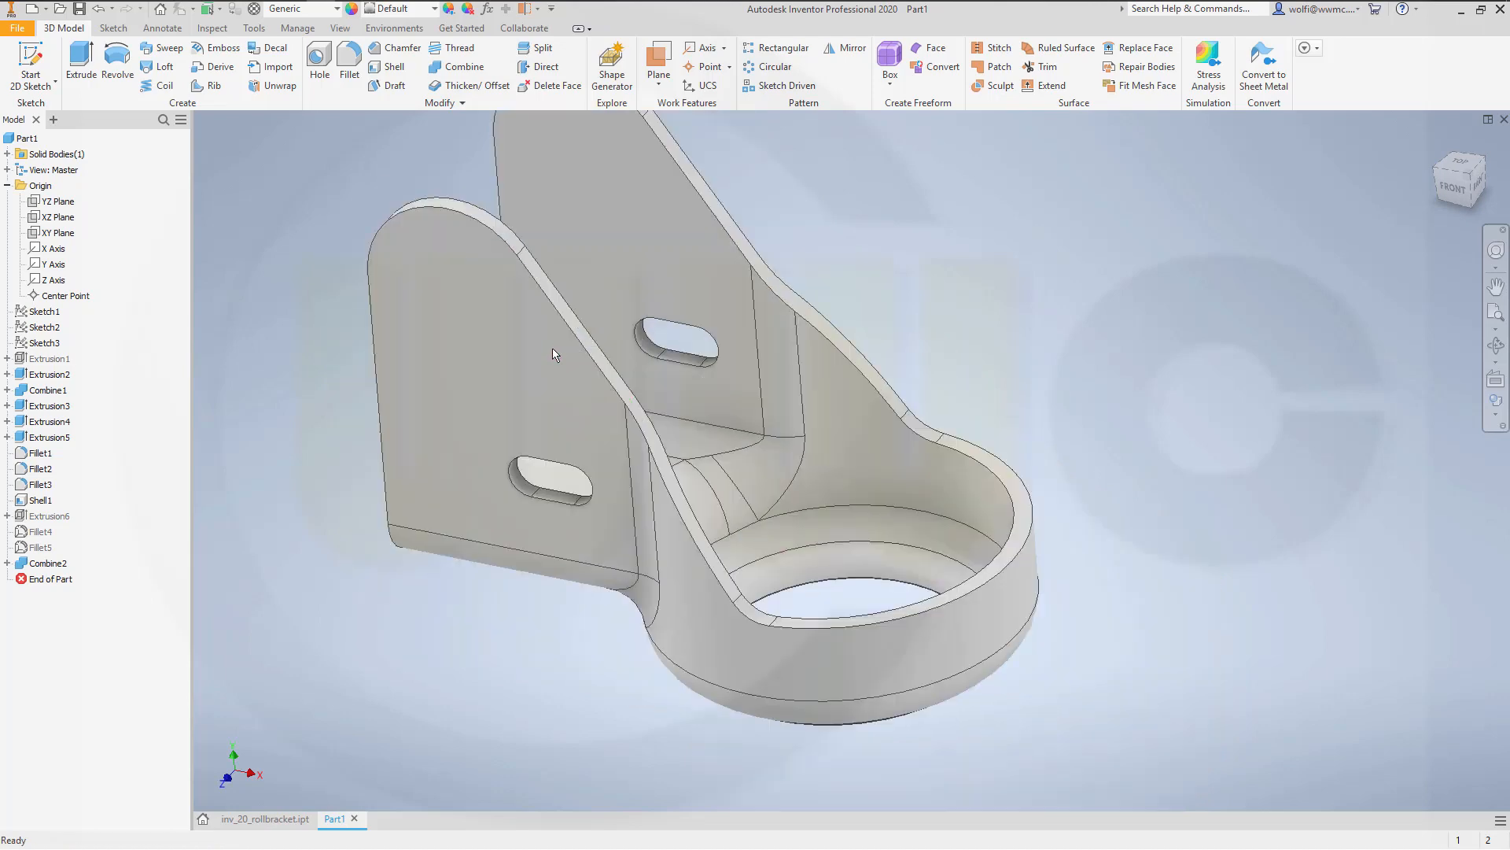
{"action": "scroll", "scroll_direction": "up", "scroll_amount": 3}
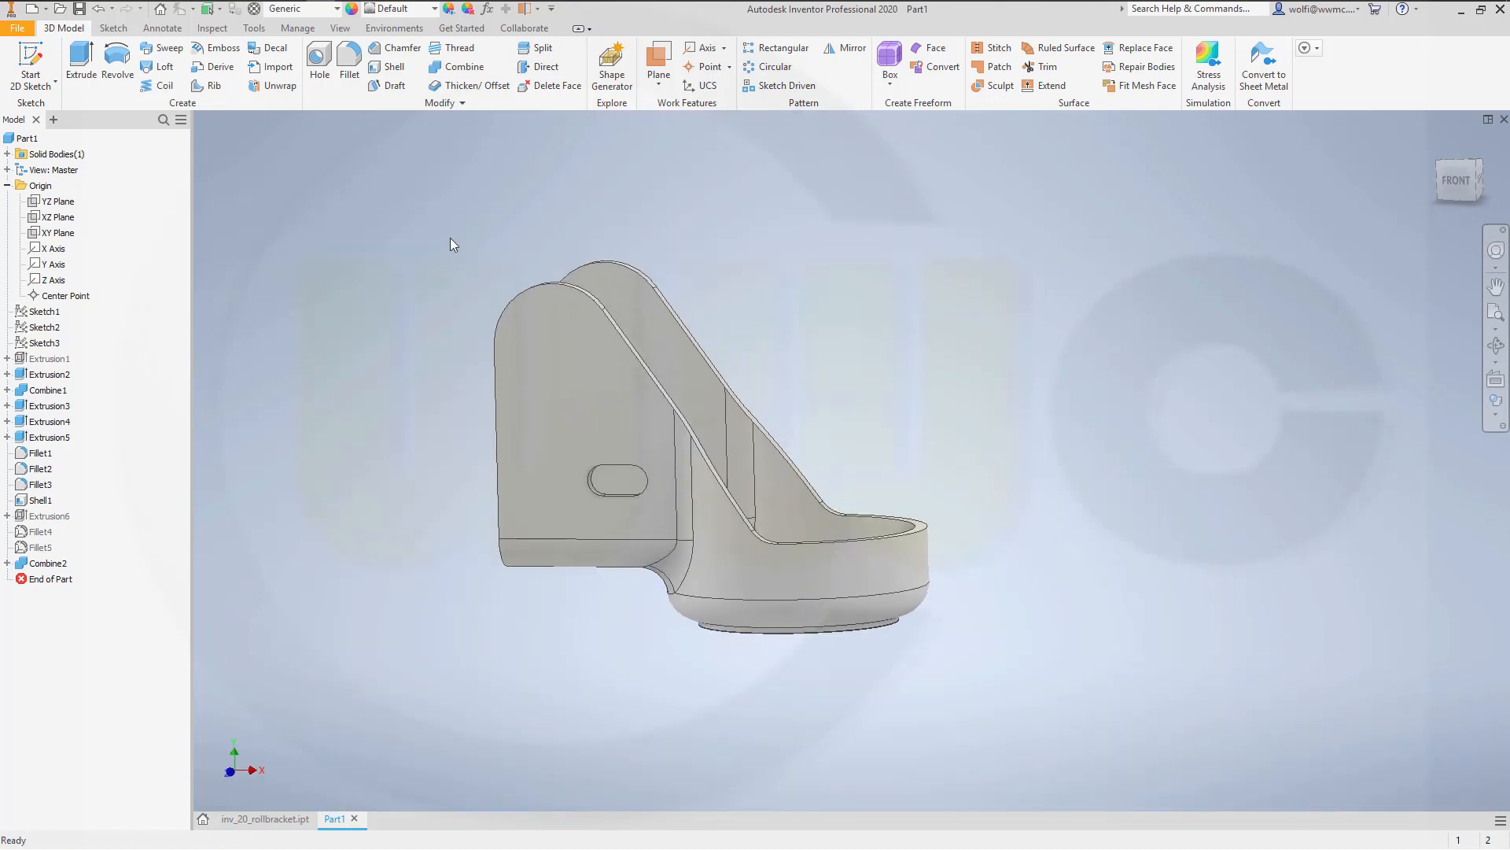
Step: Place a 10 mm Through All hole near the top of the side plate face
{"action": "left_click", "coordinate": [319, 64]}
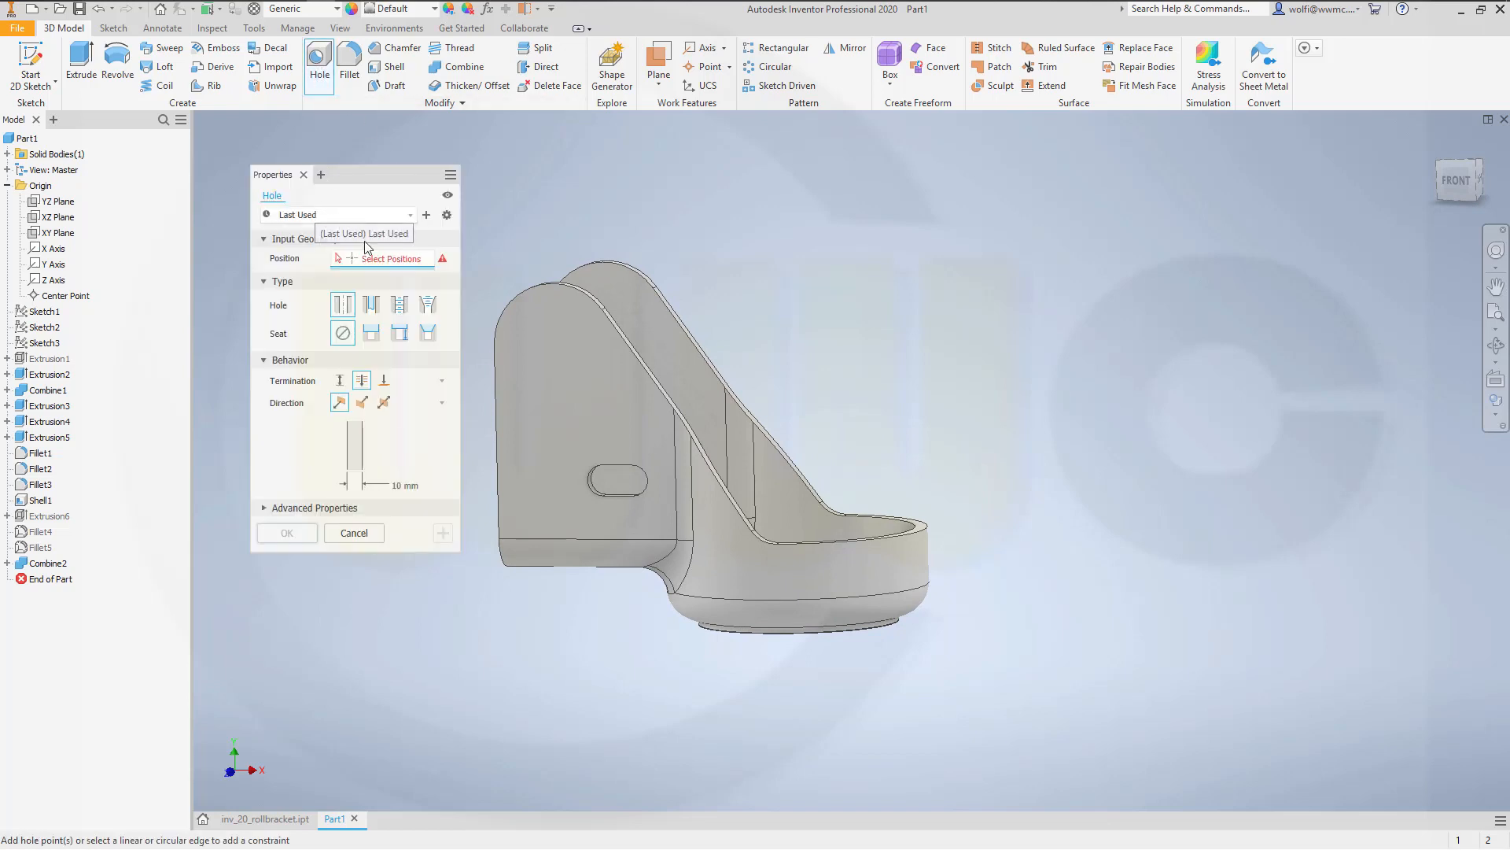
{"action": "mouse_move", "coordinate": [342, 306]}
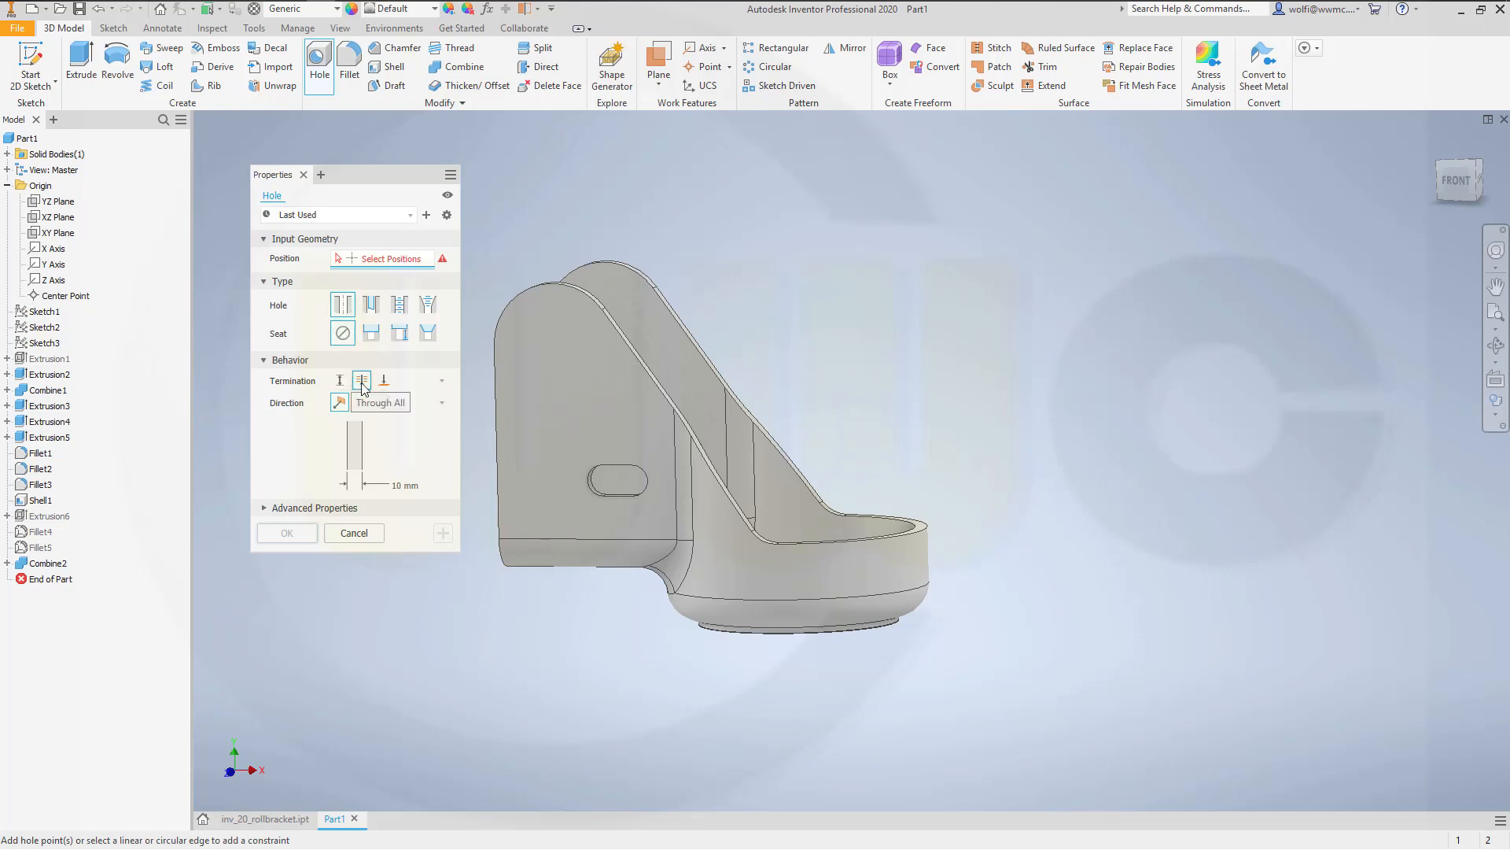
{"action": "left_click", "coordinate": [362, 379]}
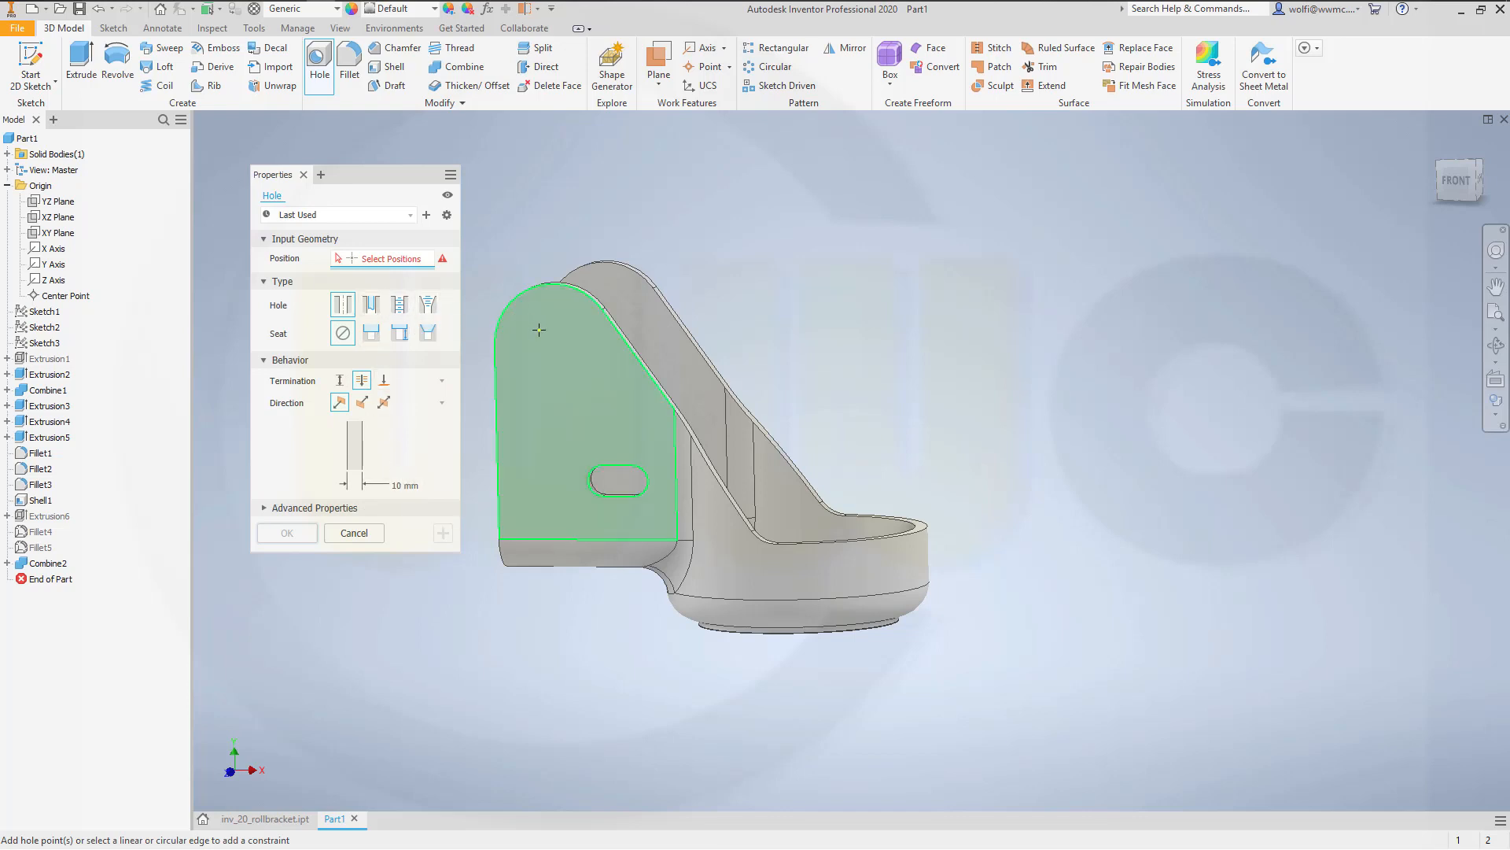
{"action": "left_click", "coordinate": [538, 330]}
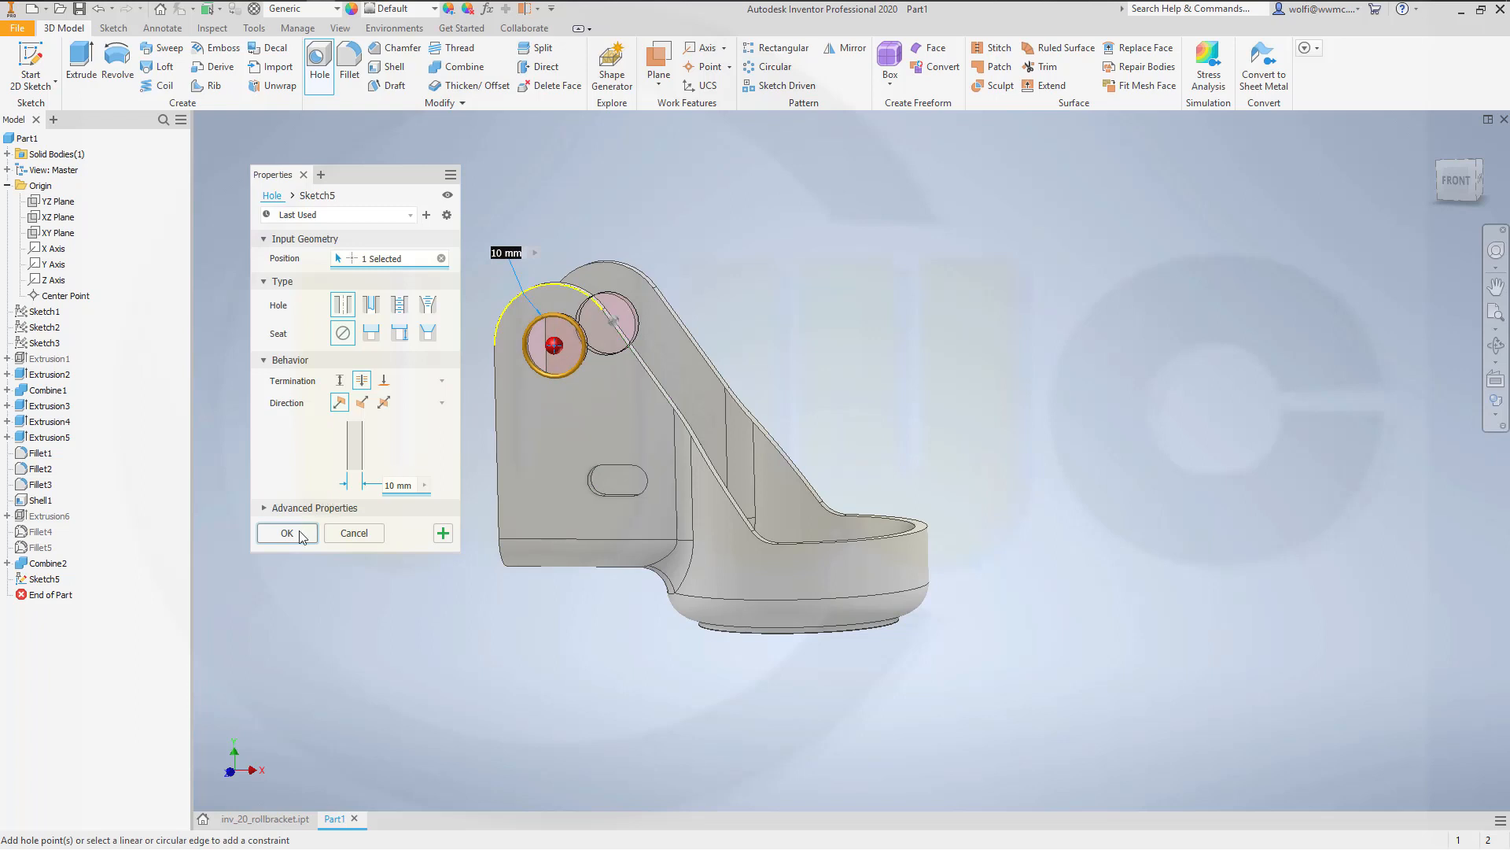
{"action": "left_click", "coordinate": [286, 533]}
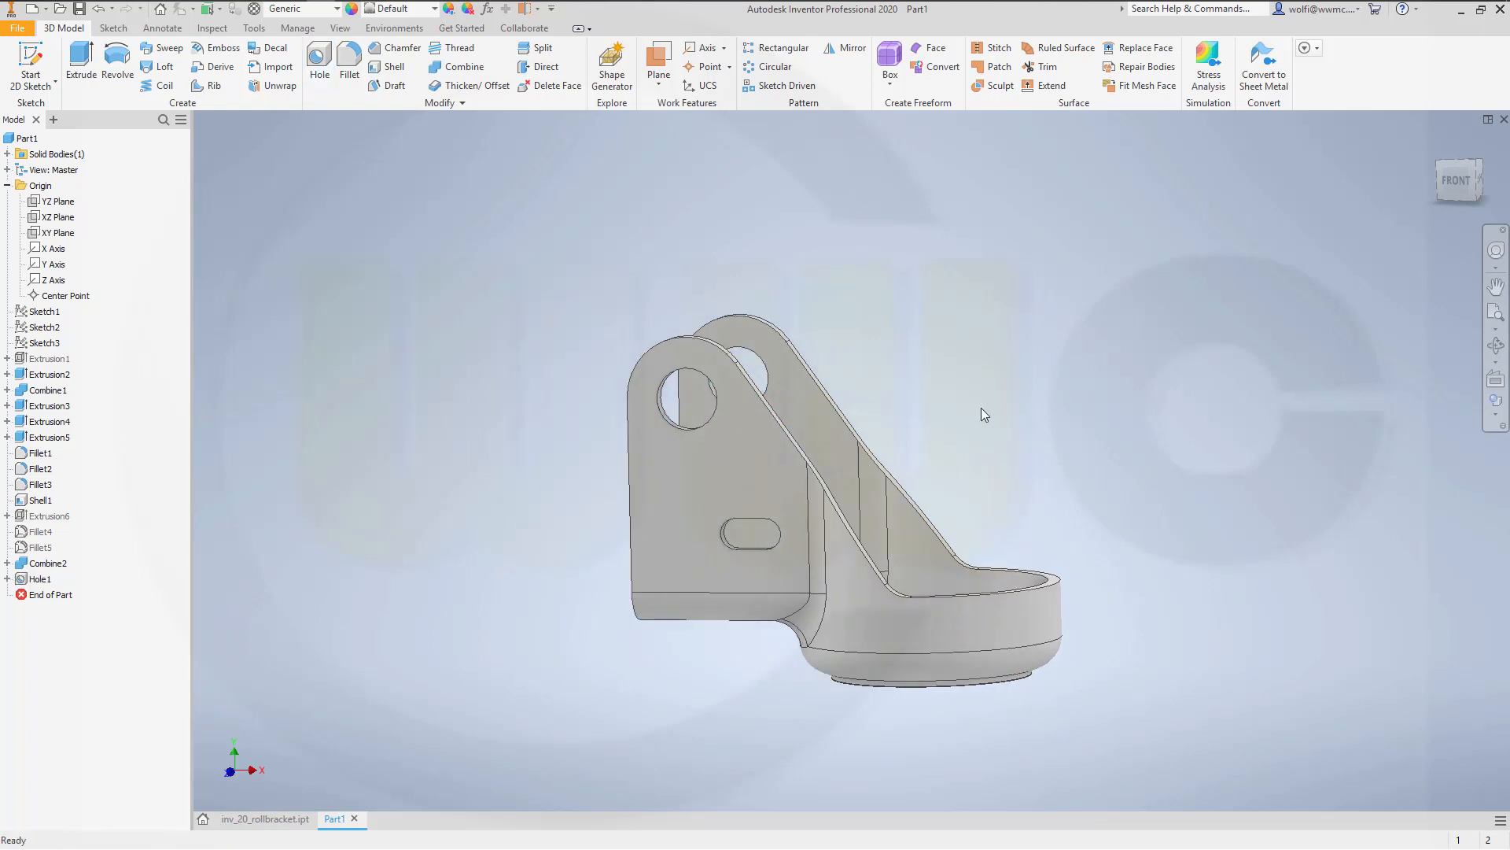
{"action": "left_click_drag", "start_coordinate": [982, 414], "coordinate": [931, 441]}
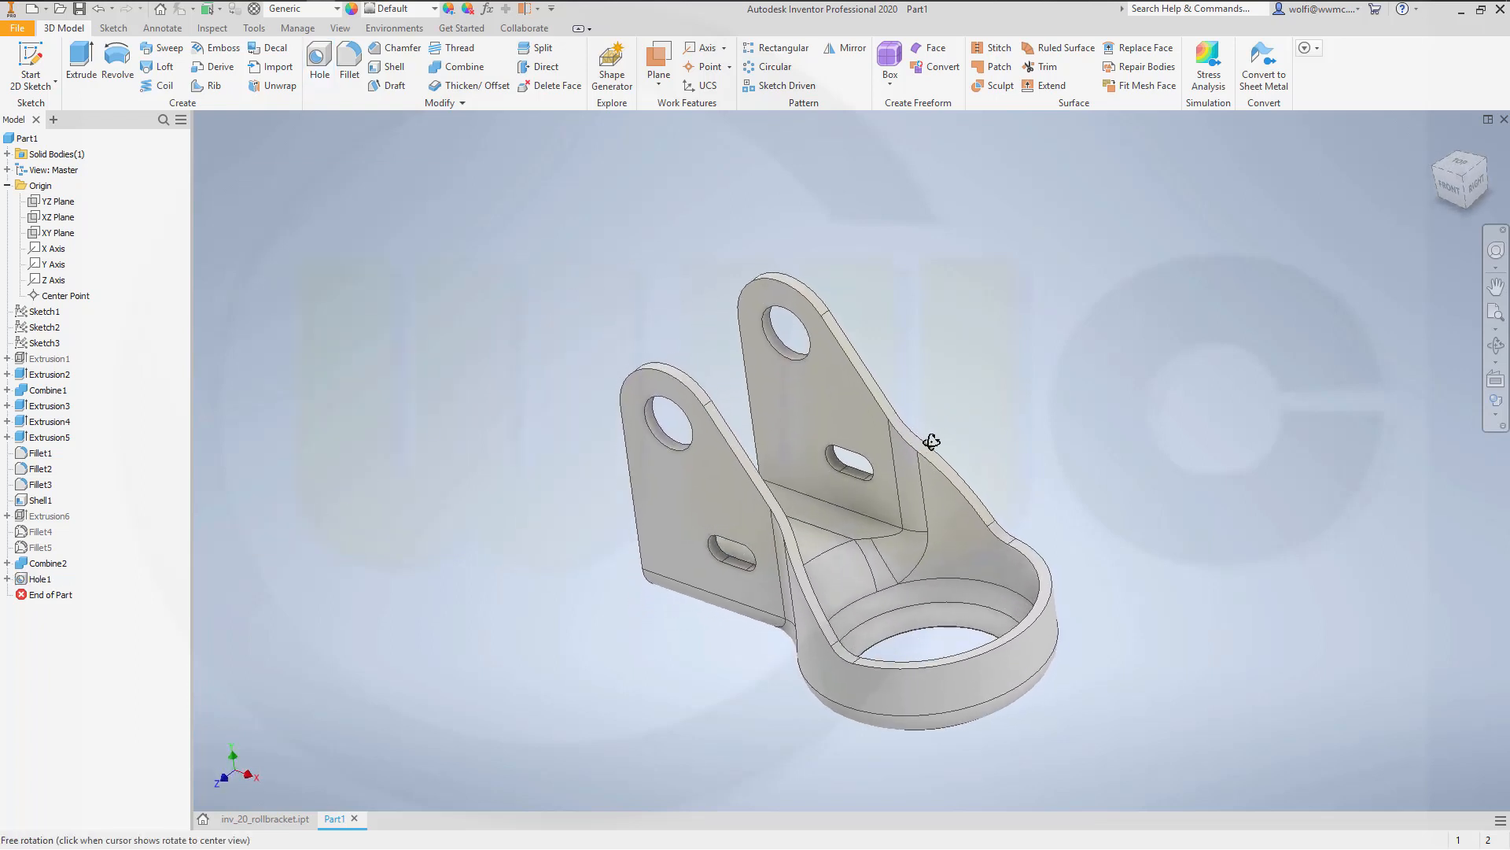
{"action": "left_click_drag", "start_coordinate": [930, 441], "coordinate": [917, 347]}
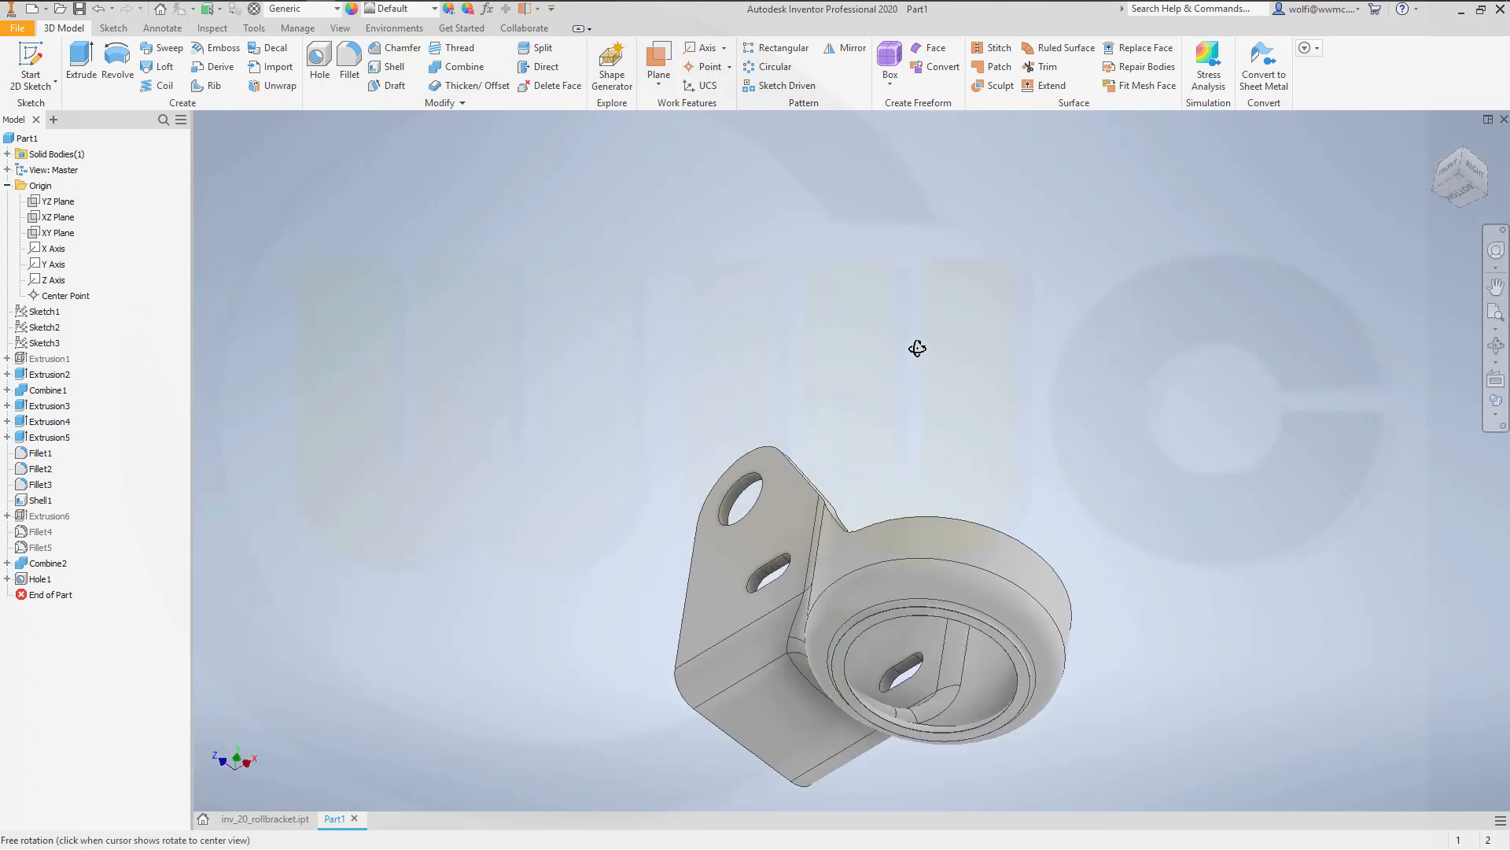
{"action": "left_click_drag", "start_coordinate": [917, 348], "coordinate": [994, 445]}
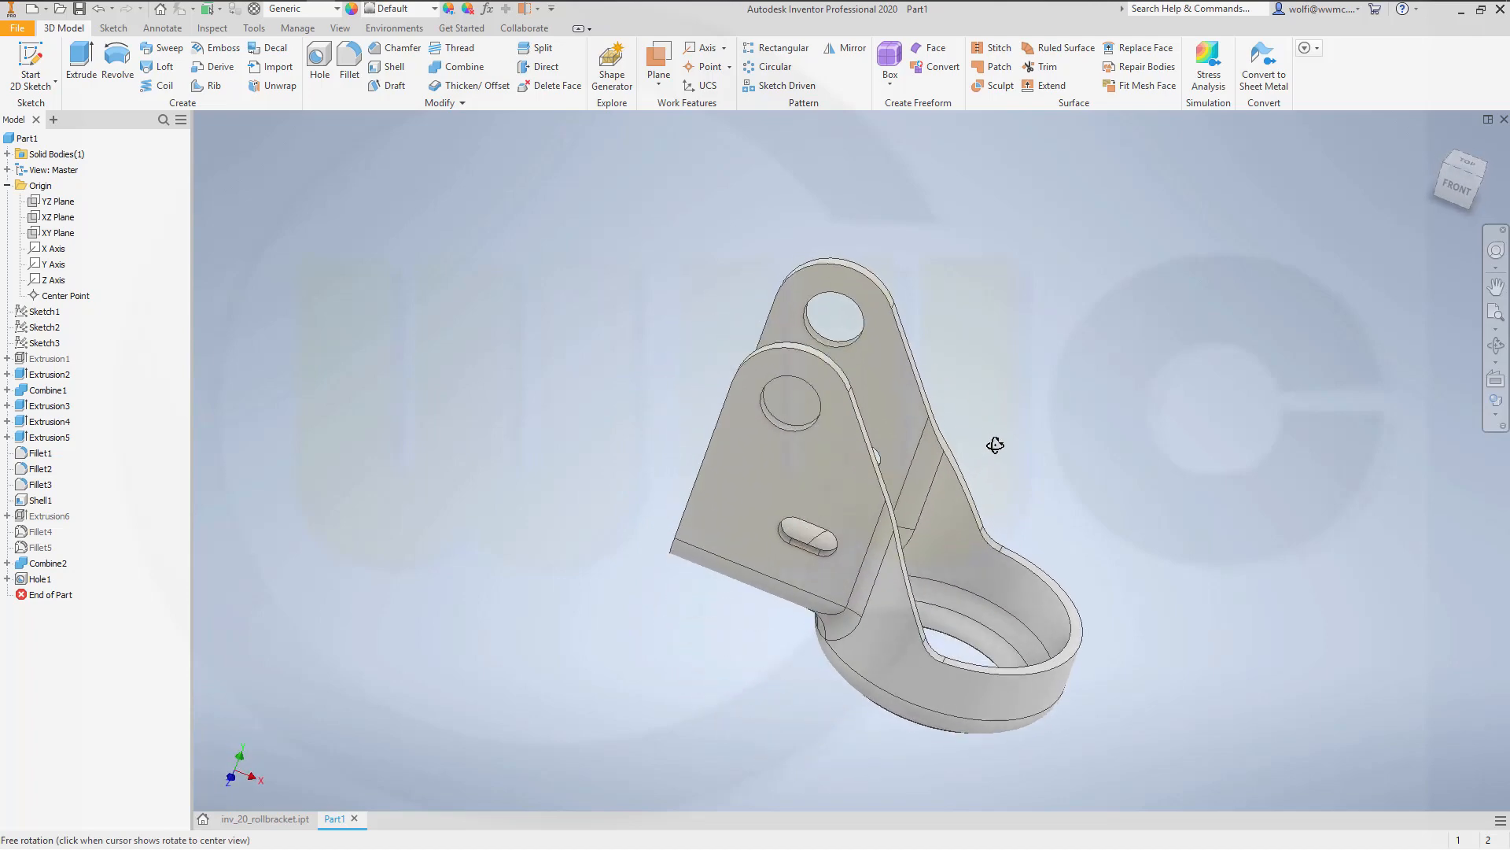
{"action": "left_click_drag", "start_coordinate": [995, 444], "coordinate": [935, 425]}
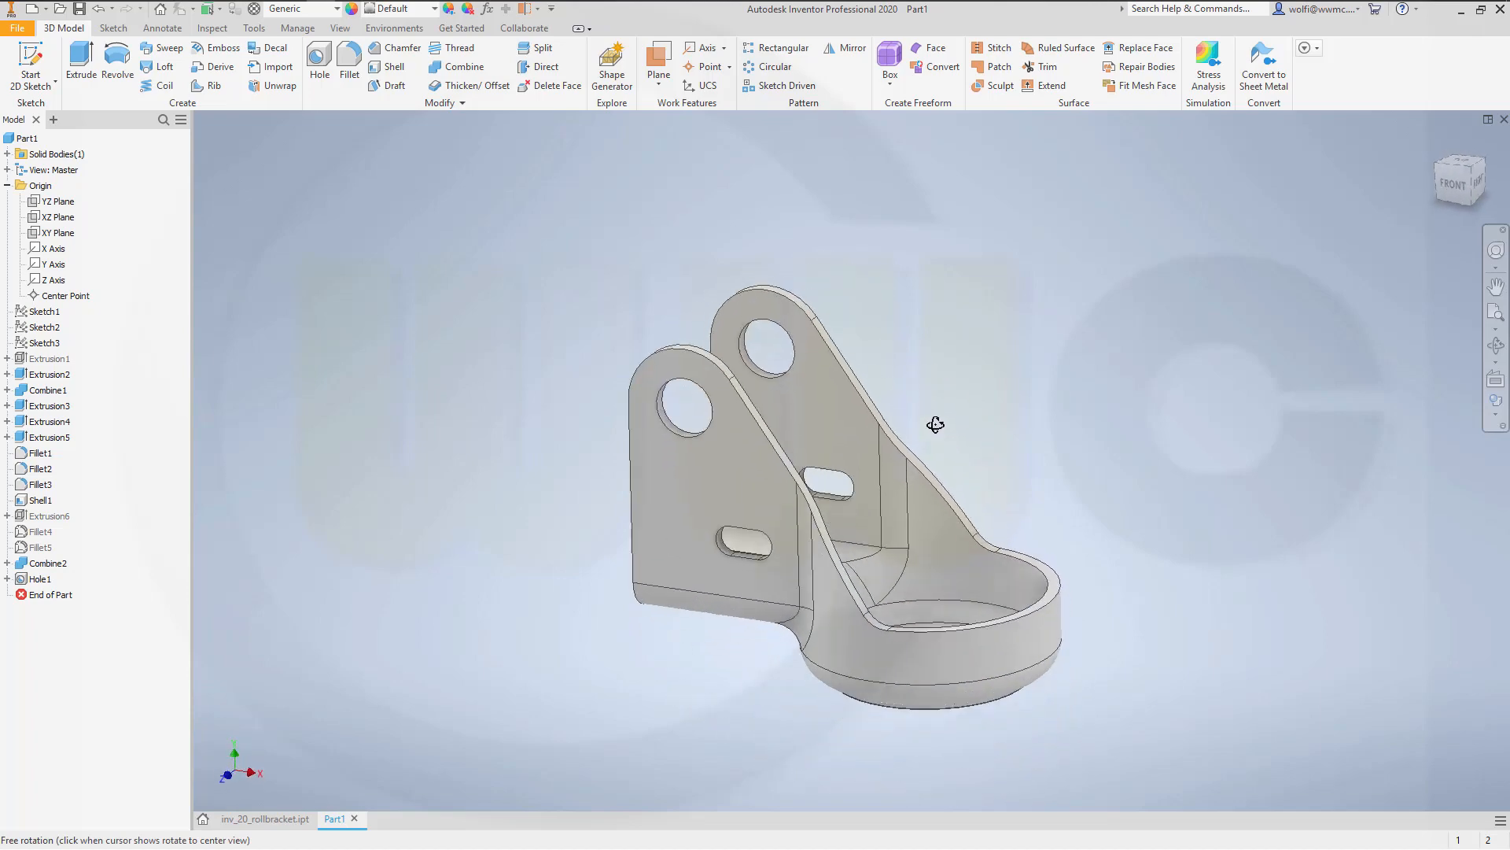
{"action": "left_click_drag", "start_coordinate": [935, 425], "coordinate": [706, 424]}
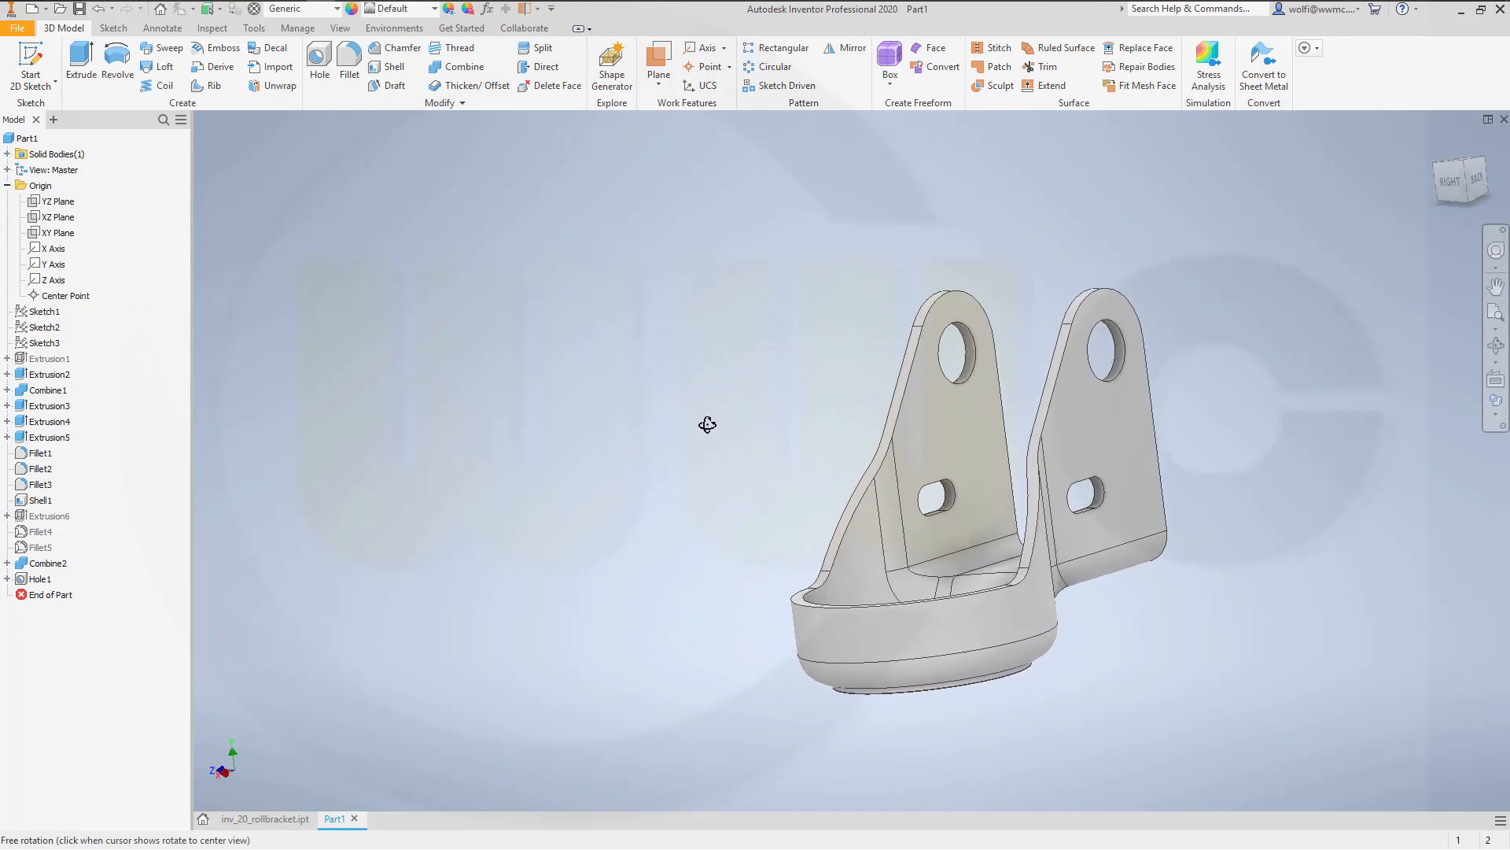
{"action": "left_click_drag", "start_coordinate": [706, 425], "coordinate": [884, 395]}
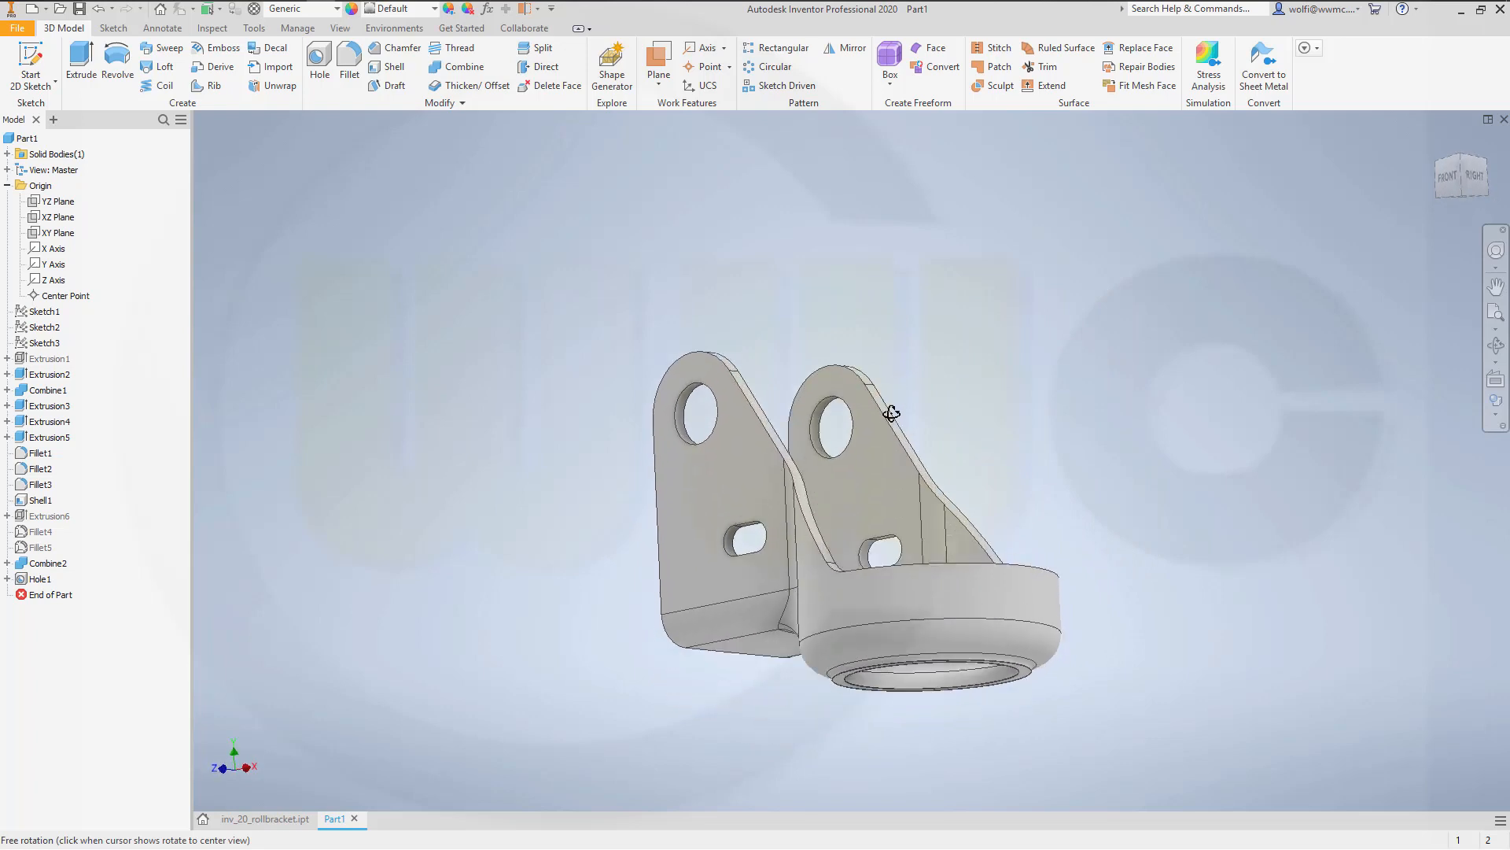
{"action": "left_click_drag", "start_coordinate": [890, 414], "coordinate": [947, 427]}
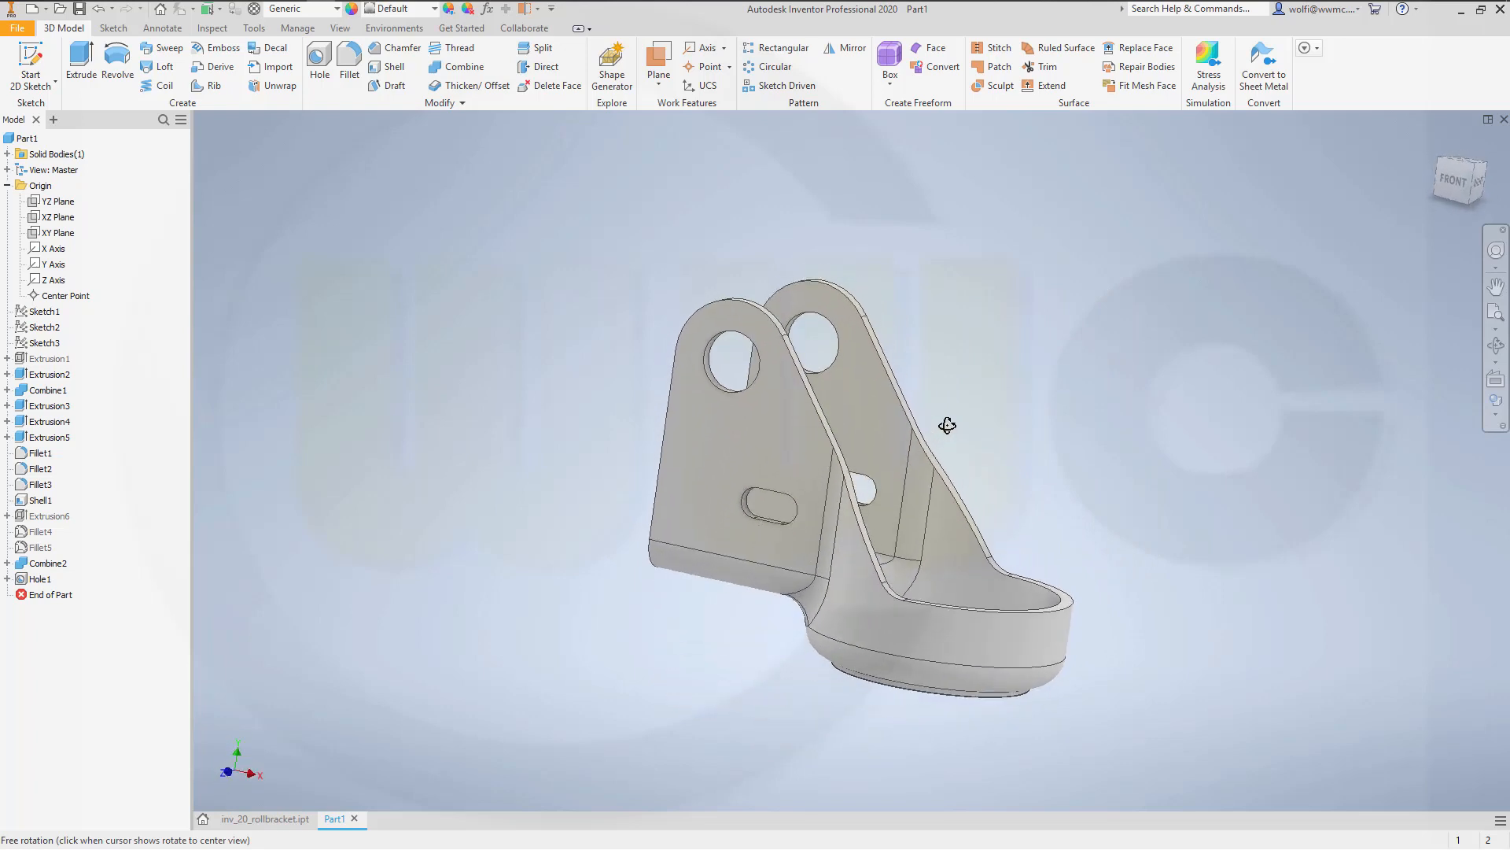
{"action": "left_click_drag", "start_coordinate": [947, 424], "coordinate": [801, 453]}
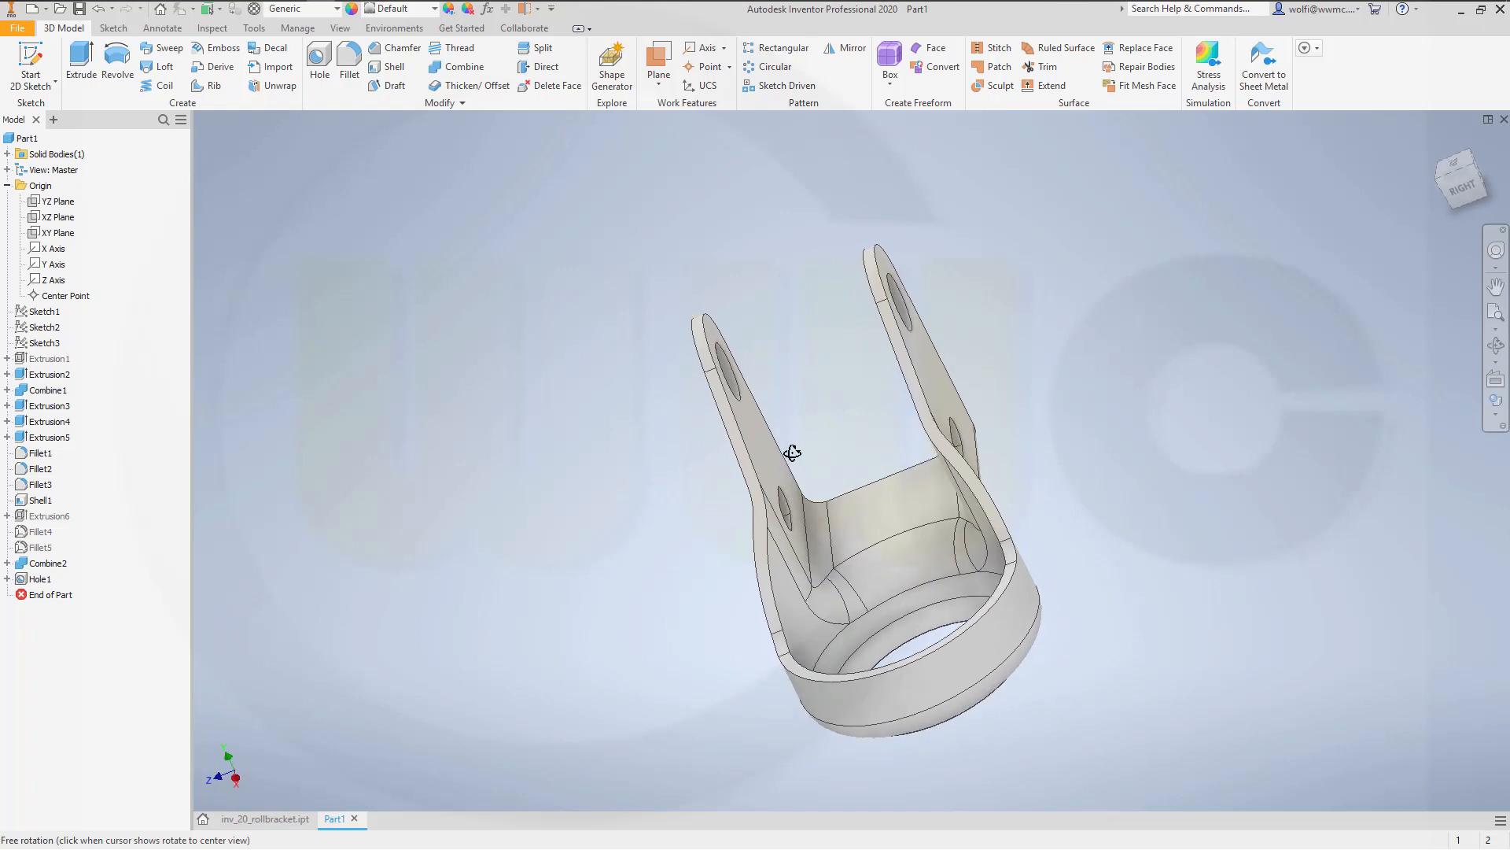
{"action": "left_click_drag", "start_coordinate": [793, 453], "coordinate": [932, 388]}
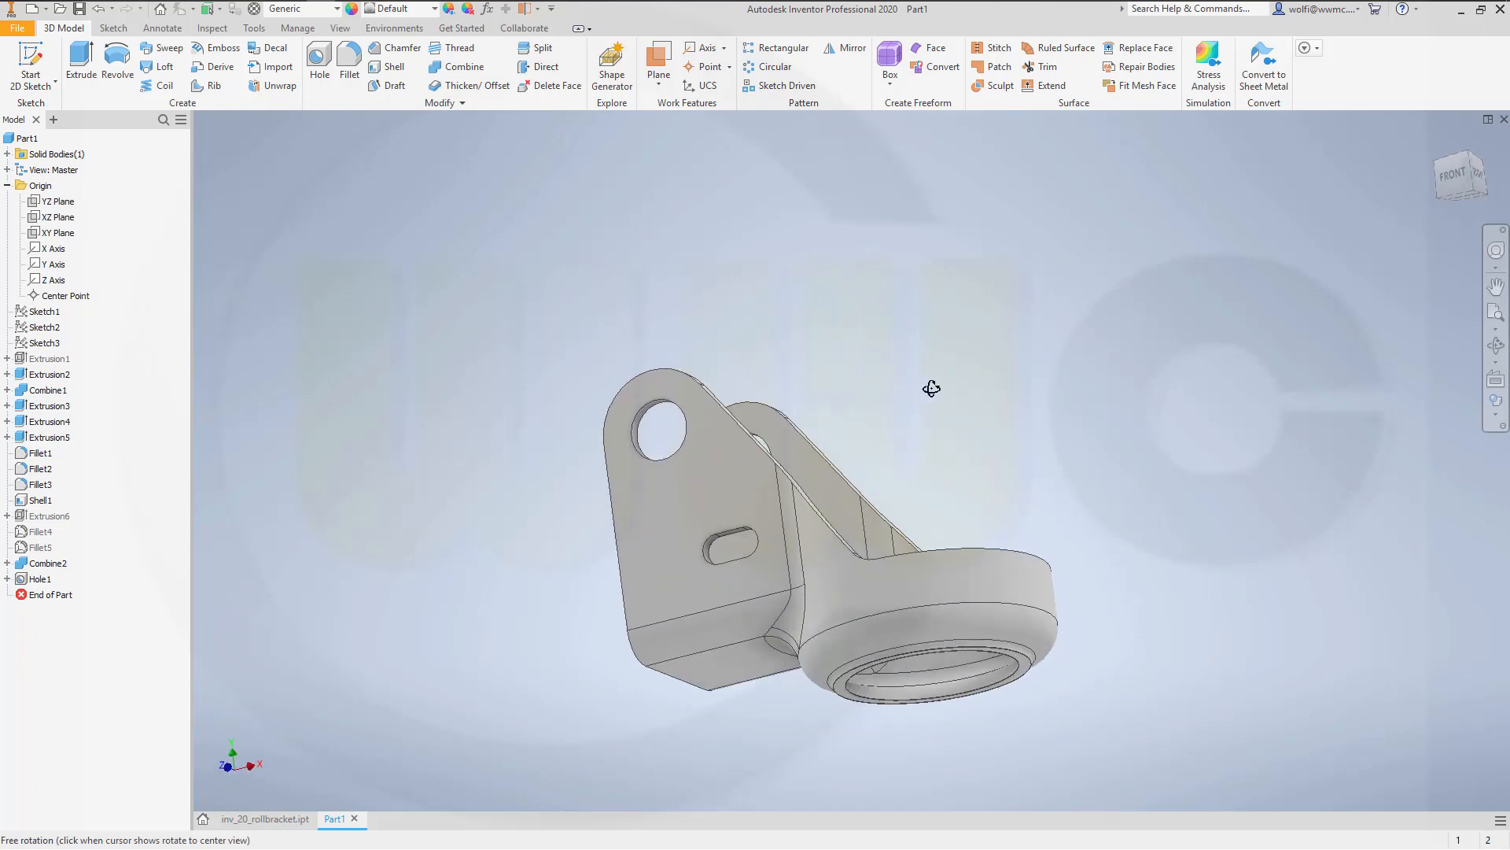
{"action": "left_click_drag", "start_coordinate": [931, 389], "coordinate": [922, 446]}
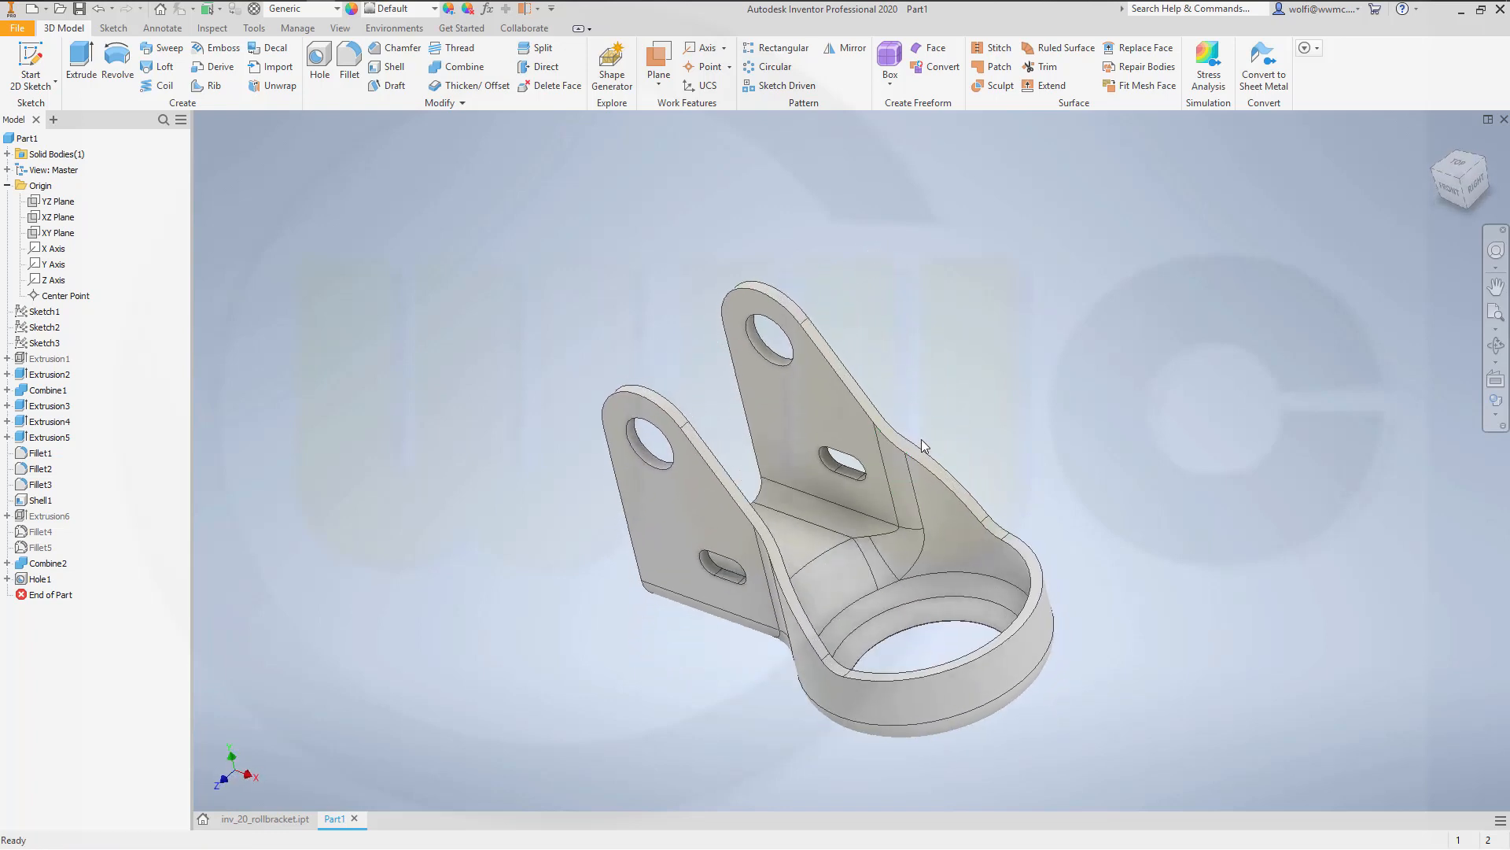